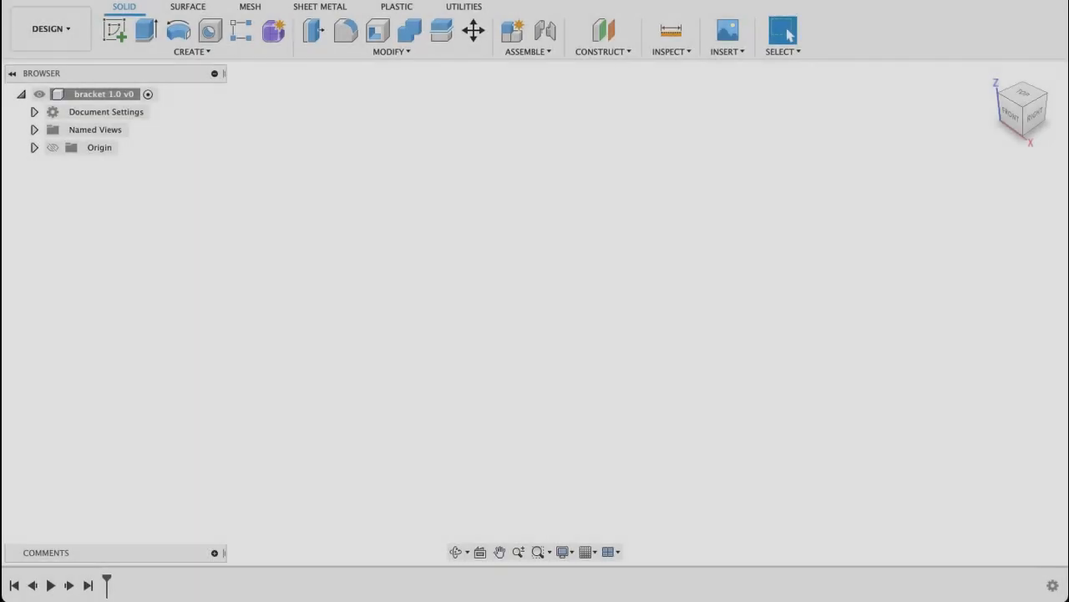
Review the drawing's isometric view, then sketch a 50 × 10 mm rectangle on the front plane.
click(12, 74)
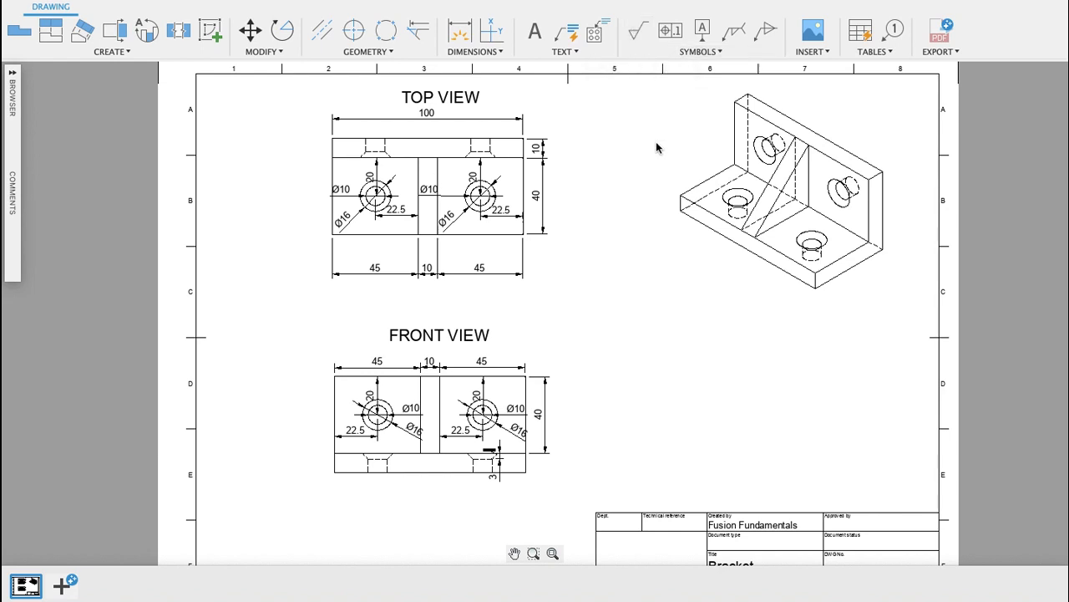
mouse_move(743, 363)
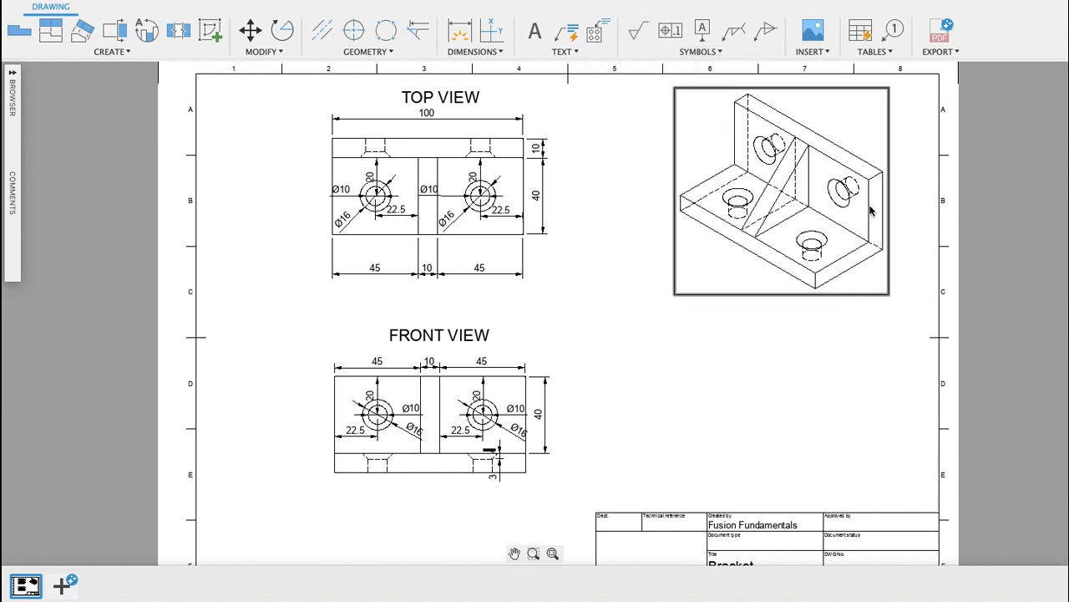
mouse_move(809, 261)
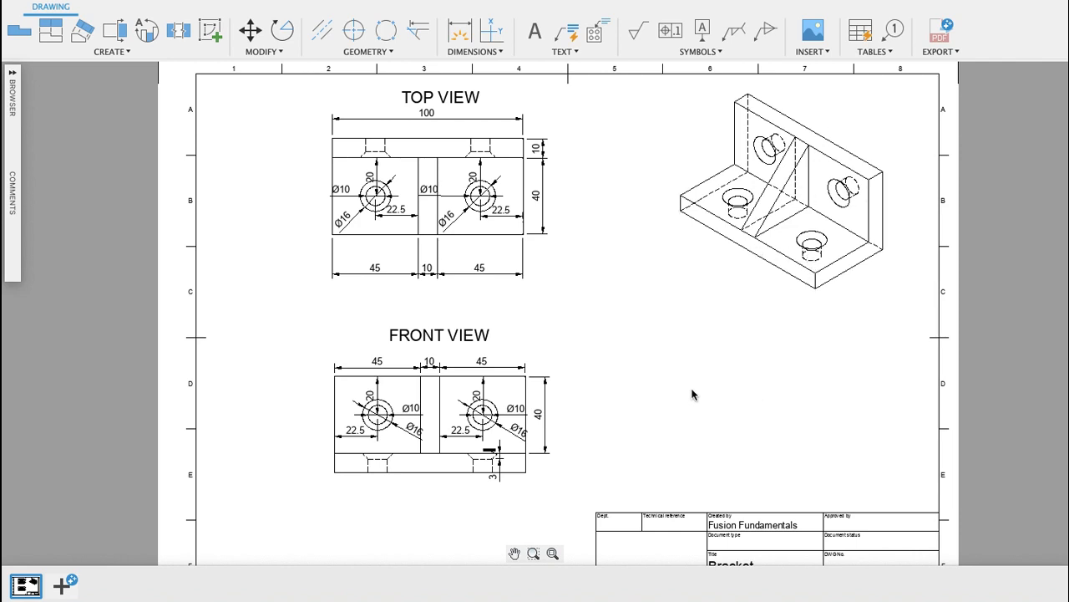
mouse_move(629, 320)
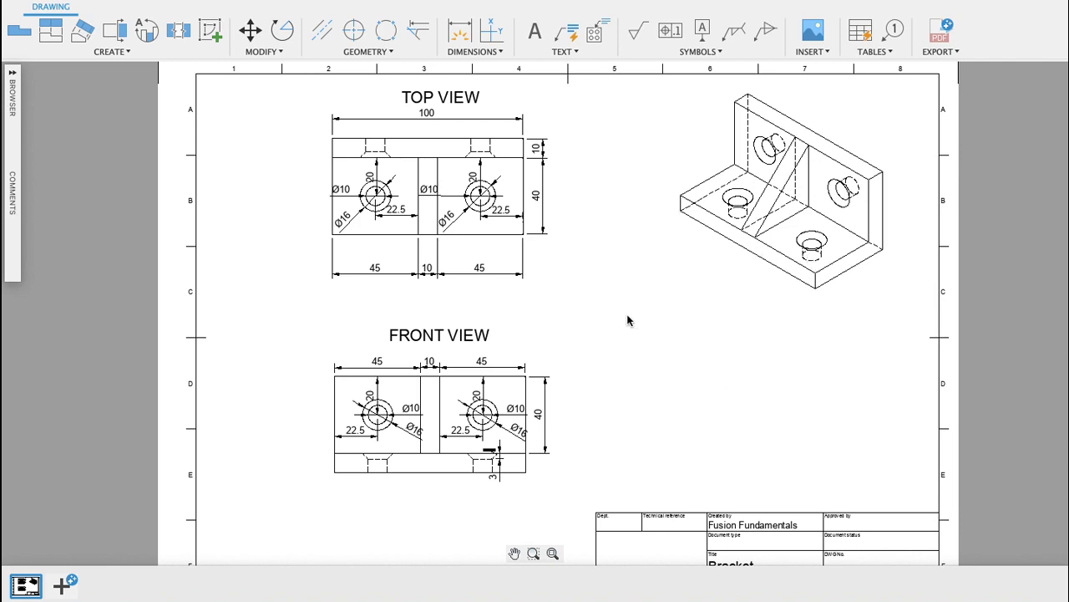
mouse_move(537, 245)
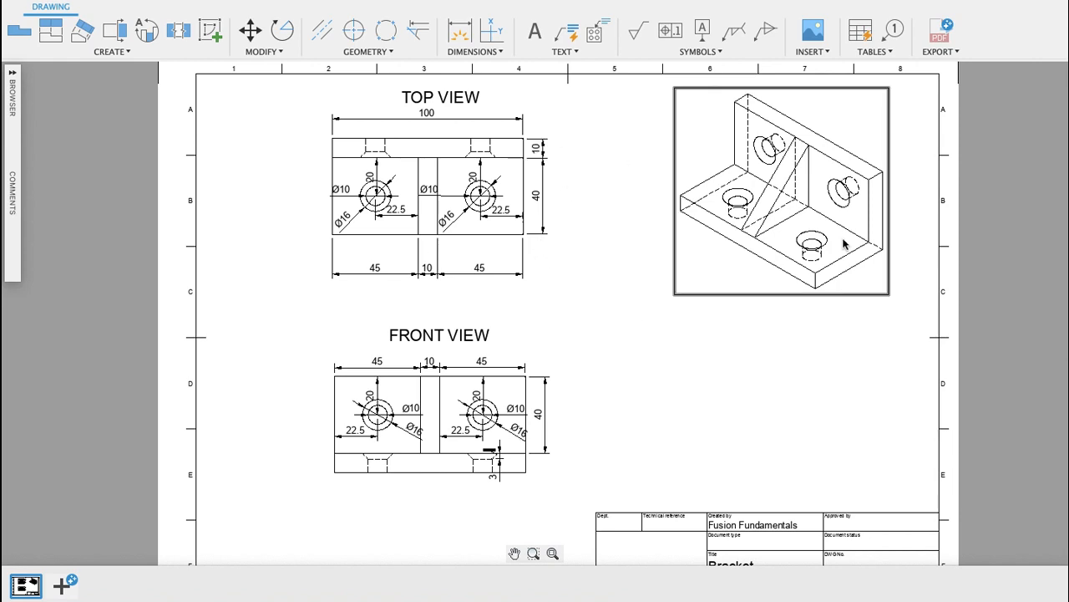
mouse_move(884, 255)
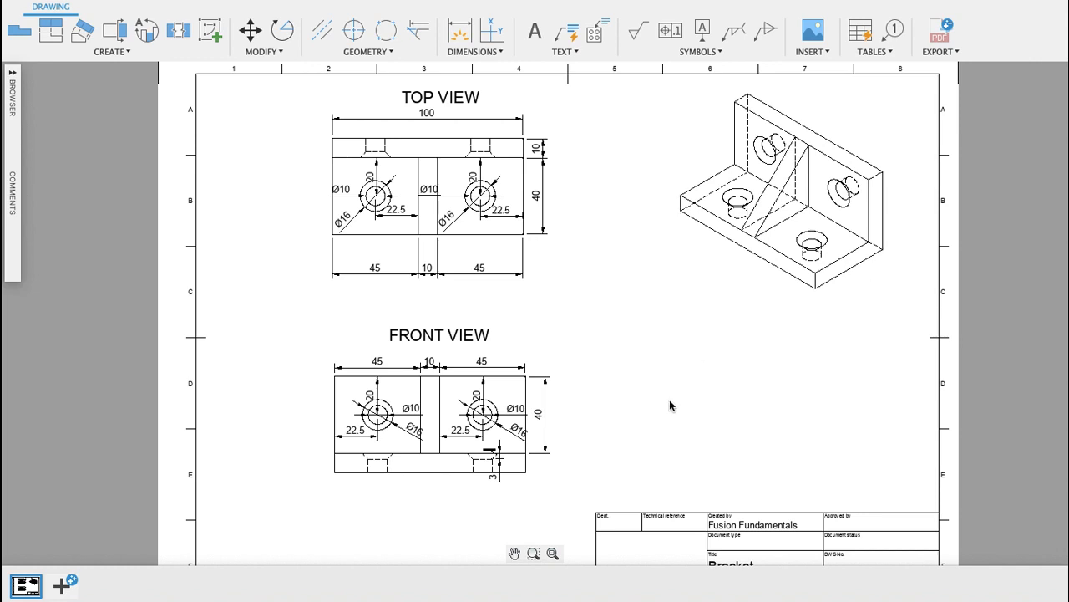
mouse_move(543, 476)
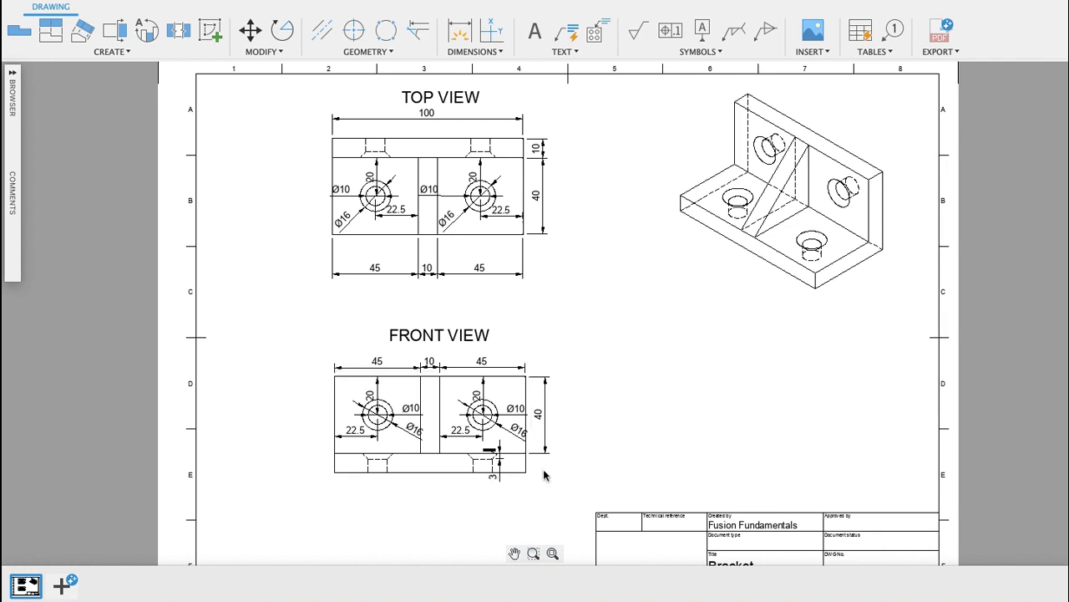
click(782, 193)
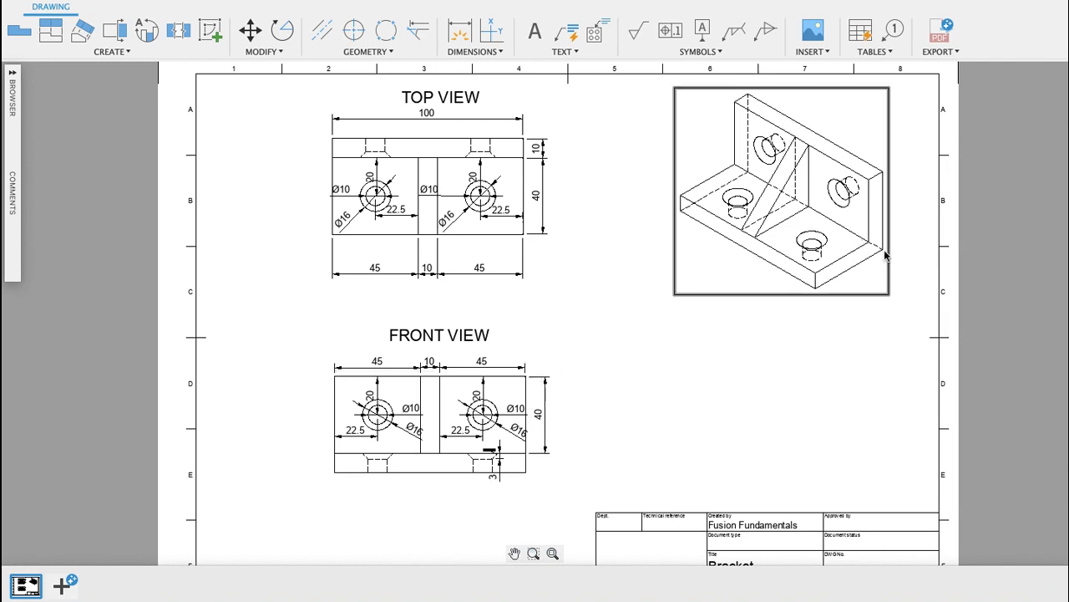
mouse_move(885, 182)
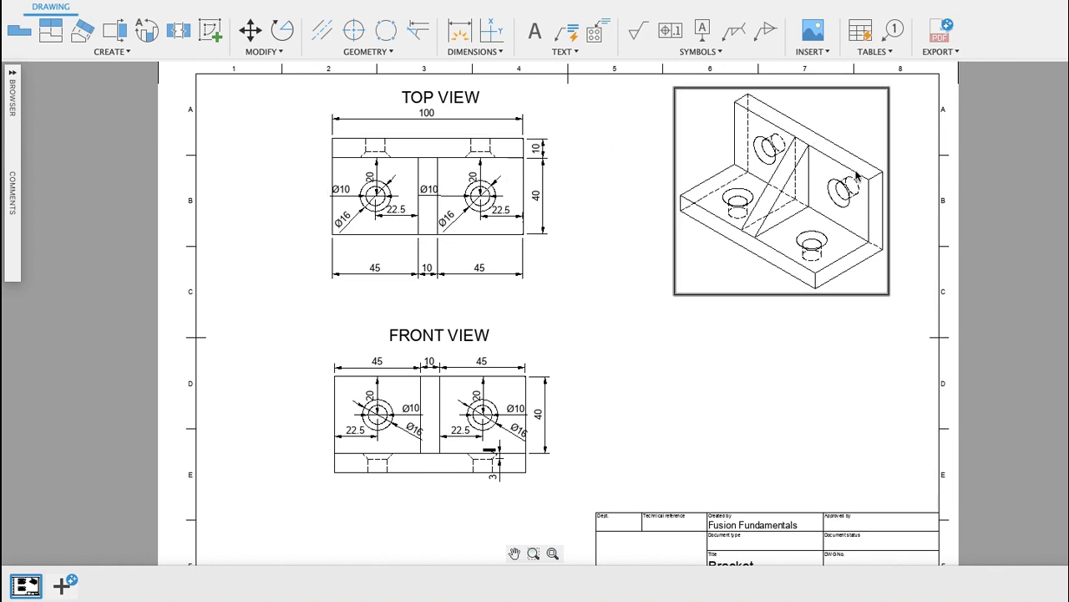
mouse_move(875, 187)
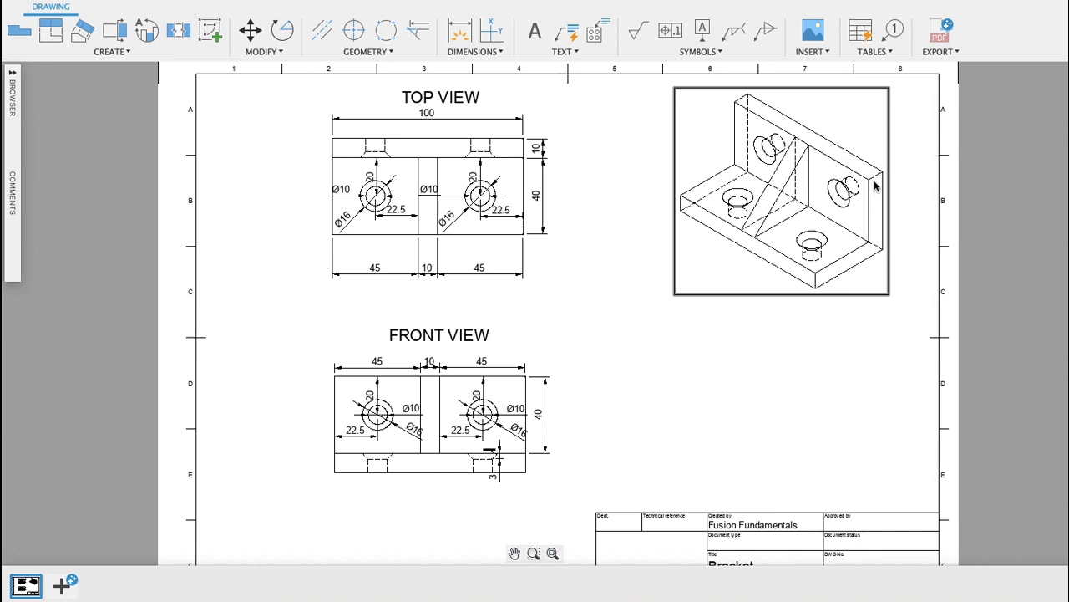
mouse_move(767, 250)
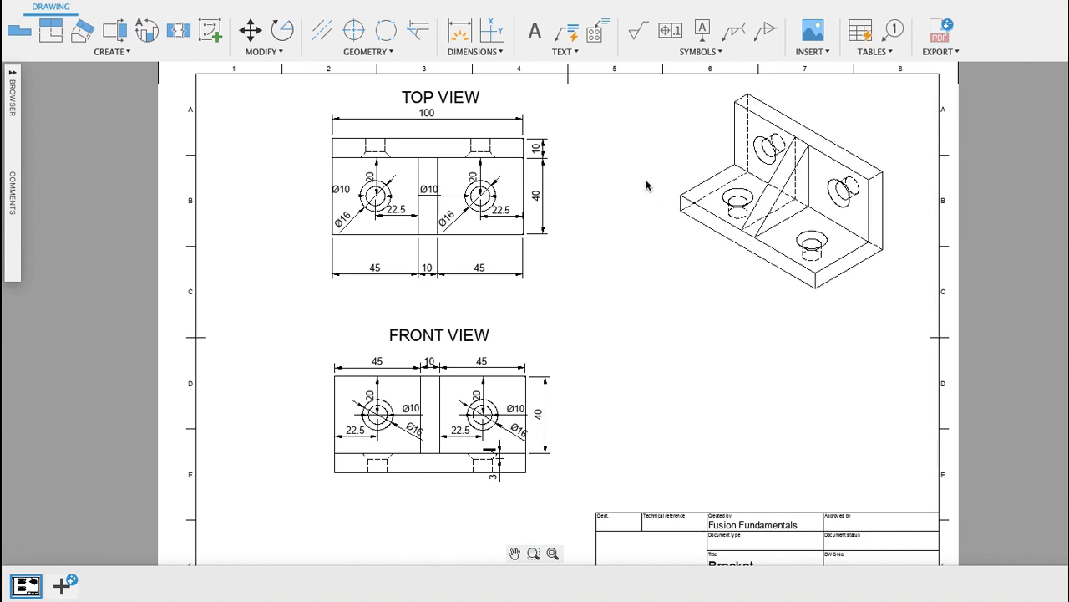
mouse_move(361, 291)
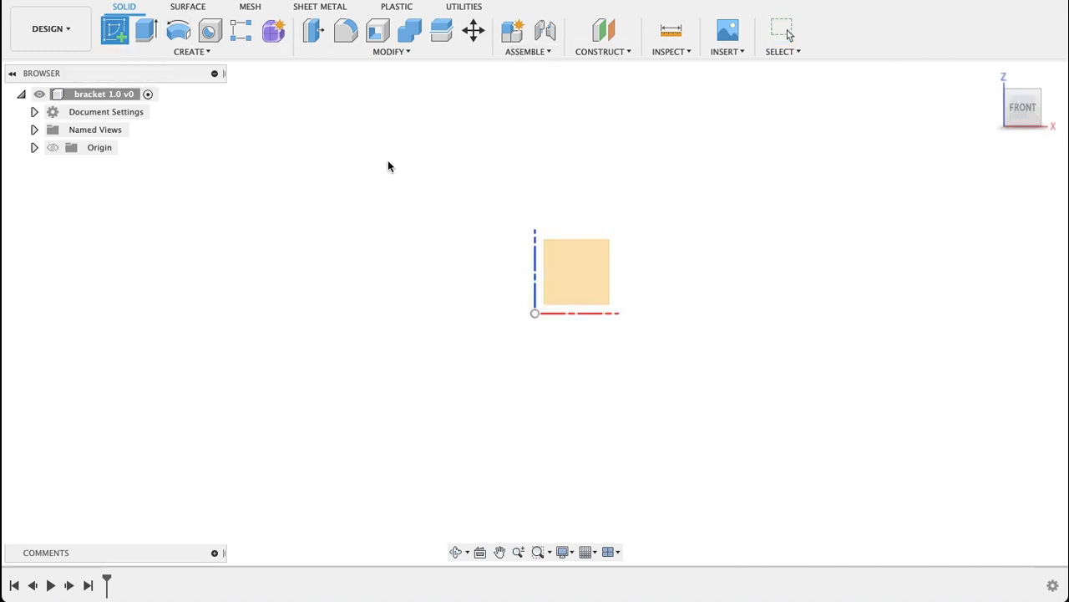
click(115, 30)
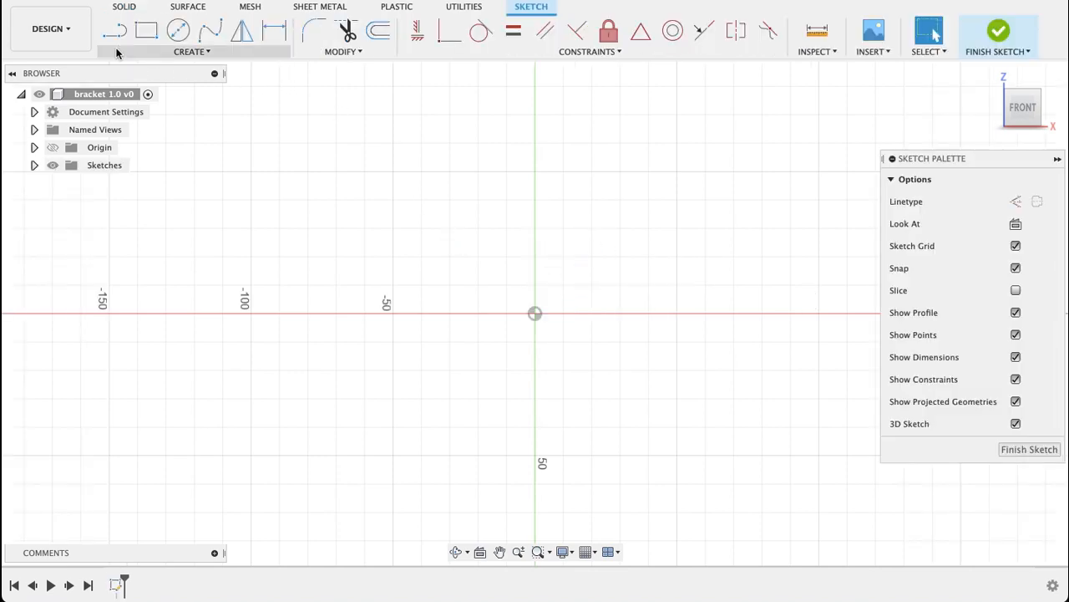
mouse_move(146, 31)
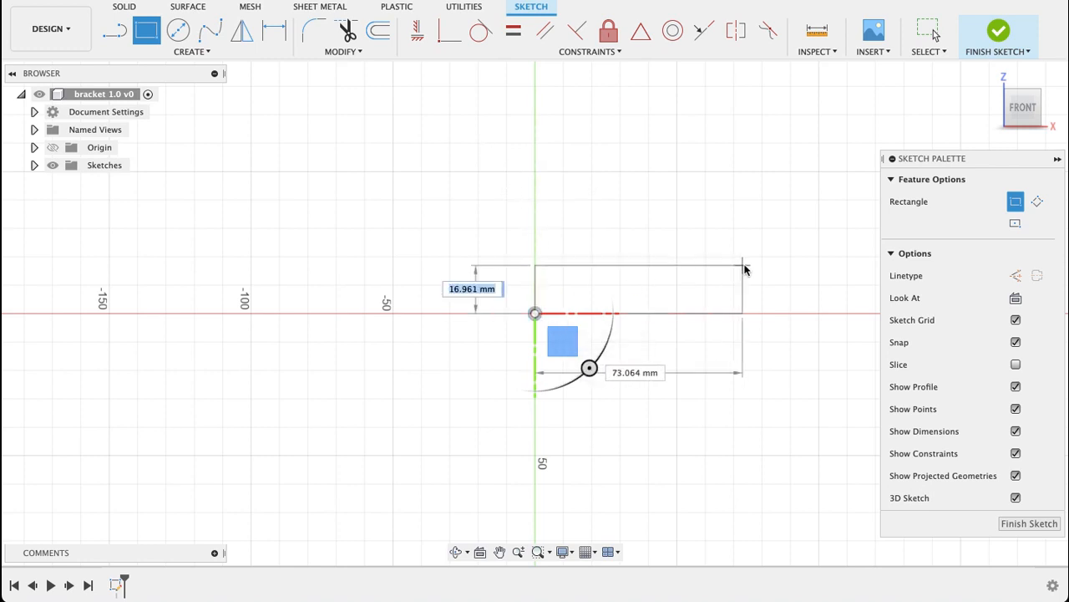
mouse_move(745, 269)
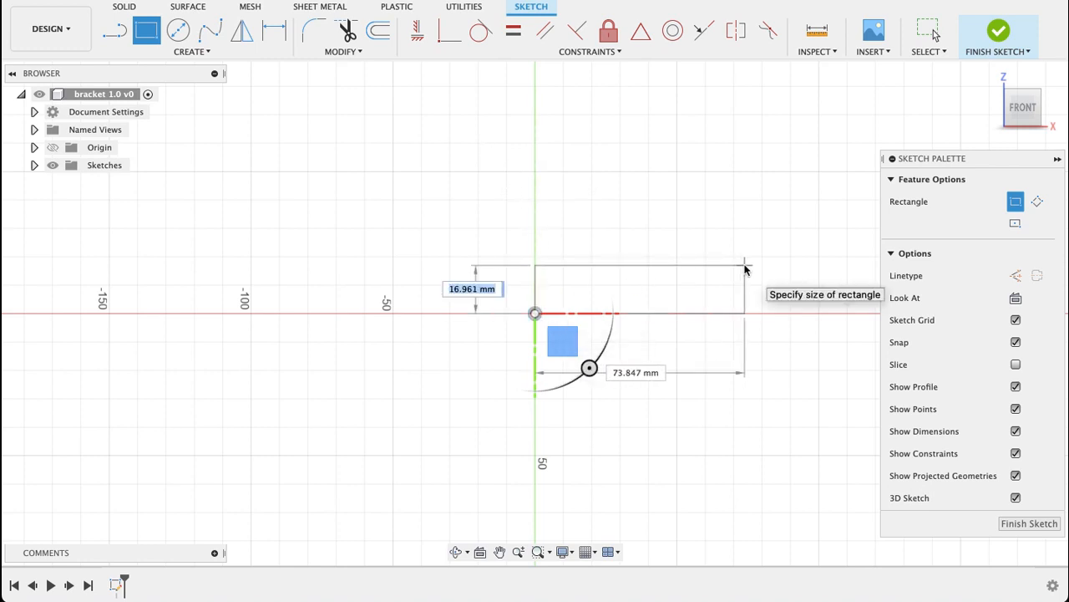
text(10)
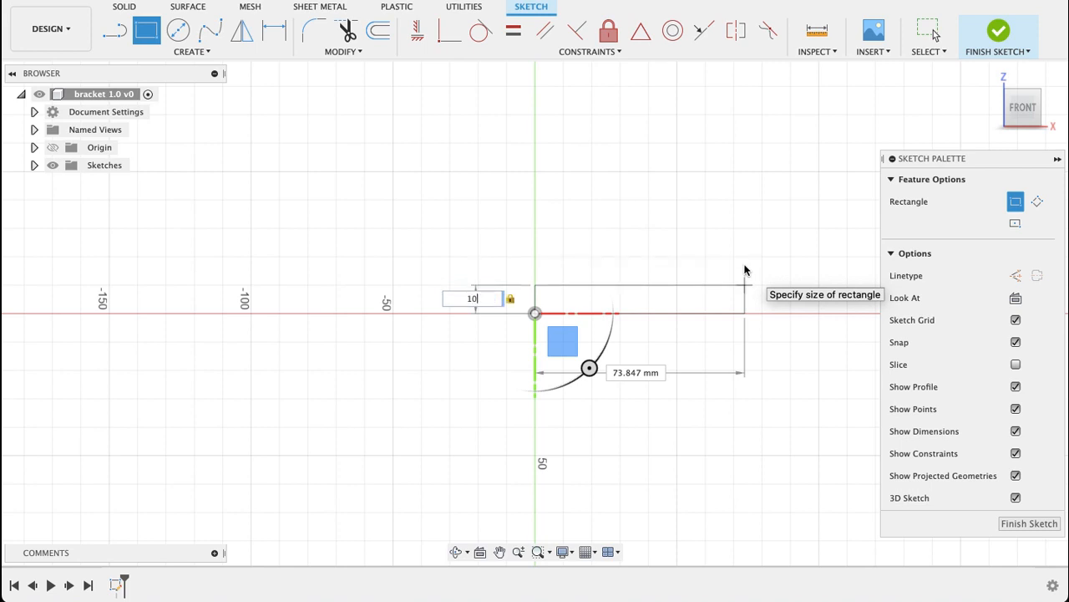
key(Tab)
text(50)
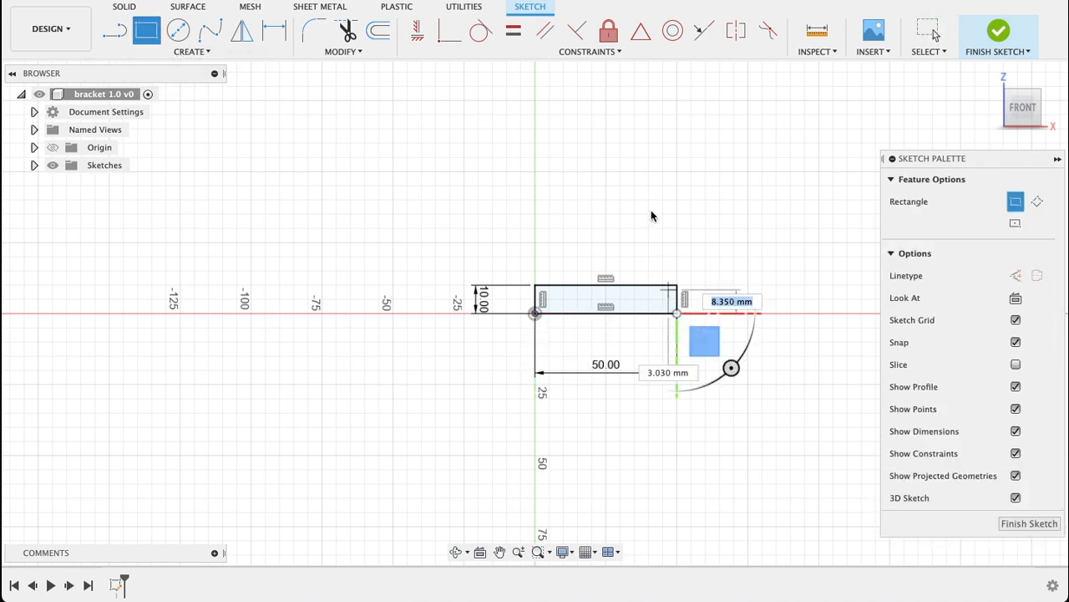
mouse_move(647, 185)
text(50)
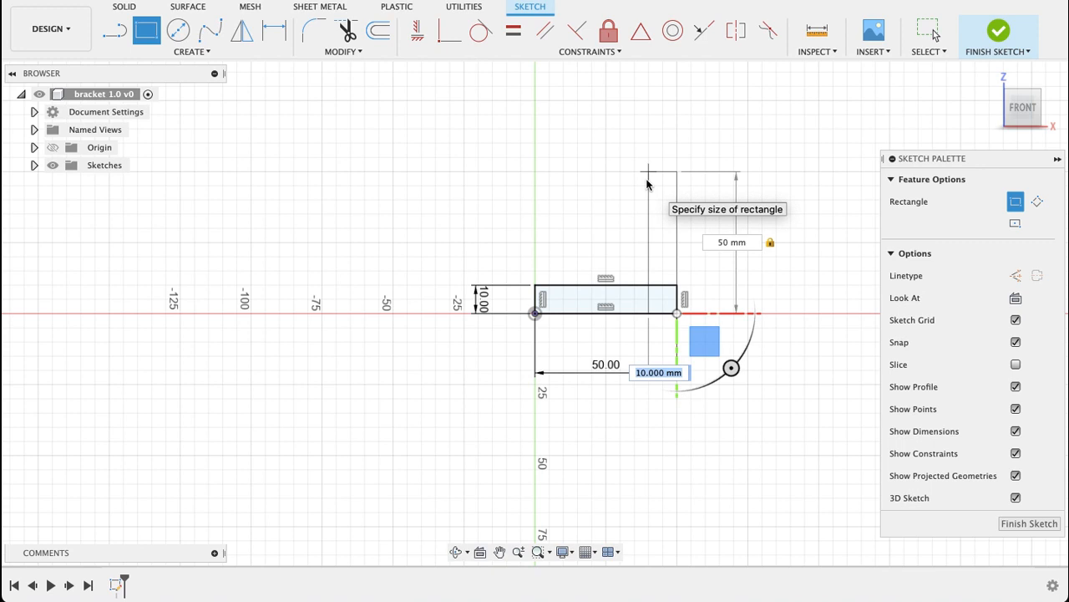
Place the 10 × 50 mm upright rectangle, trim the overlapping line, and dimension its 10 mm width.
click(647, 182)
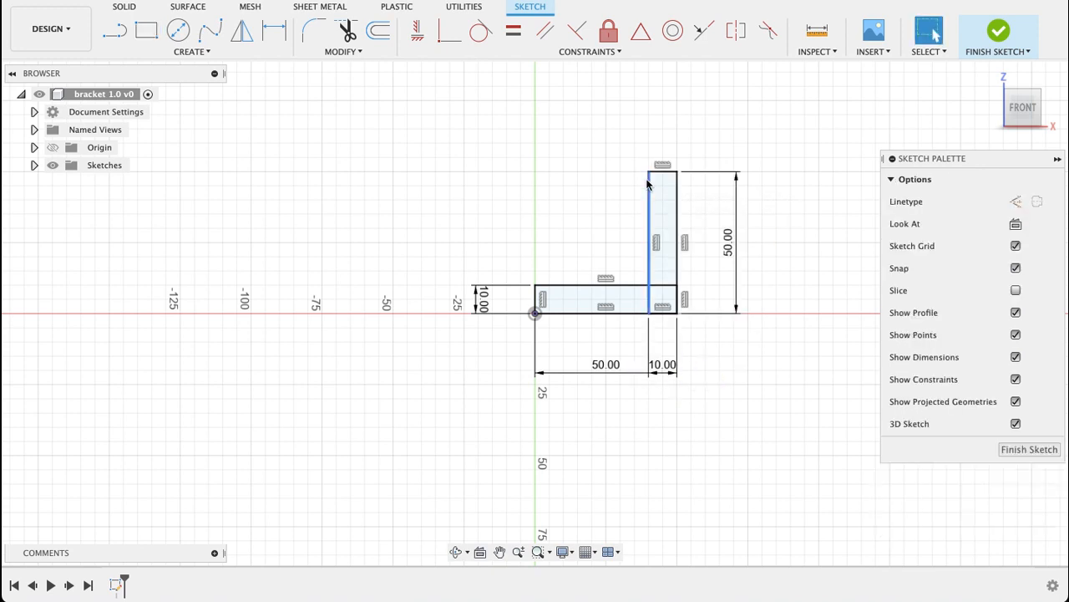
click(652, 299)
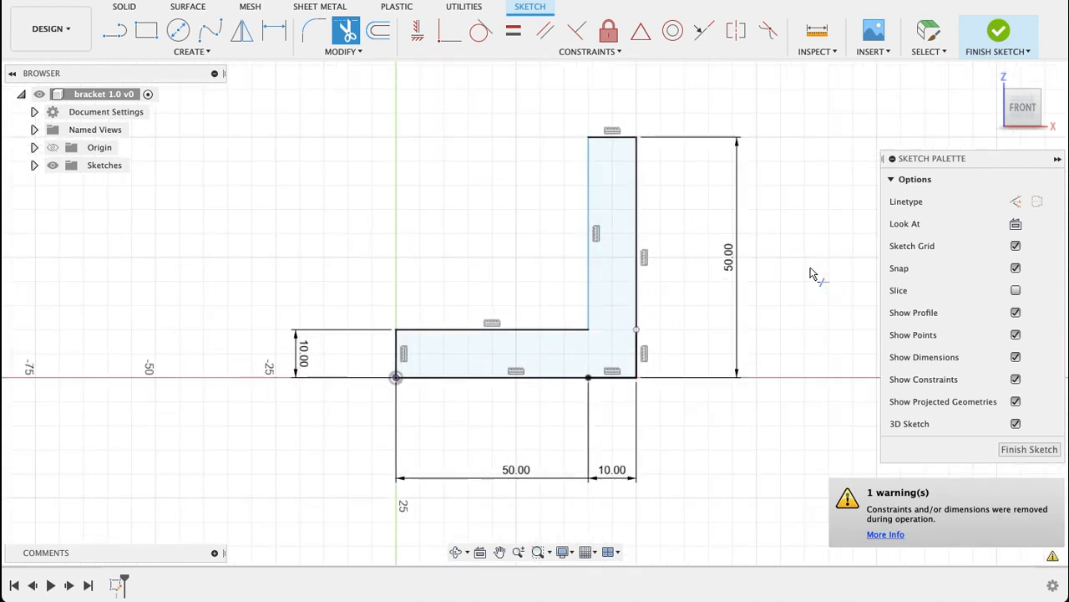
click(274, 31)
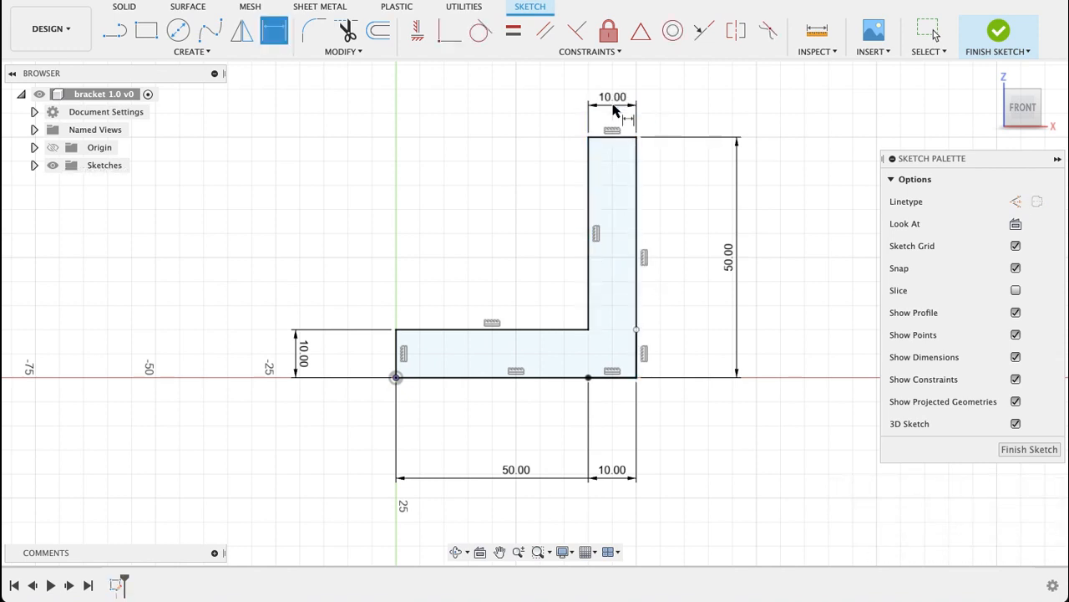
mouse_move(894, 472)
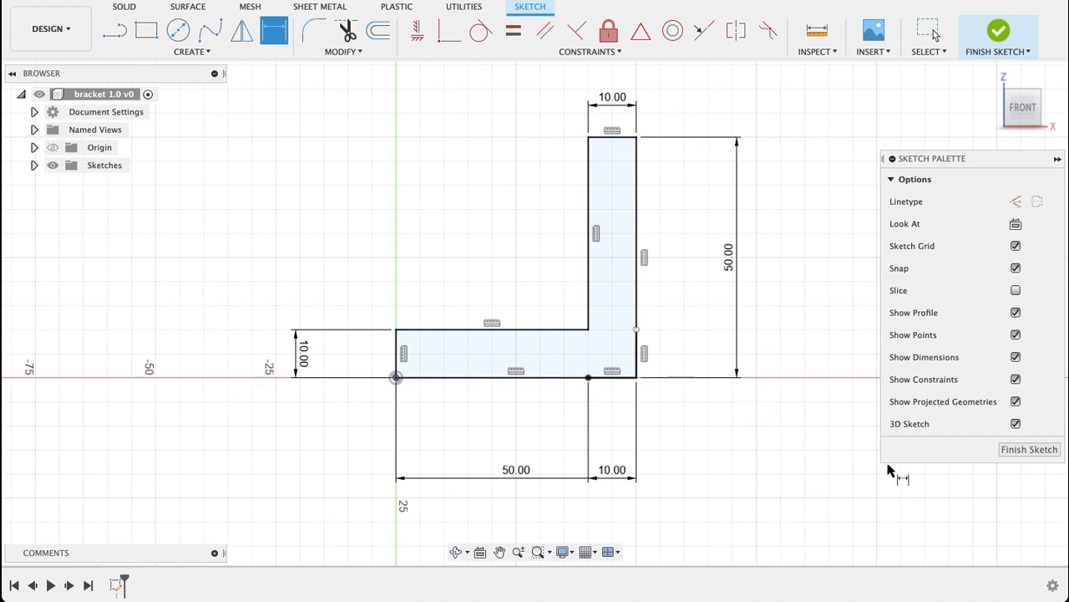
mouse_move(1029, 449)
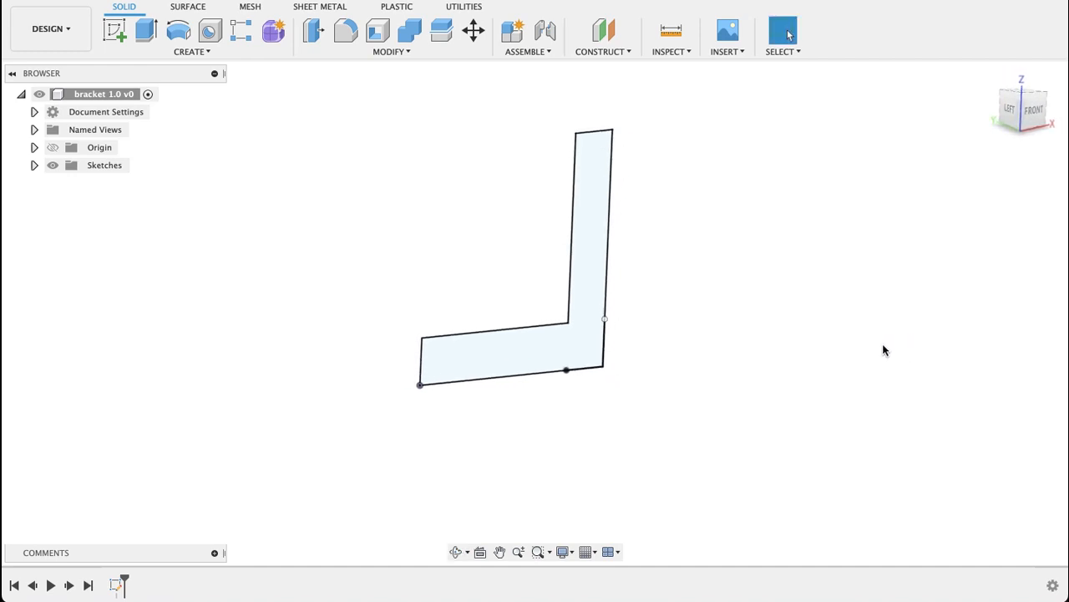
Extrude the L profile 100 mm into a solid and inspect it from the back.
click(145, 30)
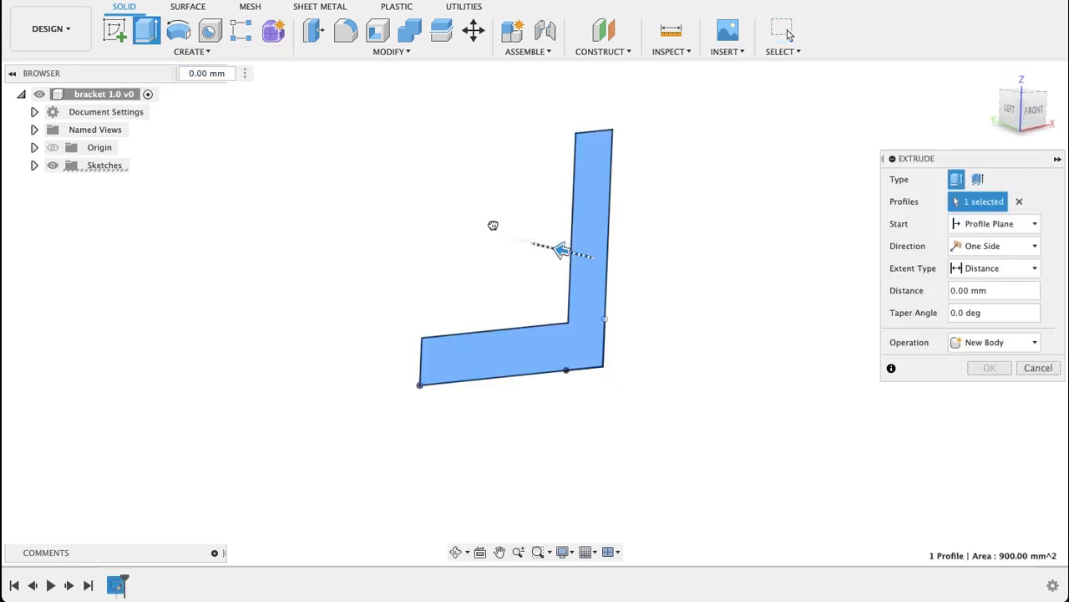
drag(560, 249, 435, 221)
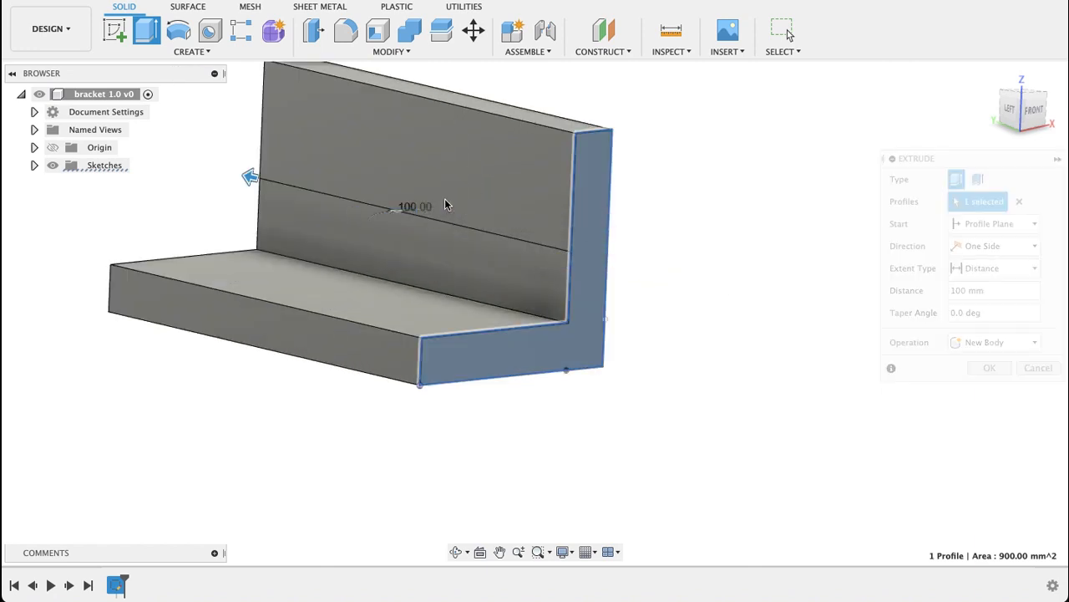
click(989, 367)
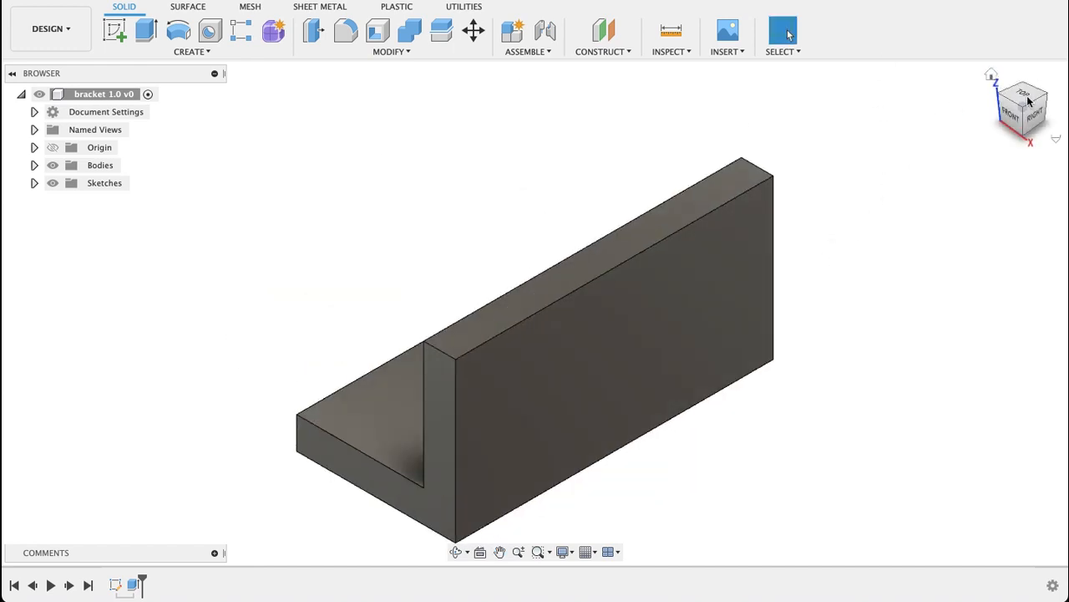
click(1036, 108)
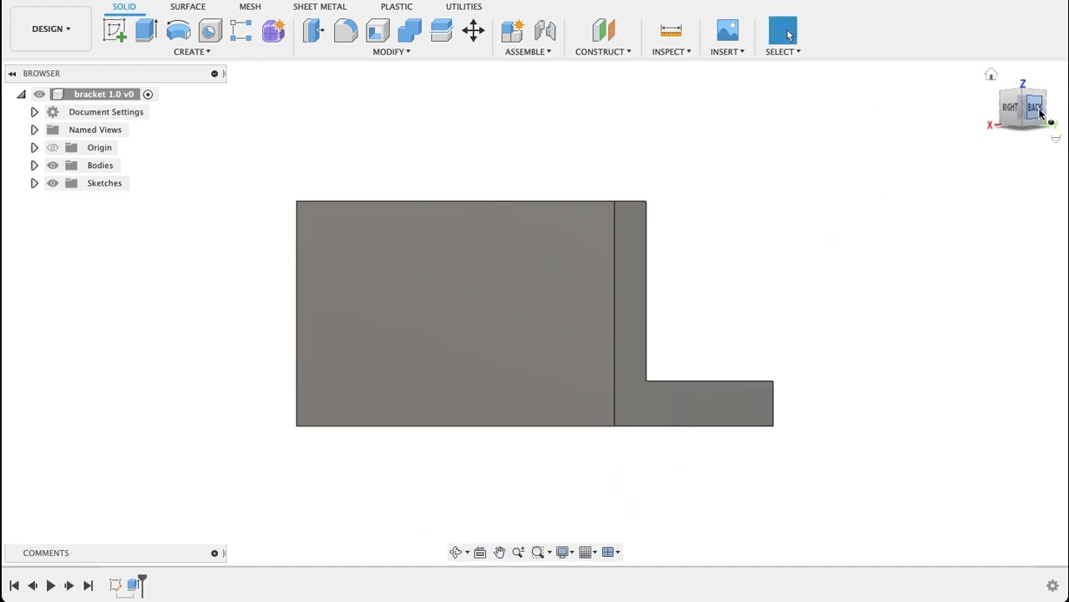
click(1036, 107)
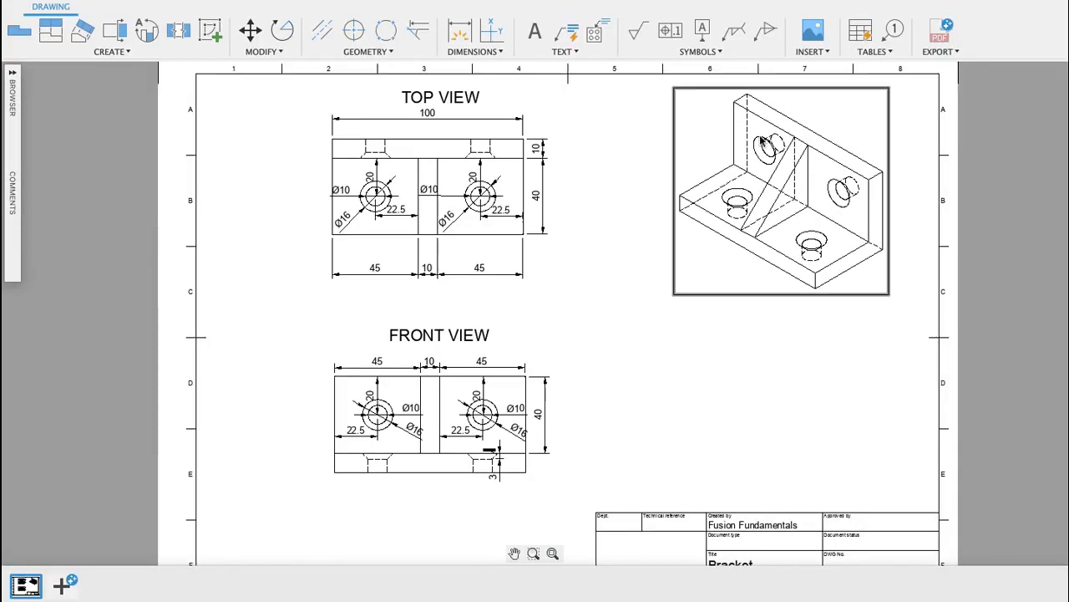
mouse_move(792, 255)
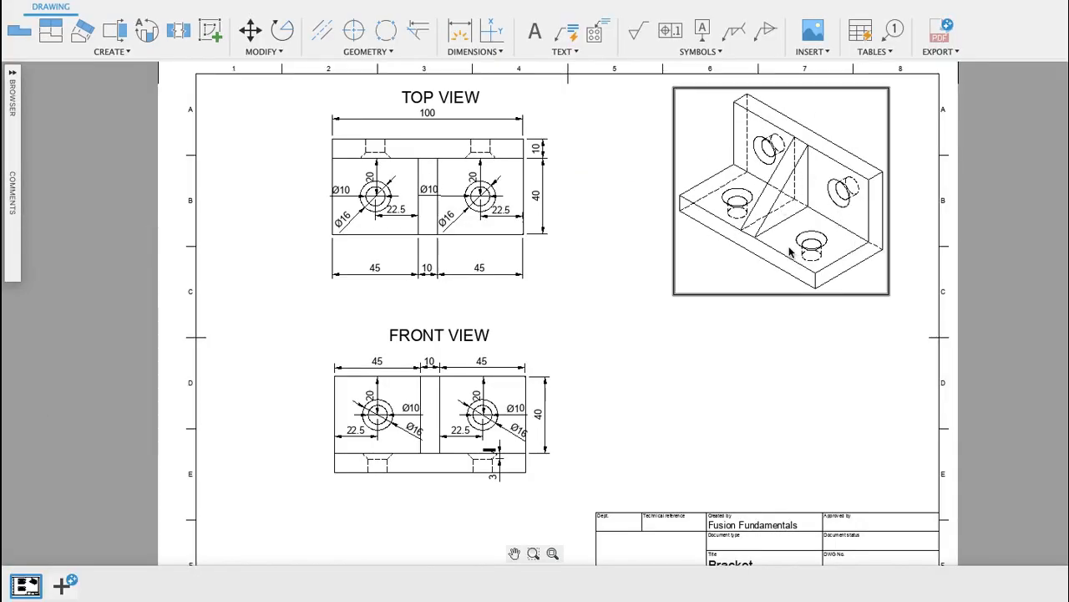
mouse_move(815, 256)
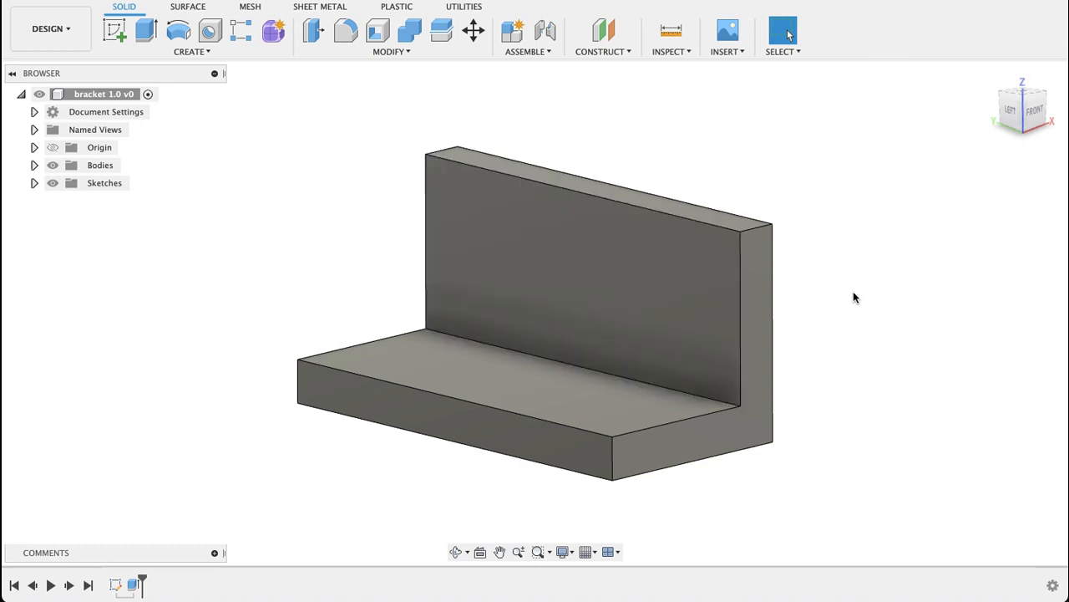
mouse_move(950, 292)
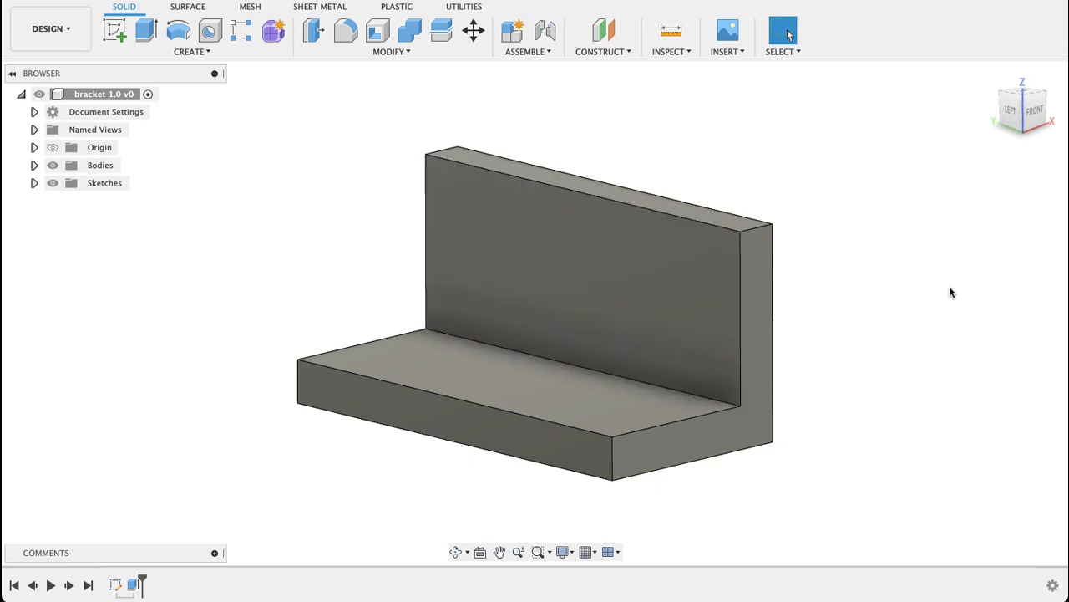
Return to the reference drawing to compare the L-bracket with its top view.
click(11, 72)
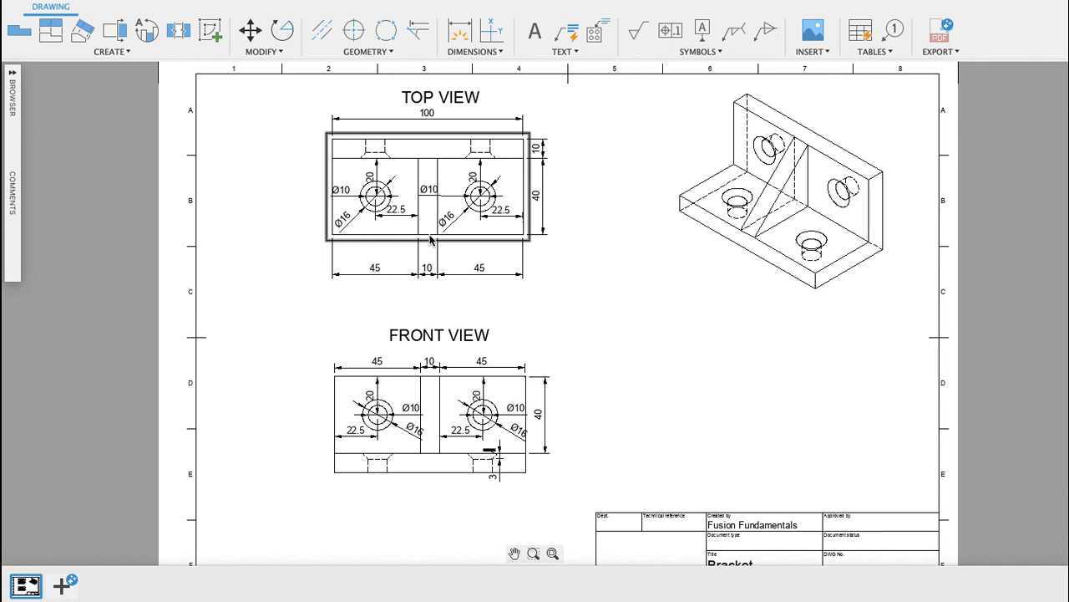
mouse_move(429, 170)
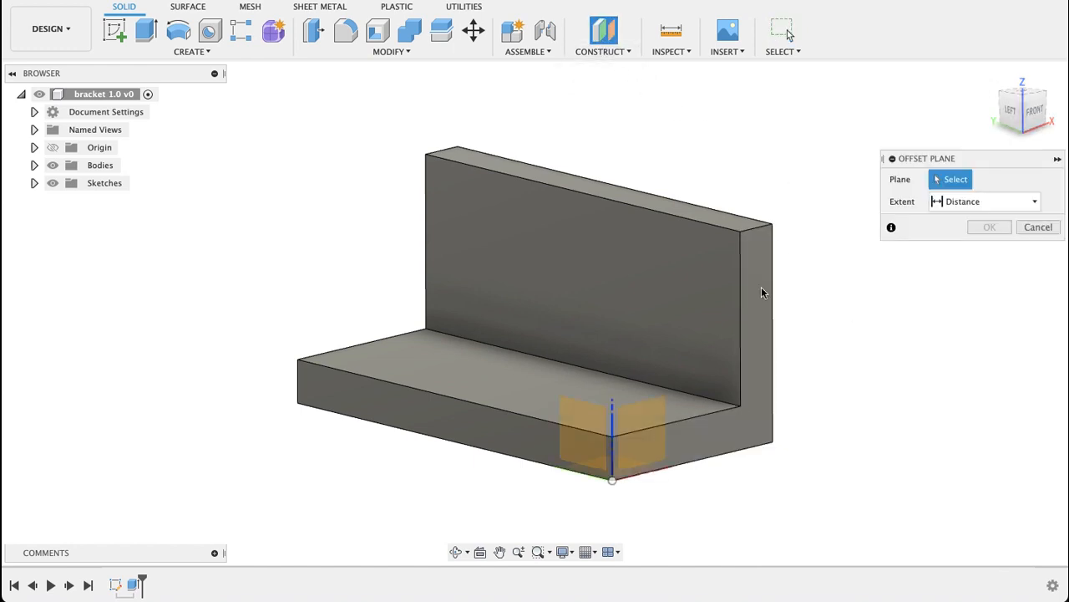
Offset a construction plane 50 mm from the XZ plane.
click(635, 418)
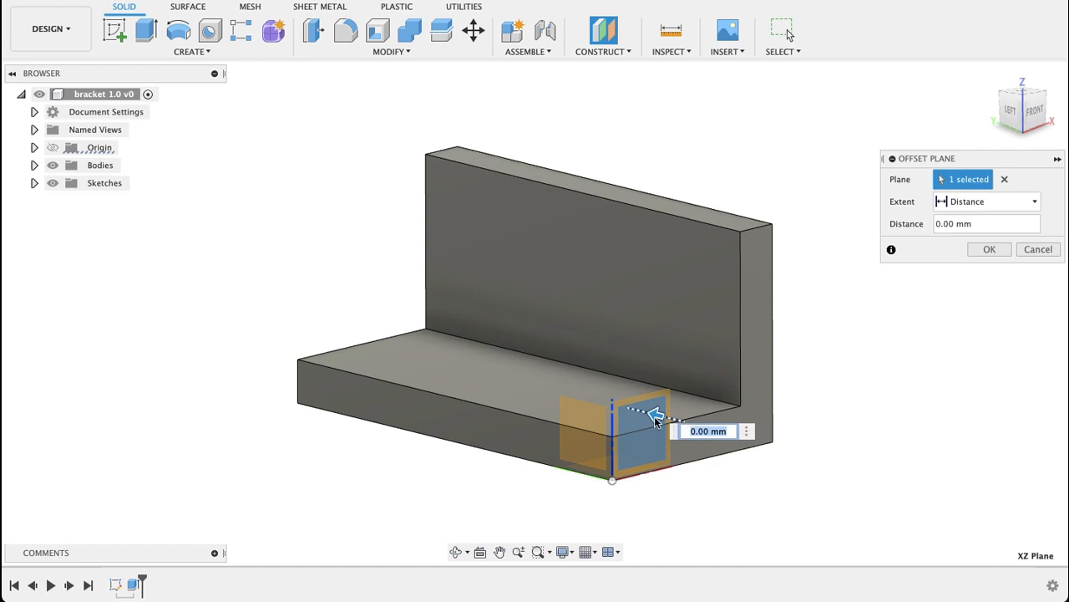
drag(655, 416, 511, 380)
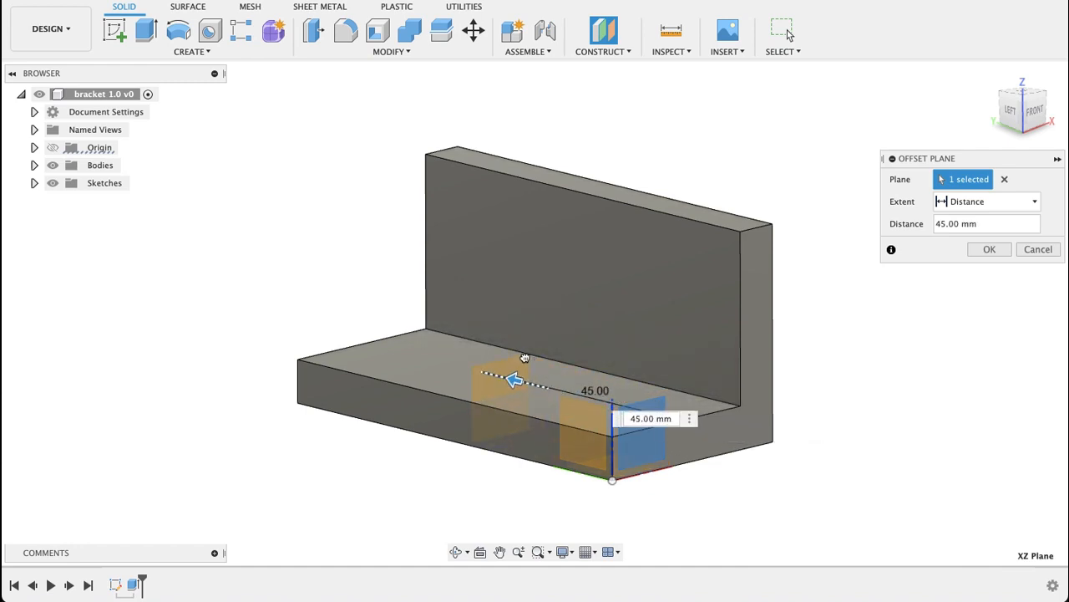
drag(514, 381, 499, 374)
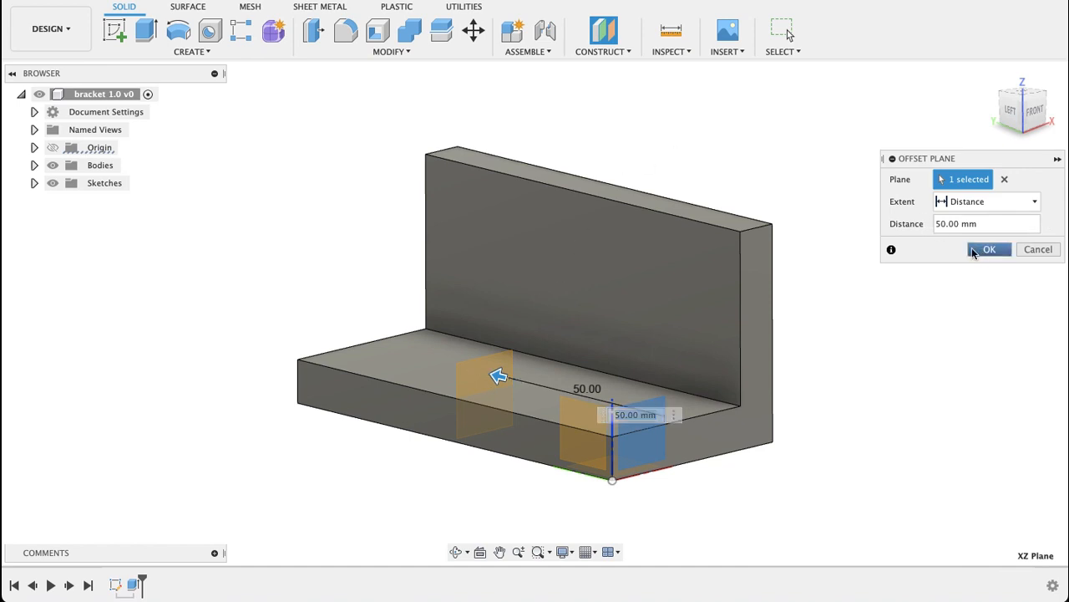
click(989, 249)
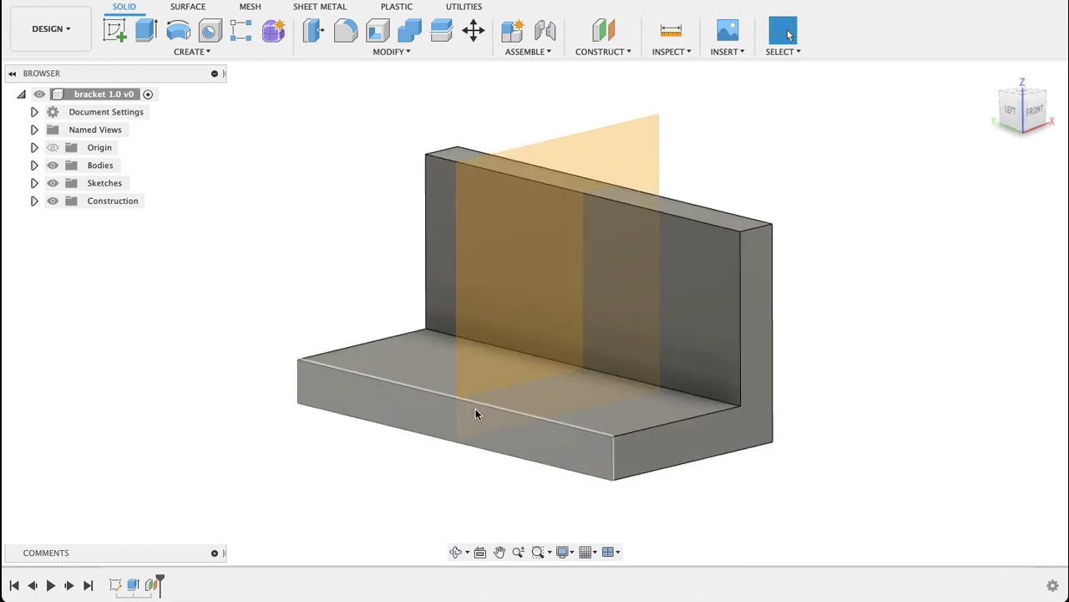
Start a sketch on the 50 mm midplane and project the upright's top corner.
click(114, 31)
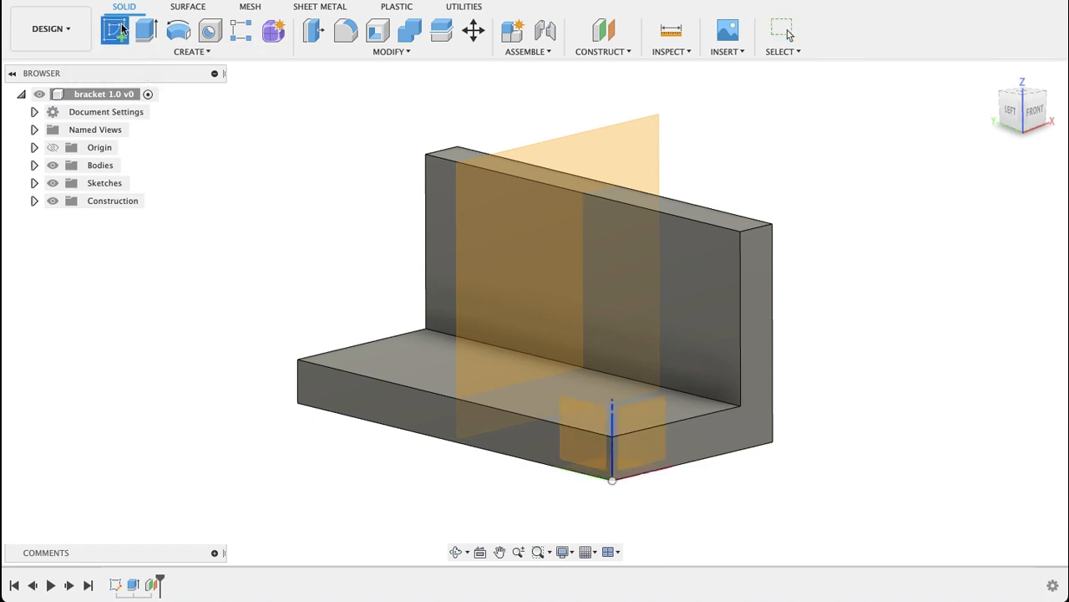
click(115, 30)
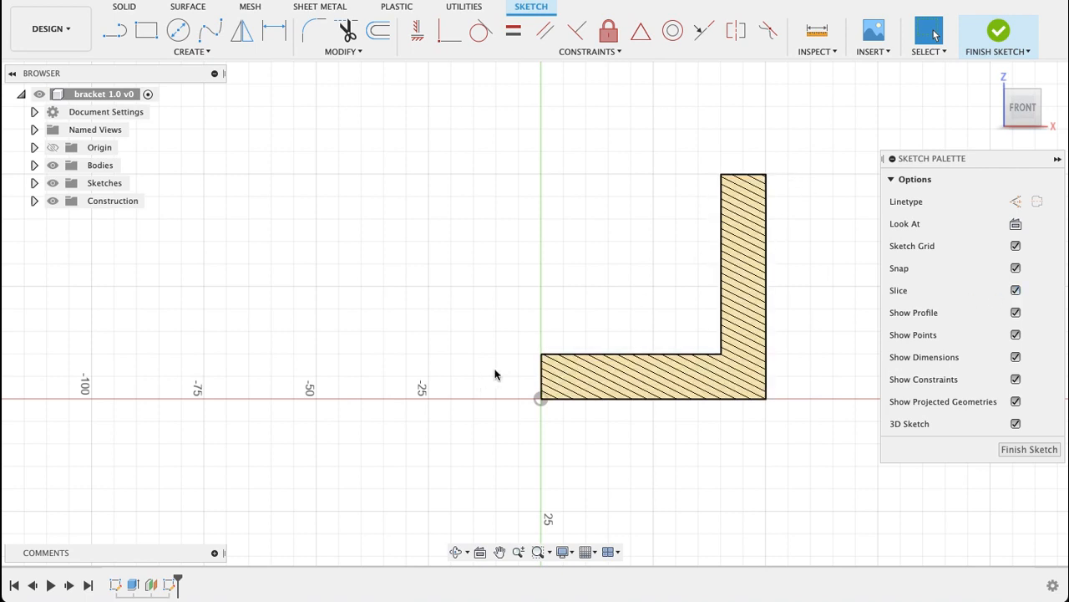
click(115, 30)
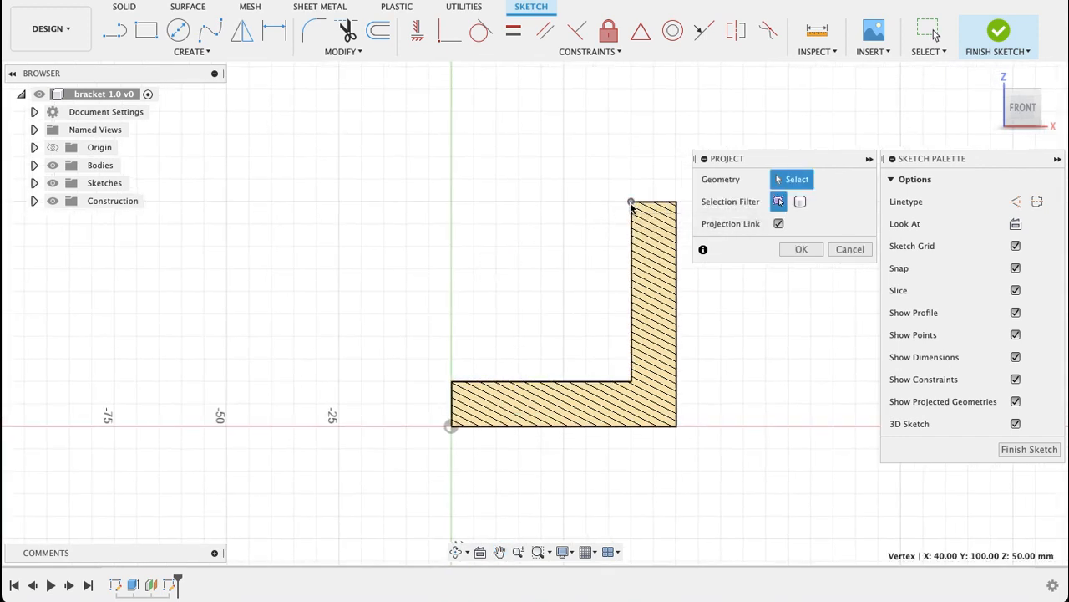
click(451, 381)
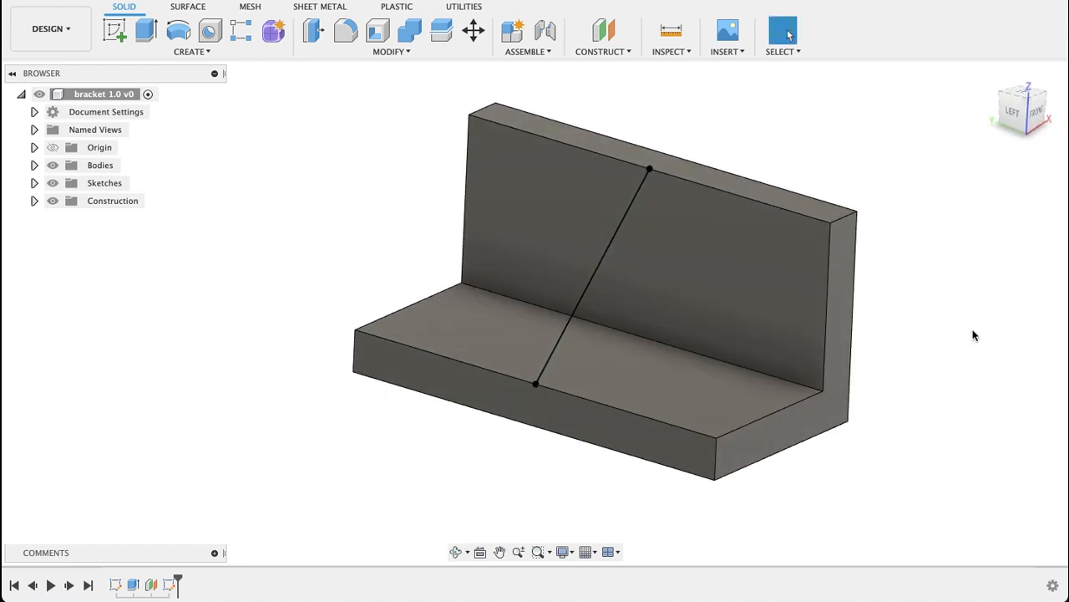
Add a 10 mm rib along the diagonal sketch line with its direction flipped.
click(192, 51)
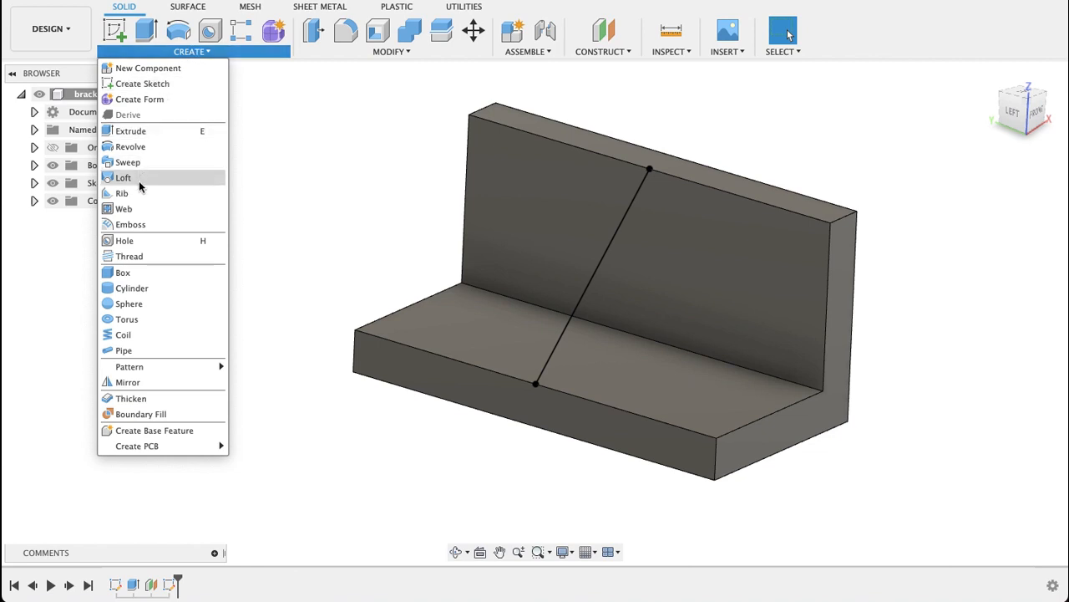
click(122, 193)
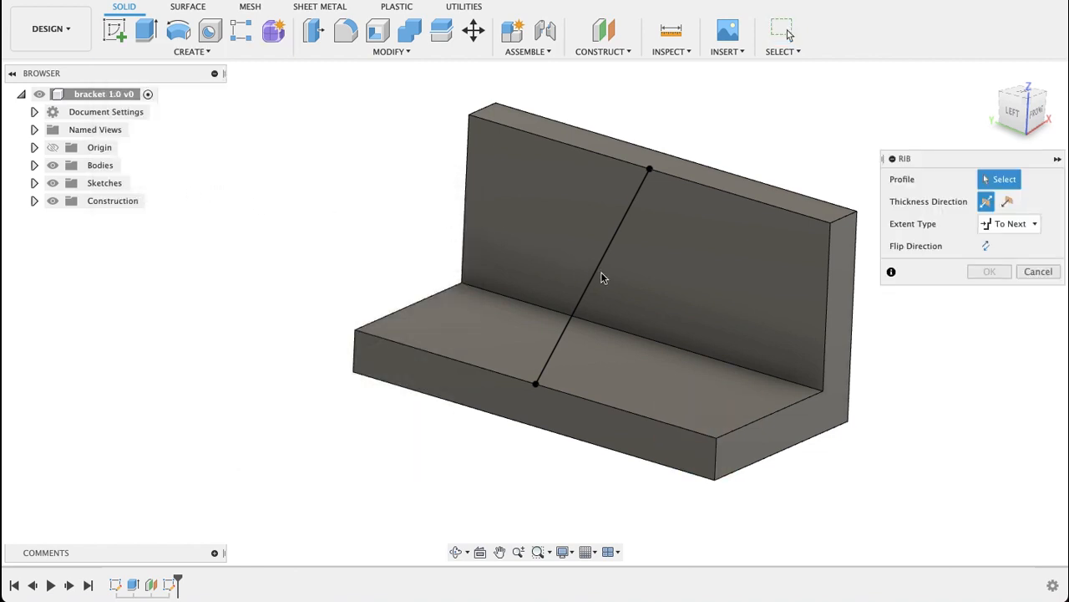
click(593, 276)
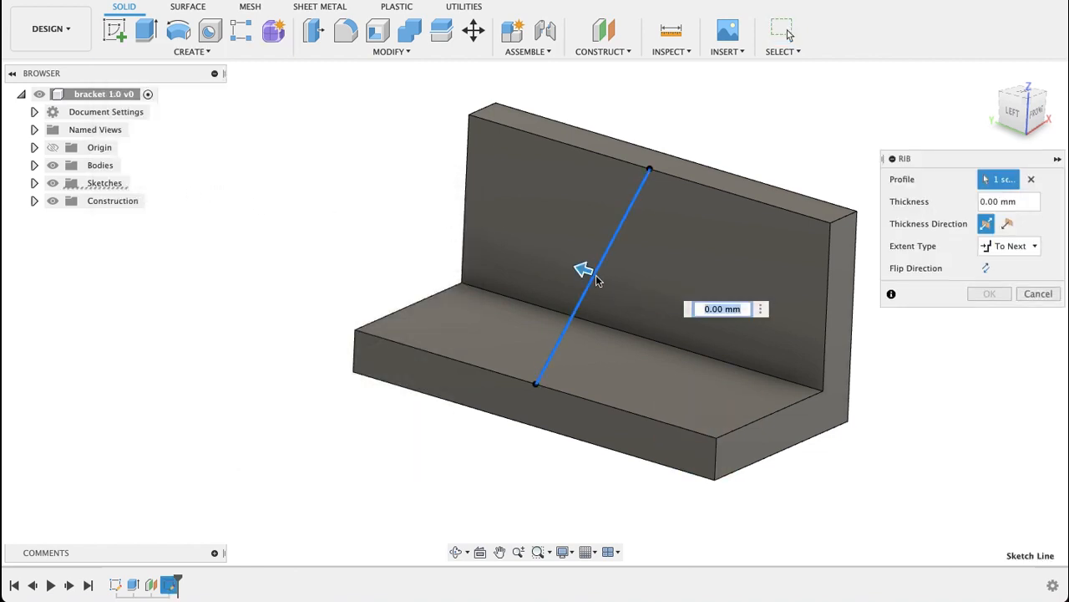
text(10)
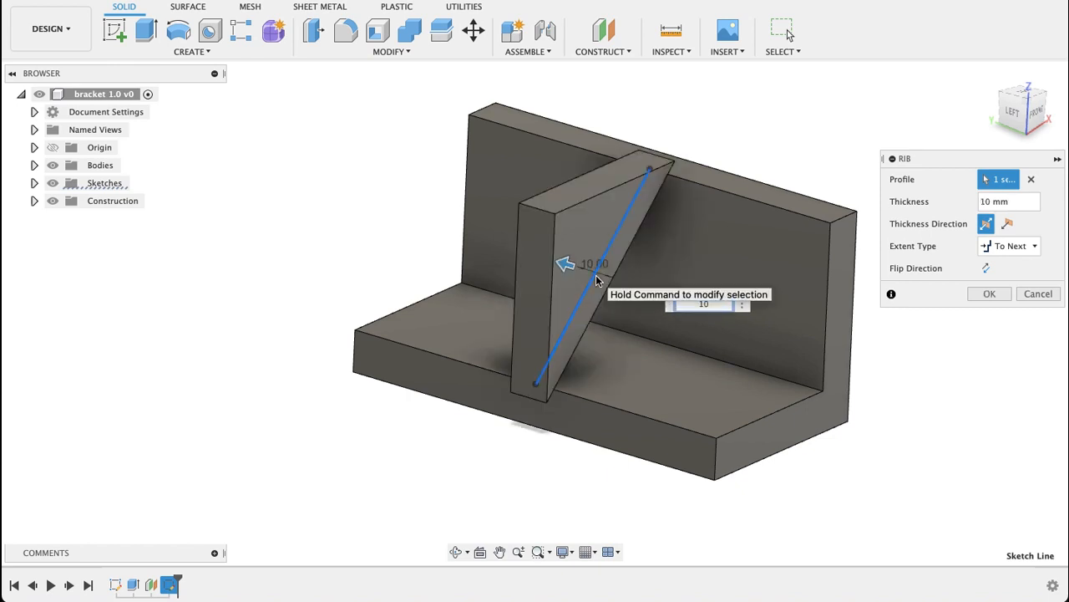
mouse_move(898, 405)
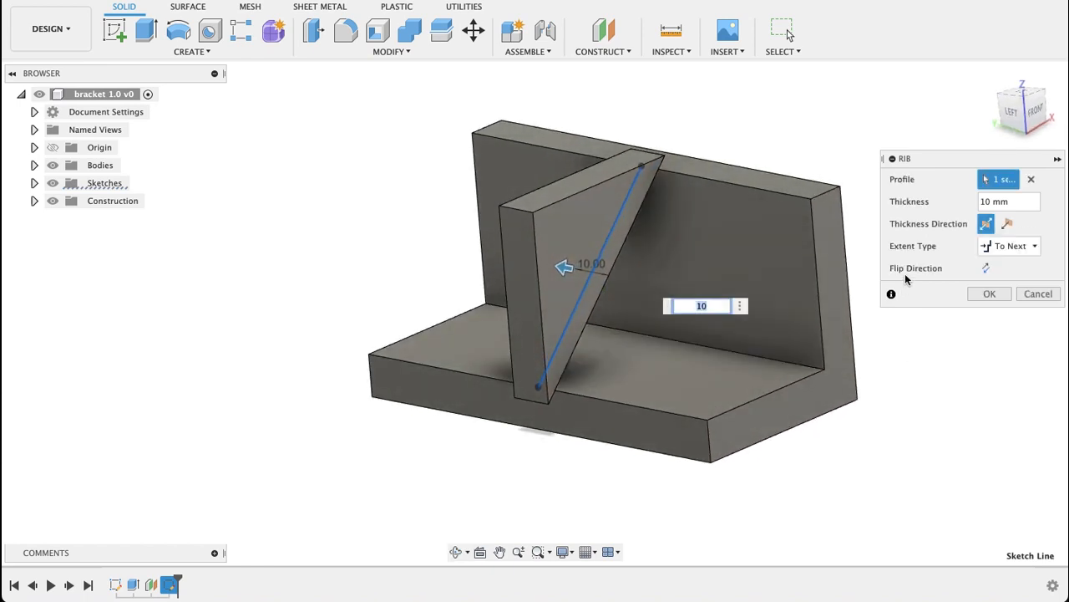
mouse_move(986, 268)
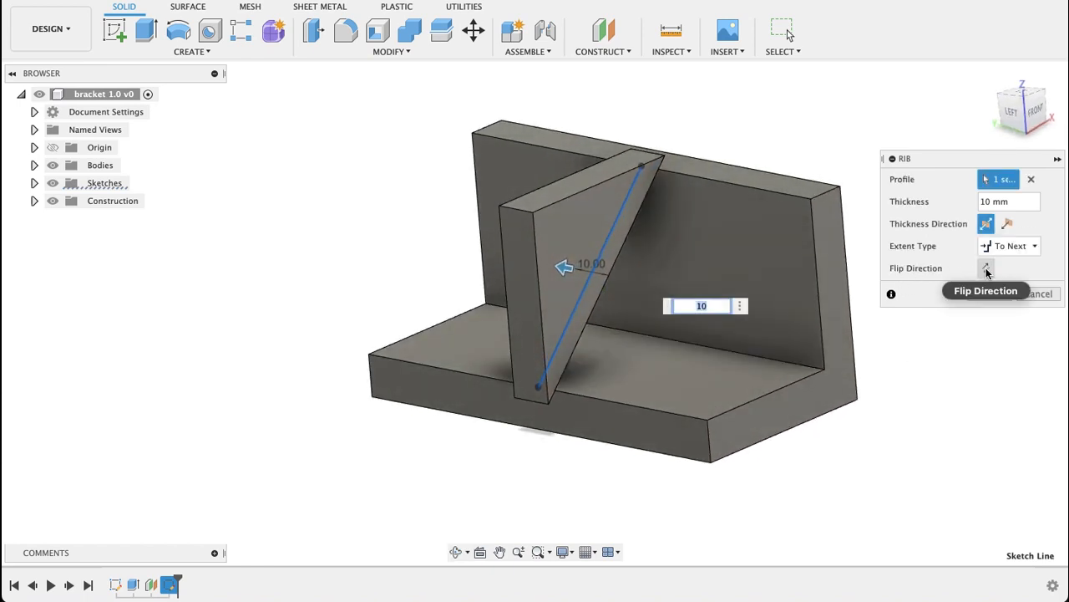
click(987, 268)
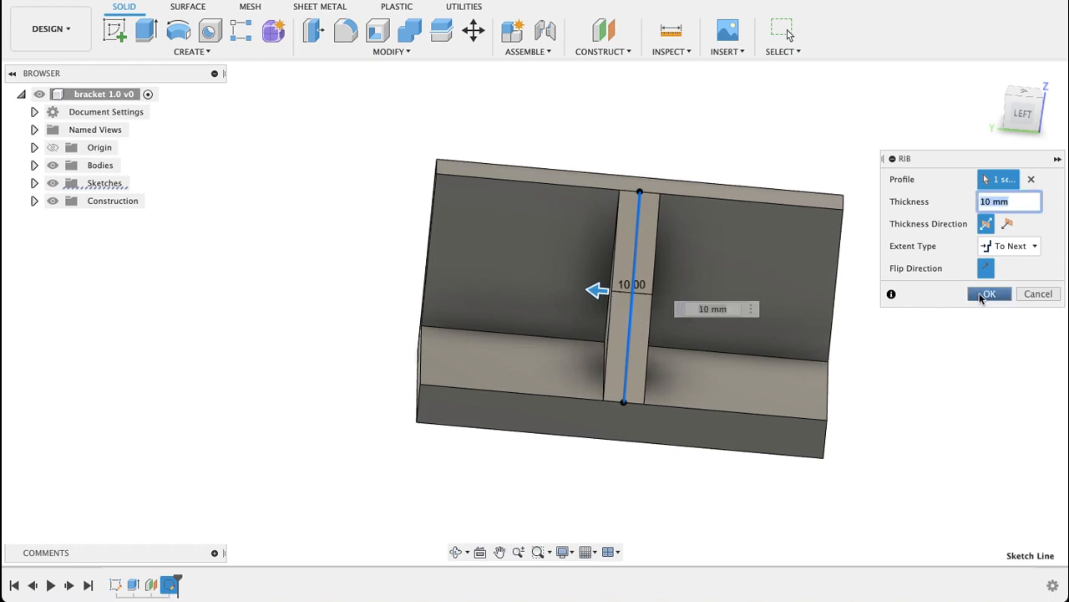
click(990, 294)
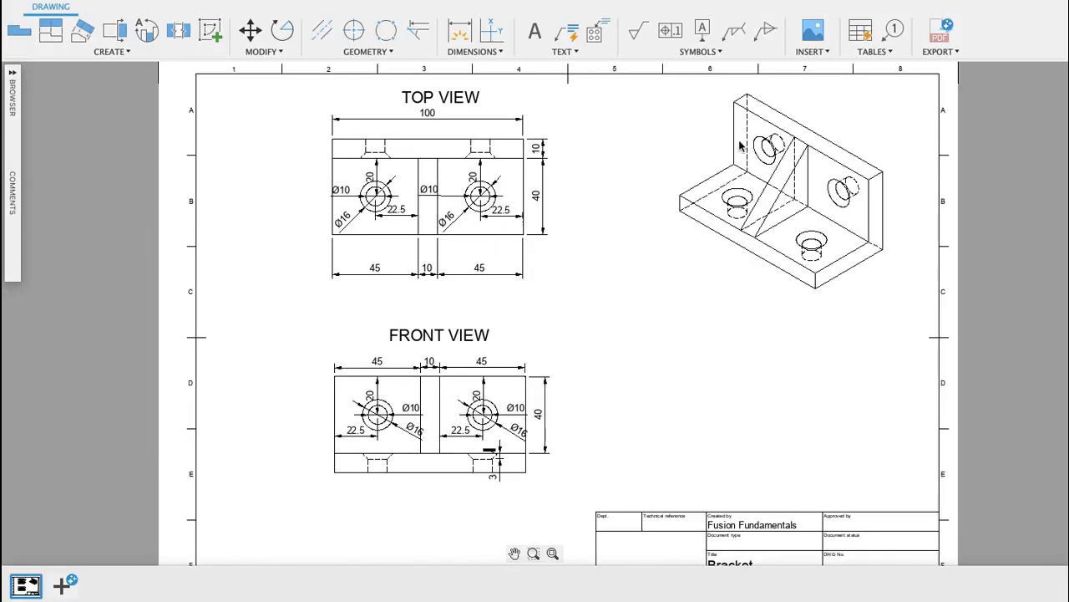
mouse_move(631, 260)
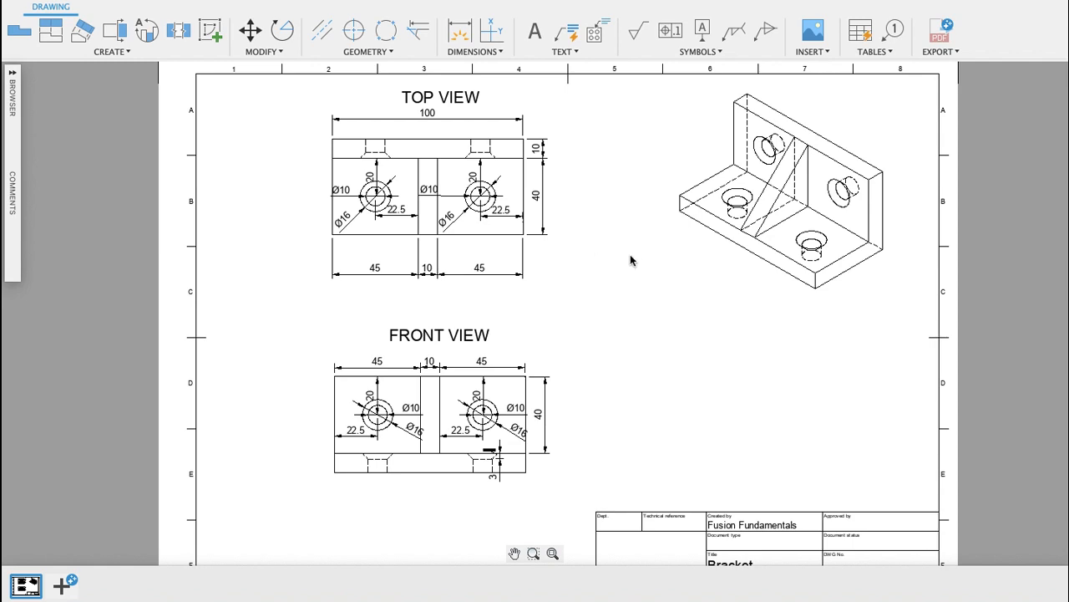
mouse_move(628, 284)
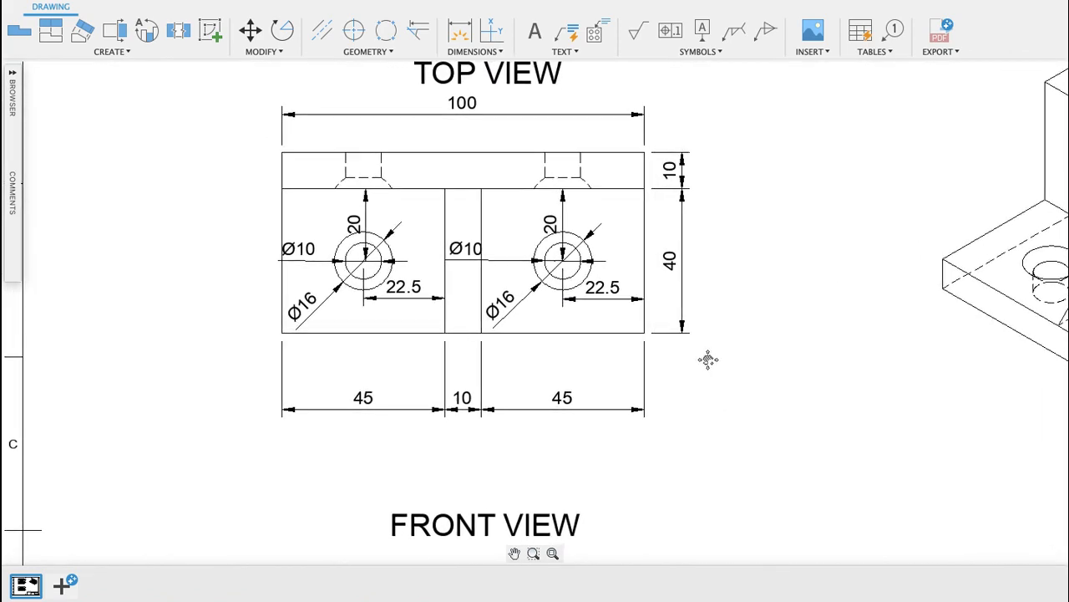
Zoom the drawing and select the front view showing the Ø10/Ø16 holes and 3 mm countersink.
scroll(down, 3)
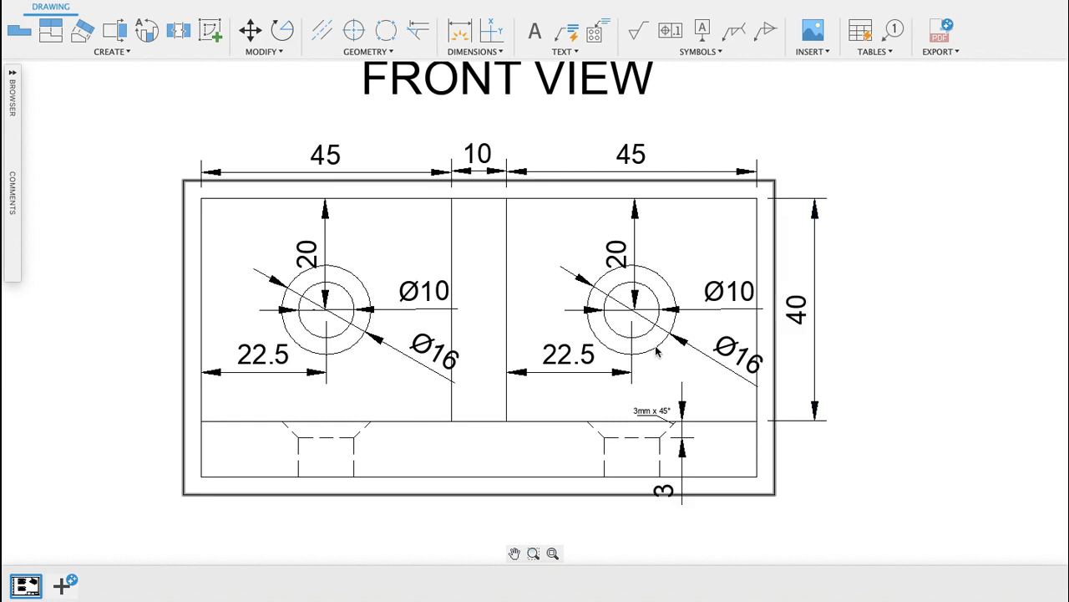
click(731, 291)
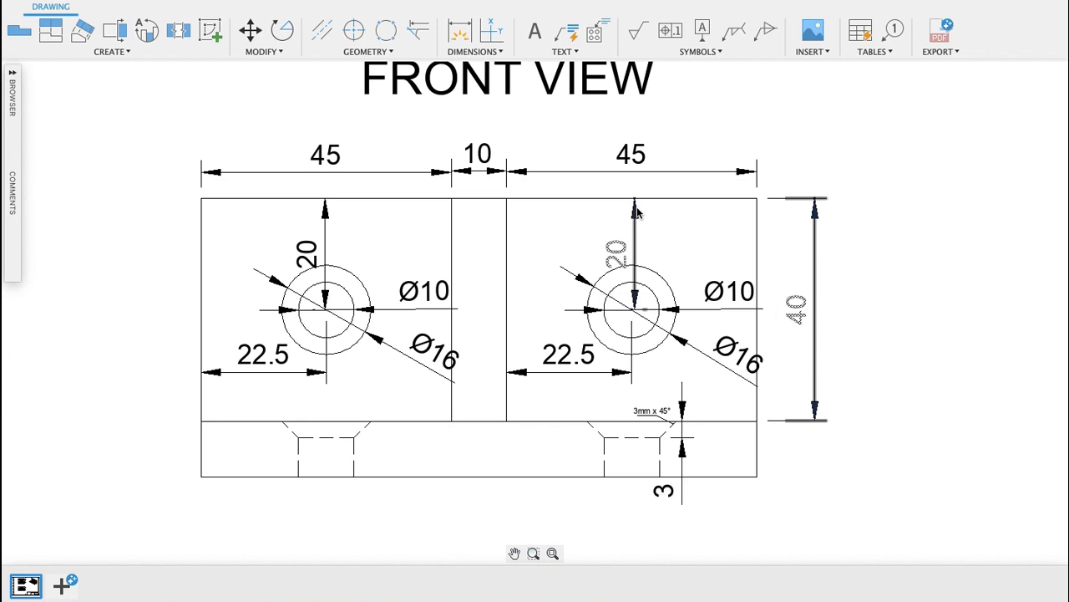
mouse_move(577, 208)
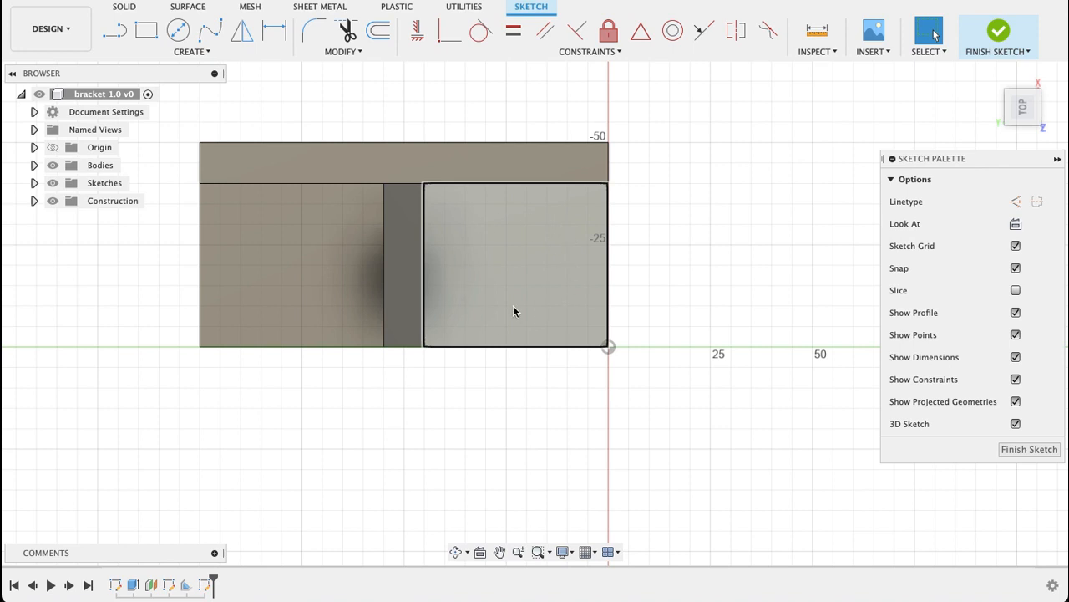
mouse_move(502, 282)
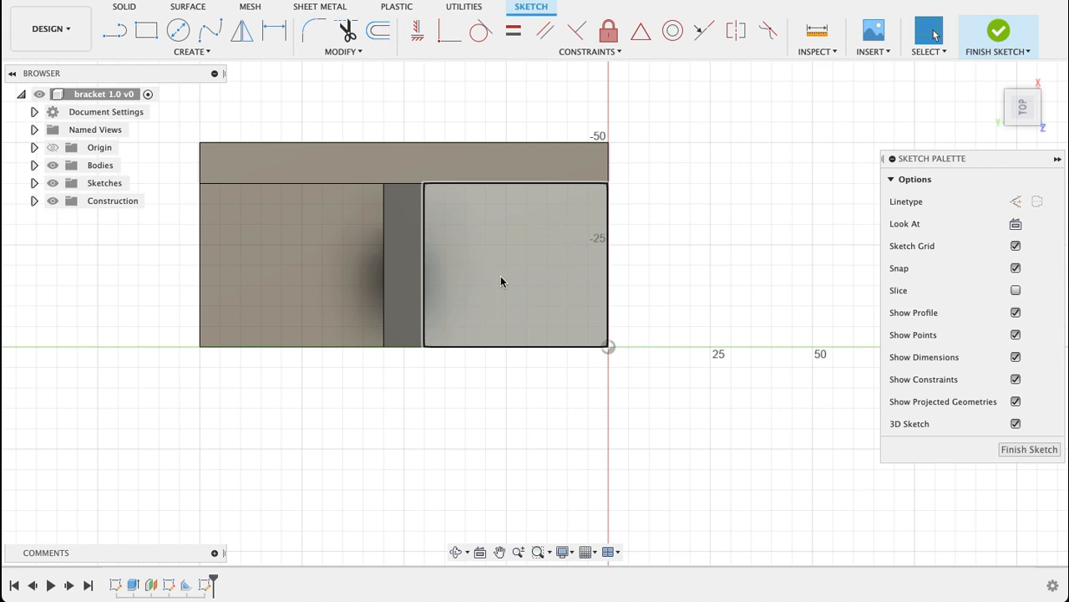
Project the right flange face and draw a Ø10 mm circle on it.
click(502, 282)
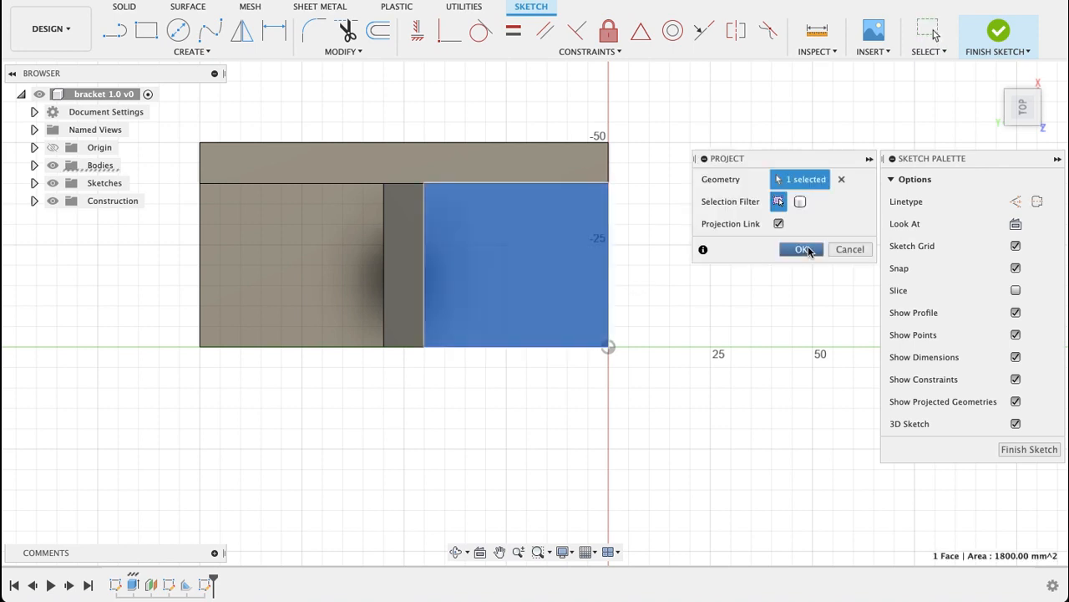
click(801, 249)
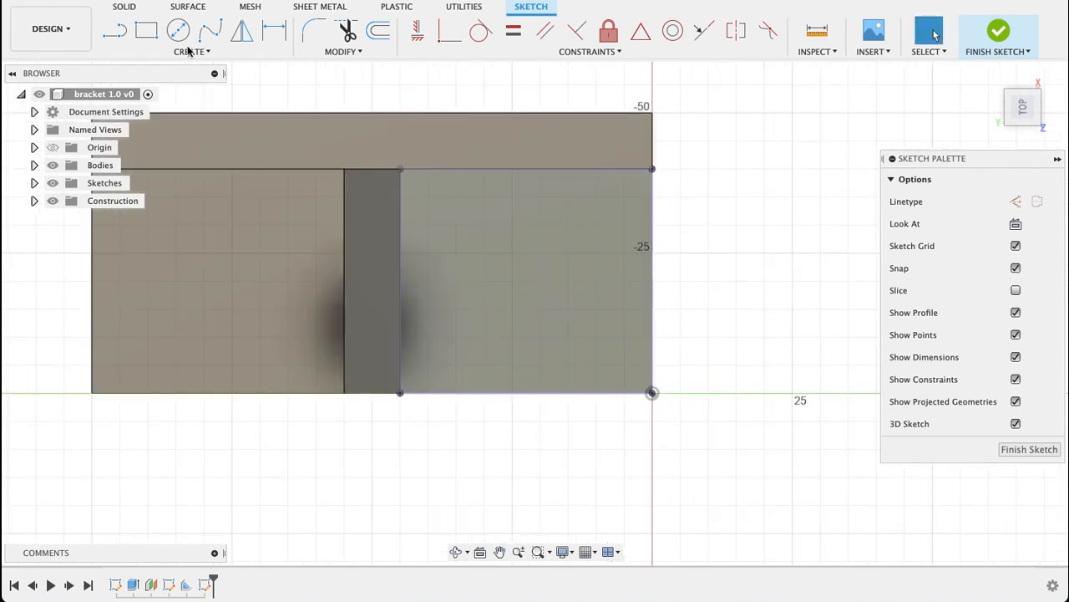
click(178, 30)
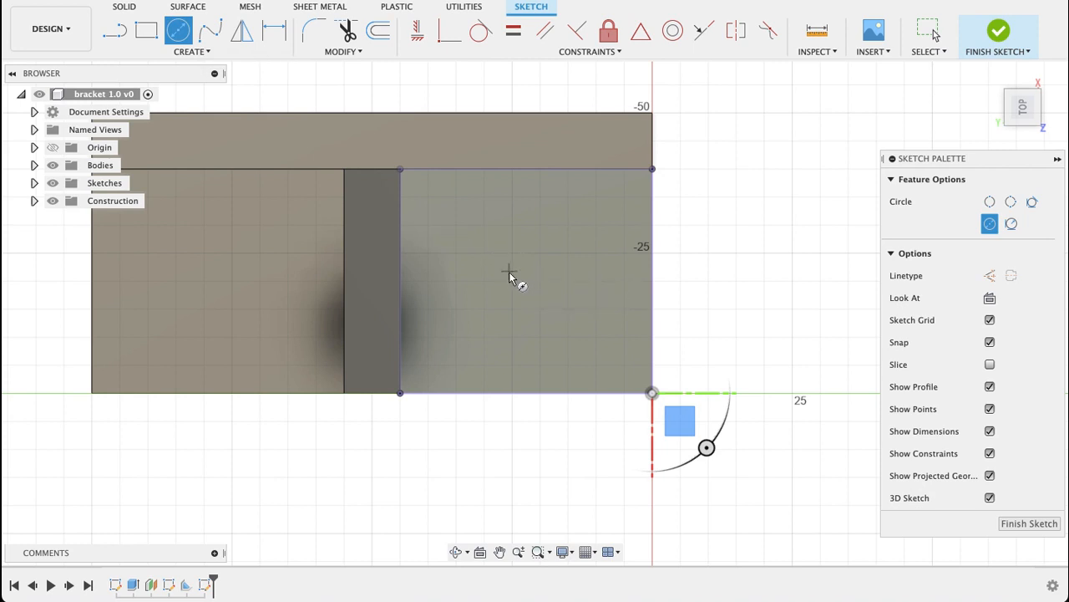
mouse_move(513, 282)
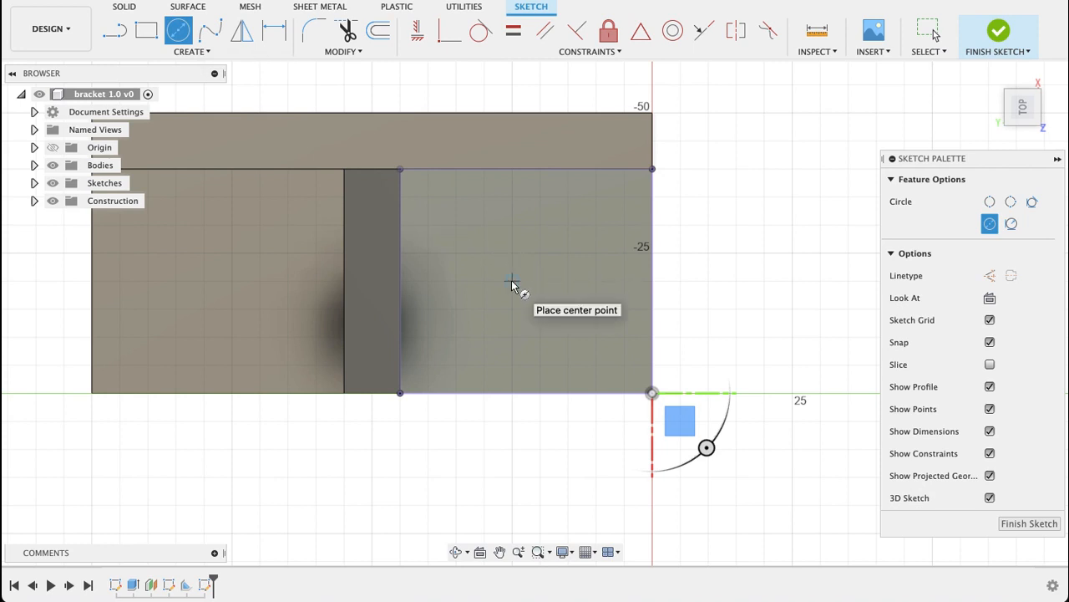
click(513, 281)
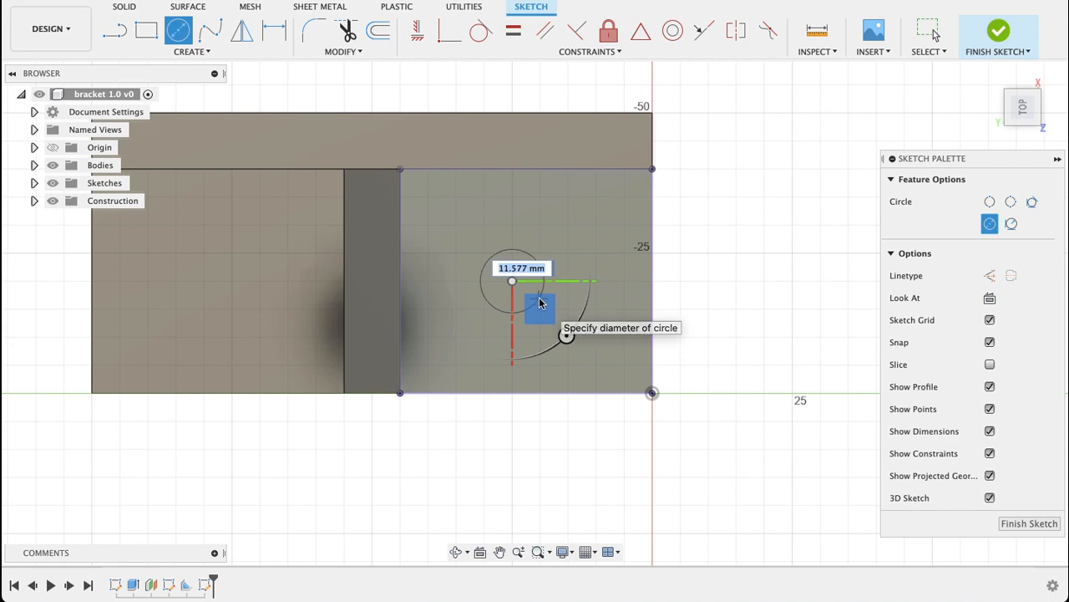
click(513, 303)
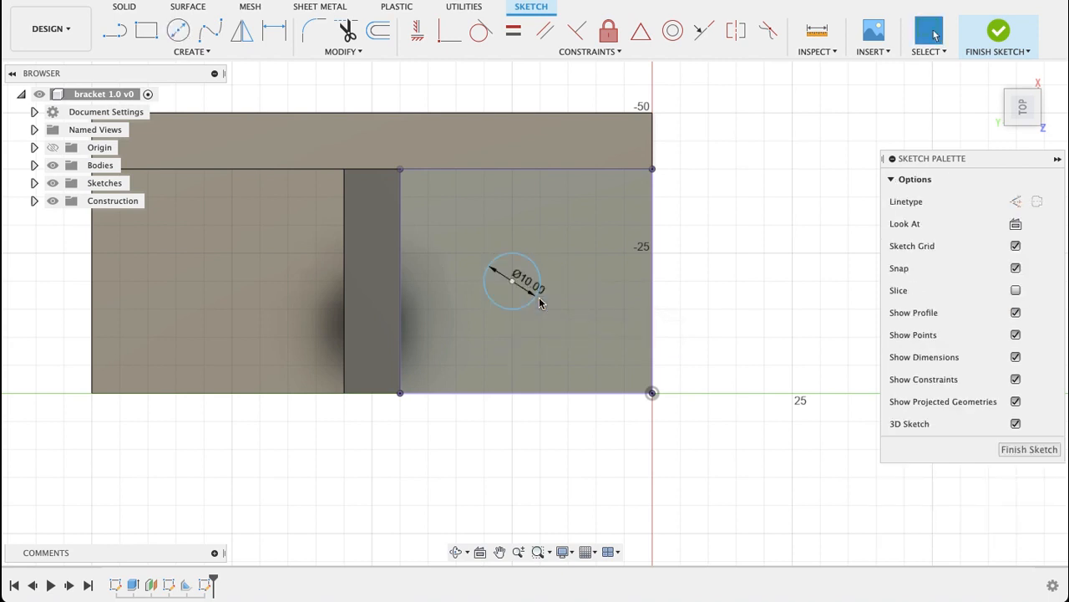
Dimension the circle centre 22.5 mm from the right edge, re-entered as 45/2.
click(274, 31)
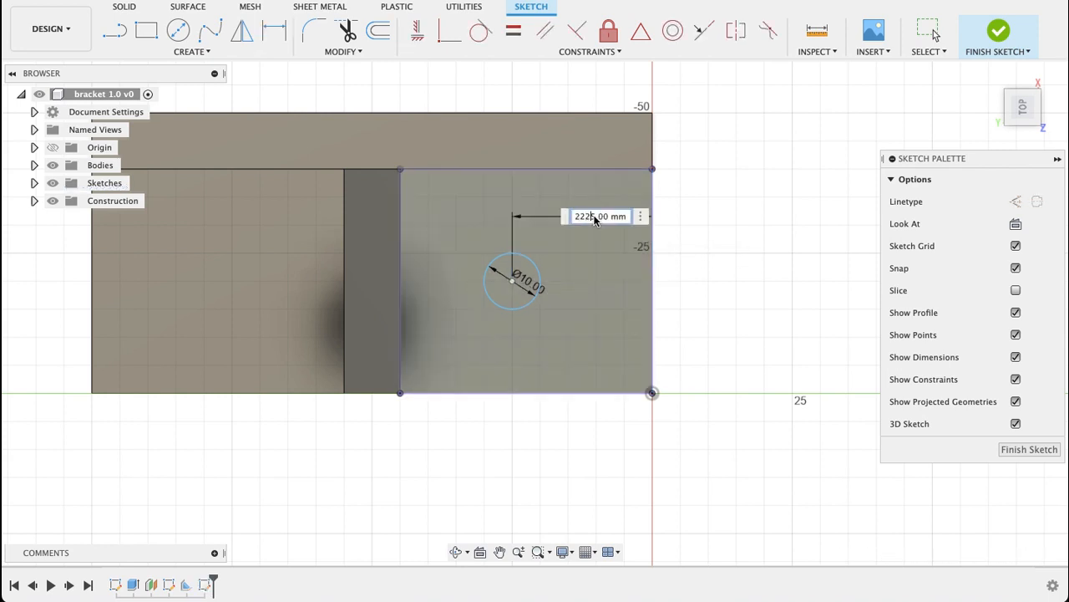
text(22.5)
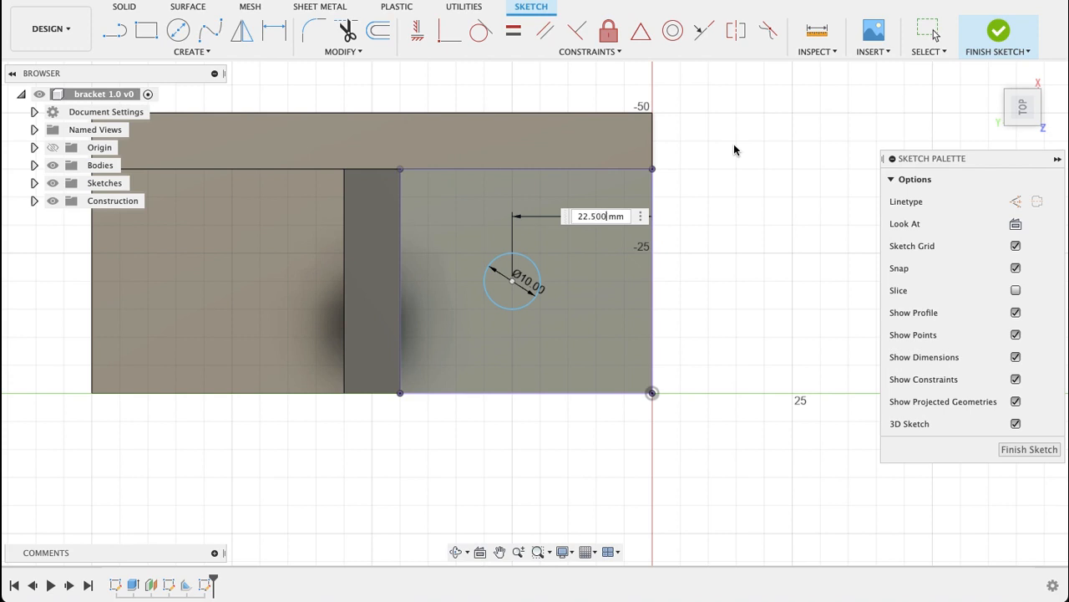
key(Return)
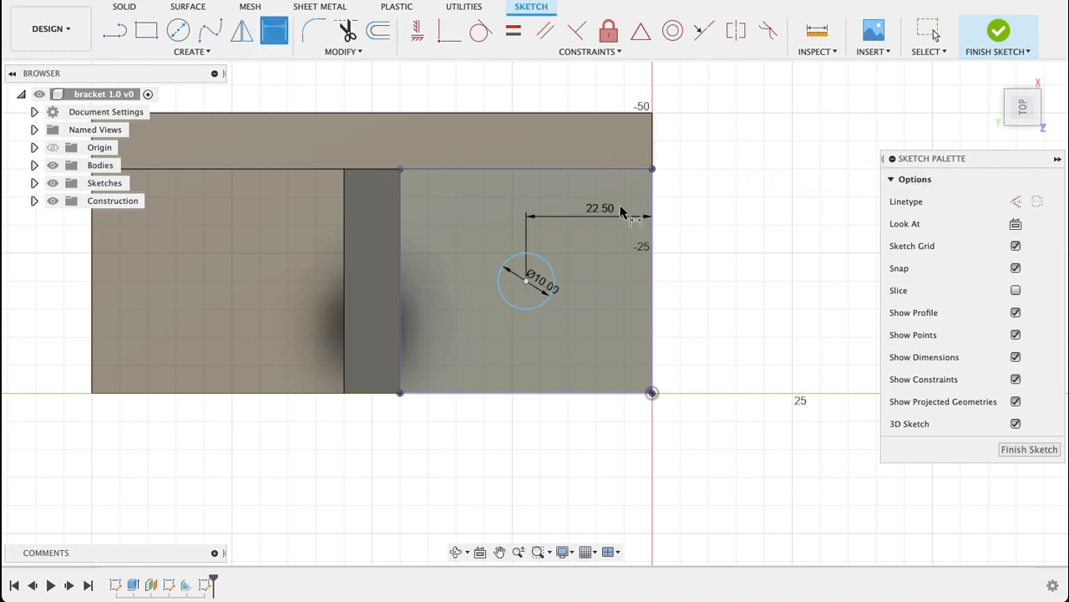
double_click(600, 208)
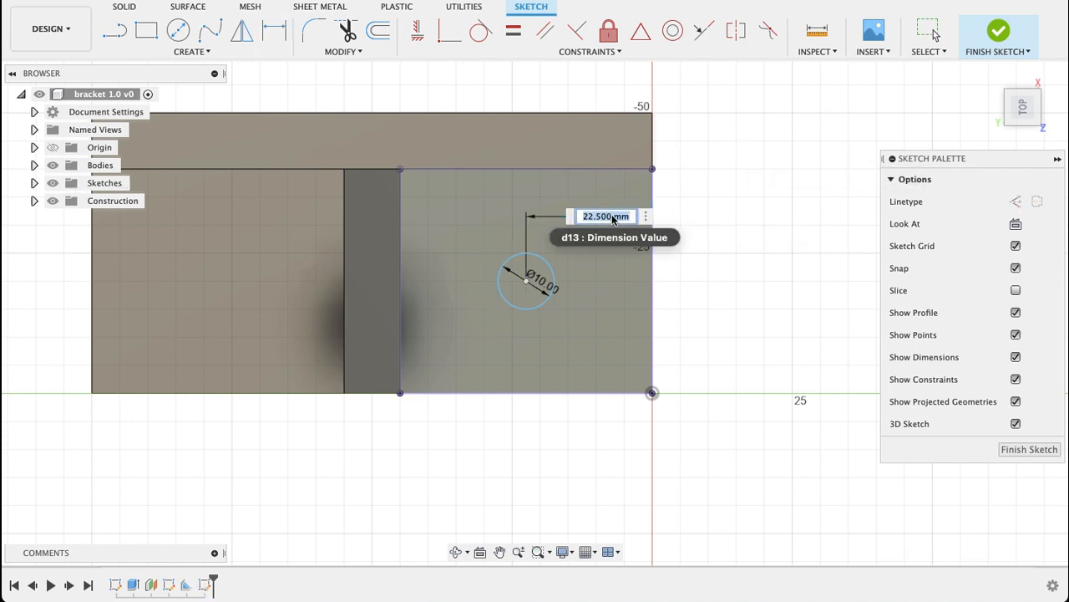
text(45/2)
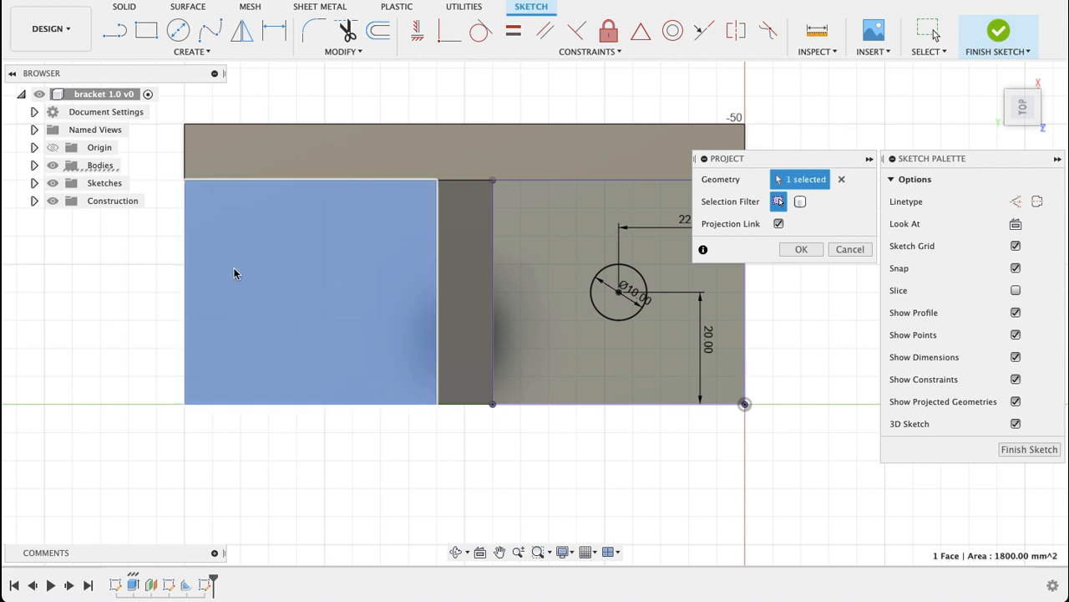
Project the left flange face and draw a second Ø10 mm circle.
click(800, 249)
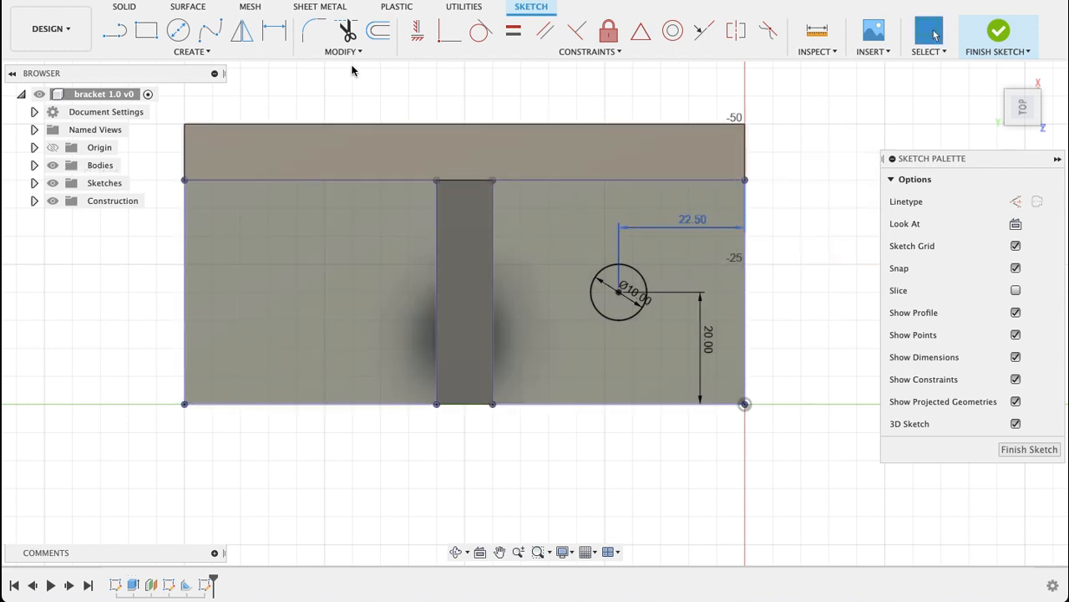
click(178, 30)
text(10)
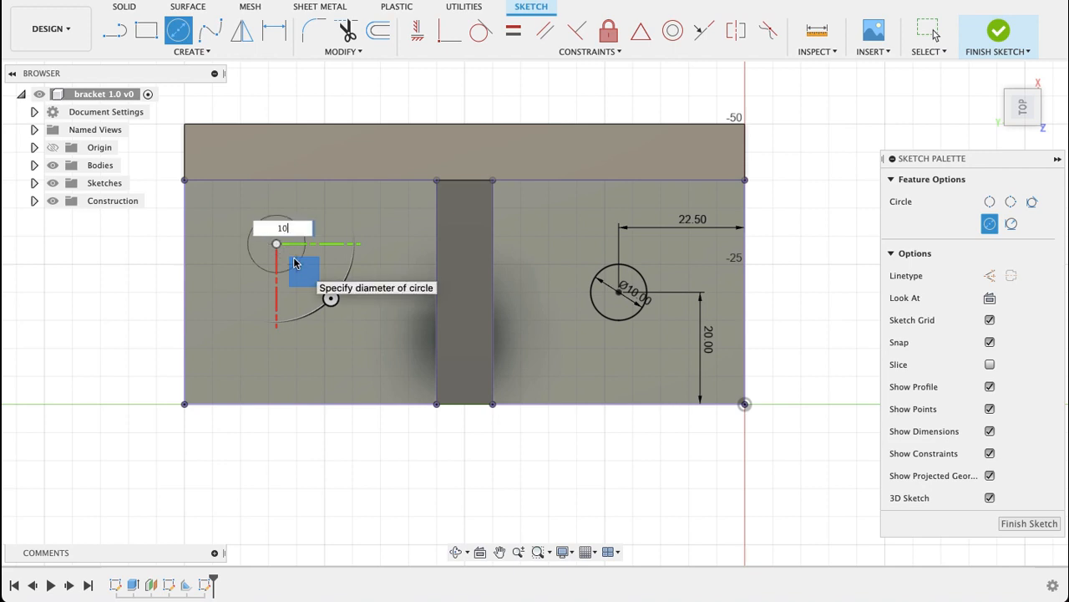
key(Return)
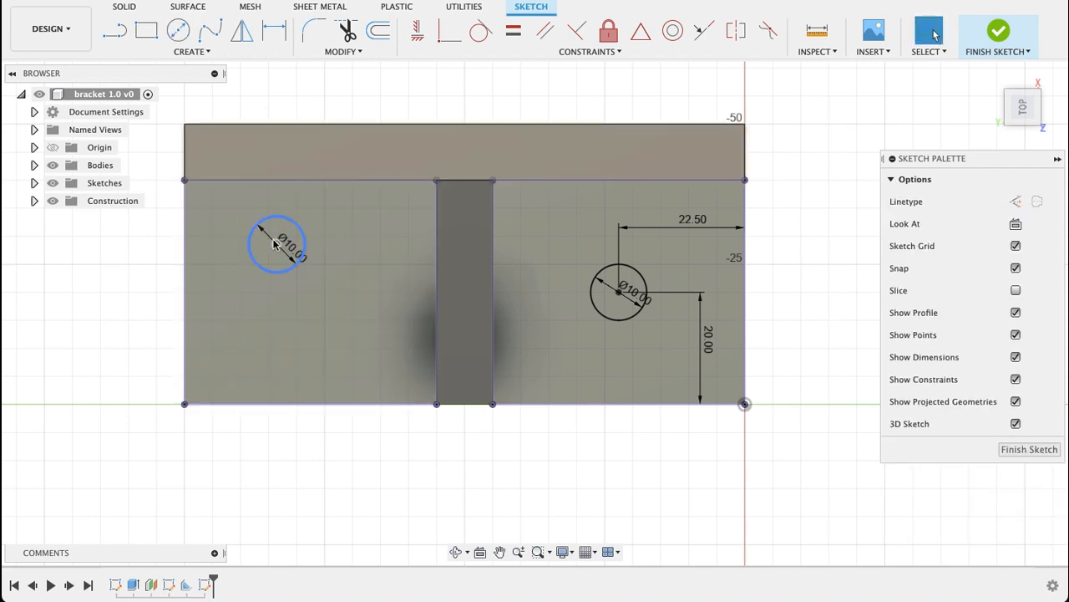
click(268, 351)
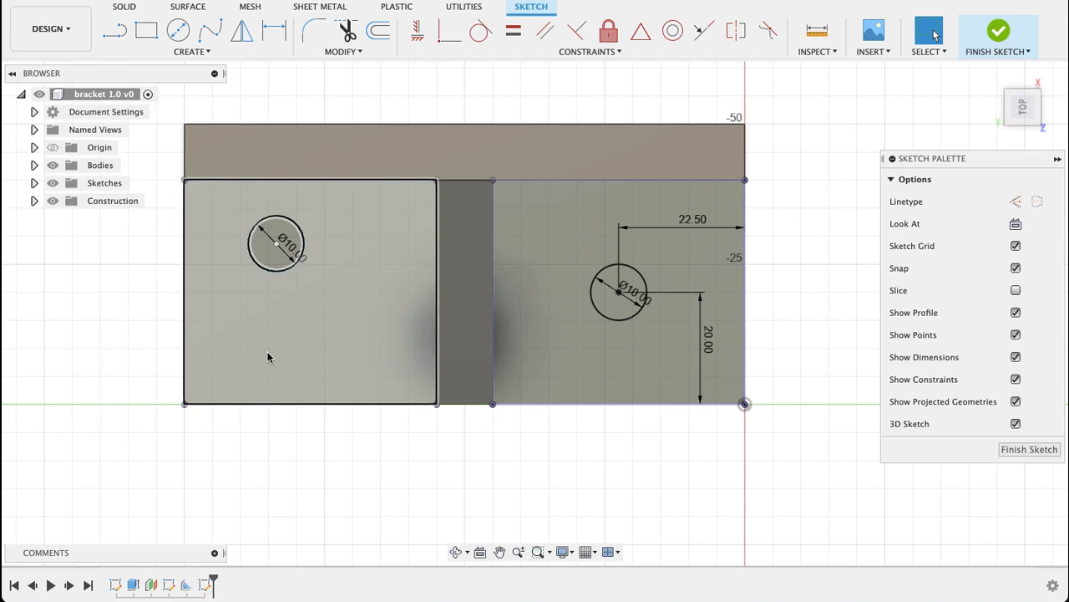
Dimension the left circle 22.5 mm and 20 mm, then finish the sketch.
click(277, 243)
text(20)
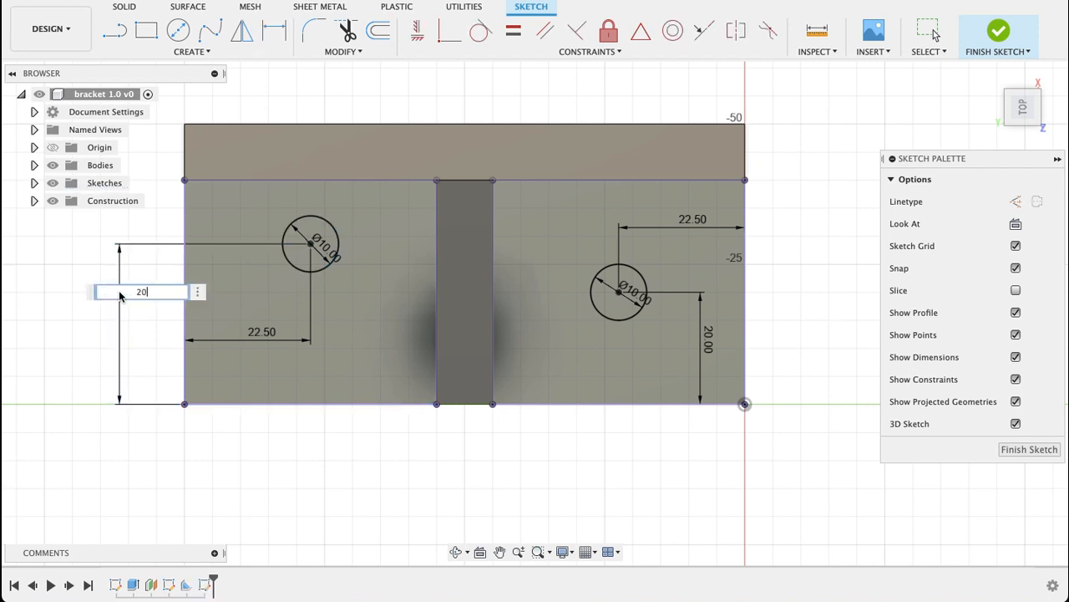
key(Return)
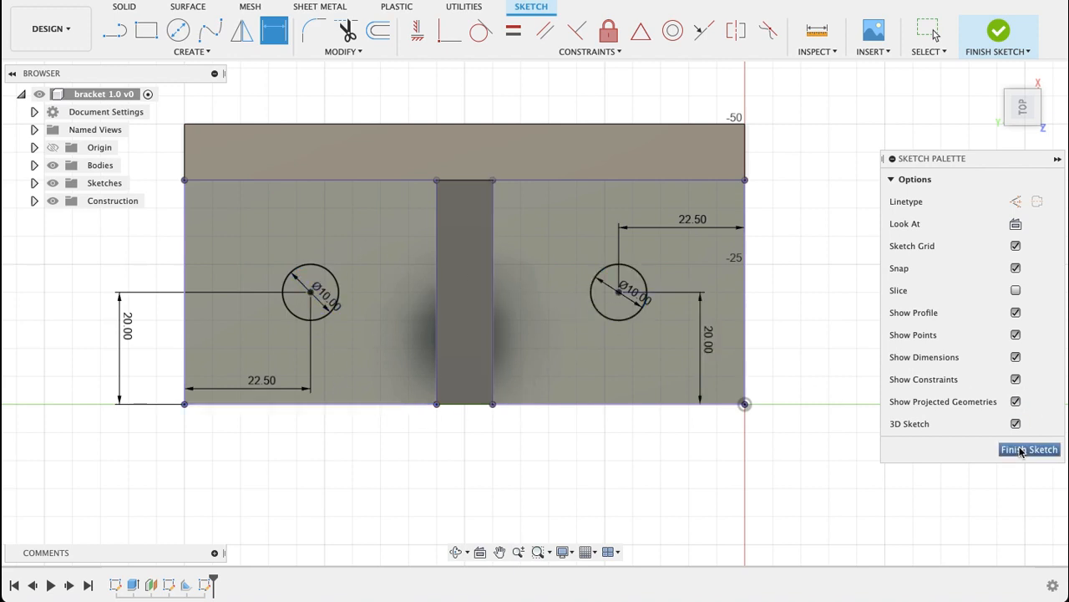
click(1030, 450)
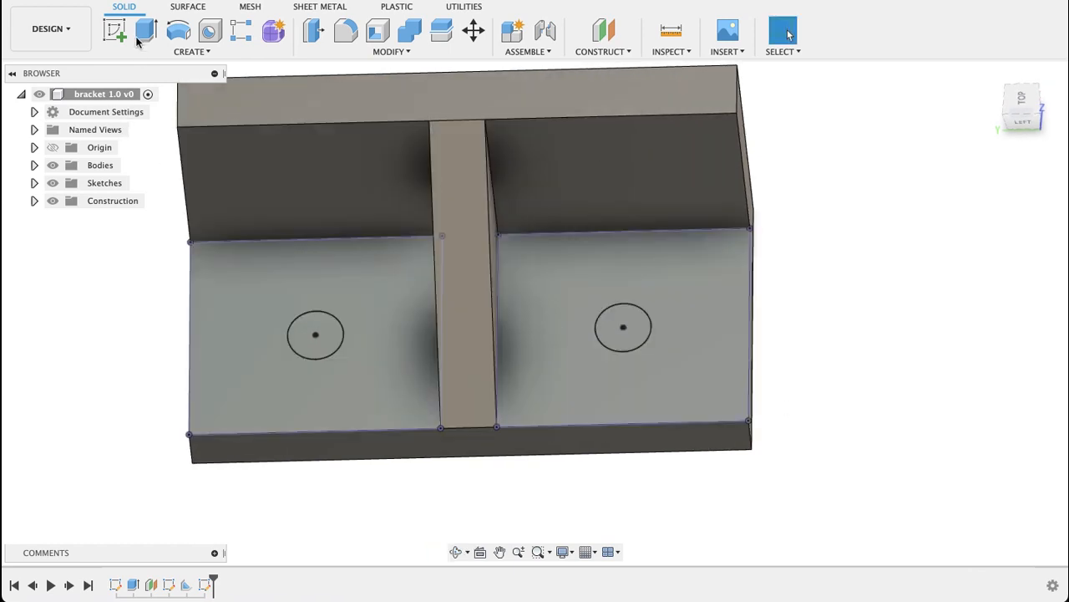
click(146, 31)
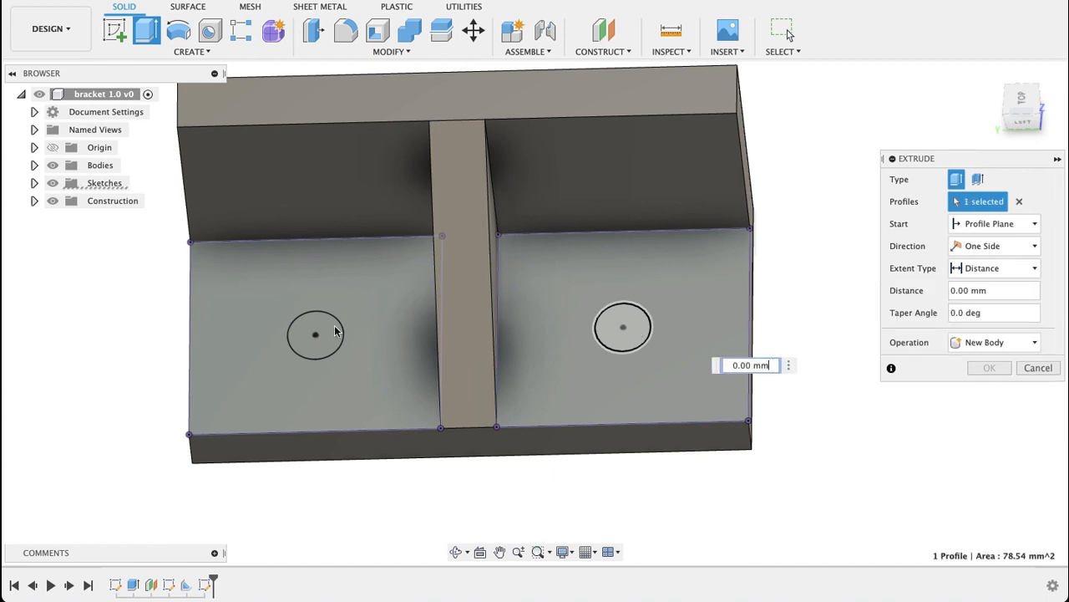
Cut both Ø10 circles through the base plate, extruding -10 to the target face.
click(315, 335)
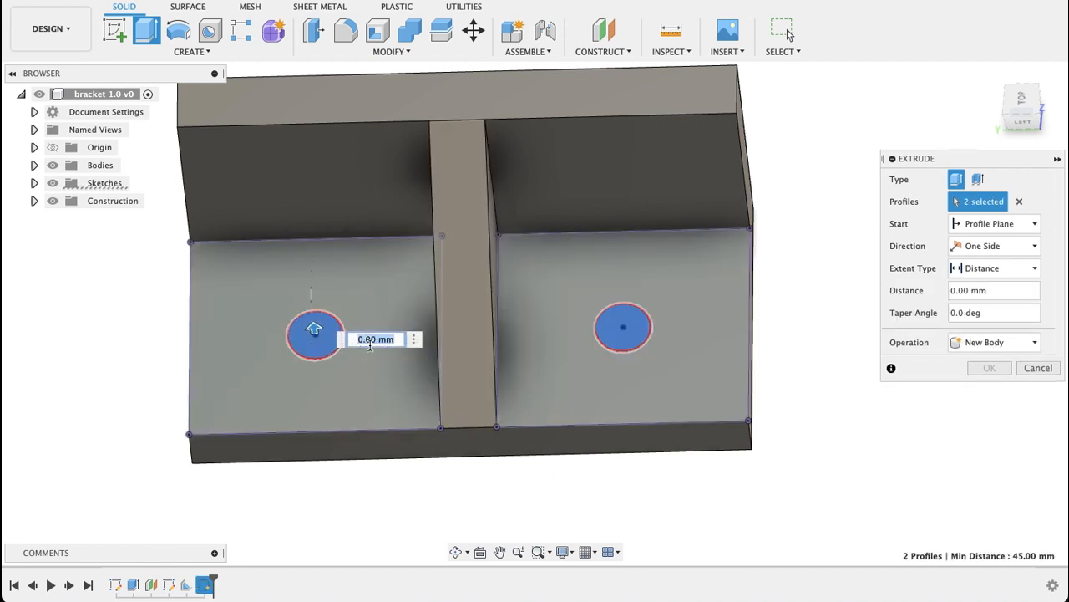
text(-10)
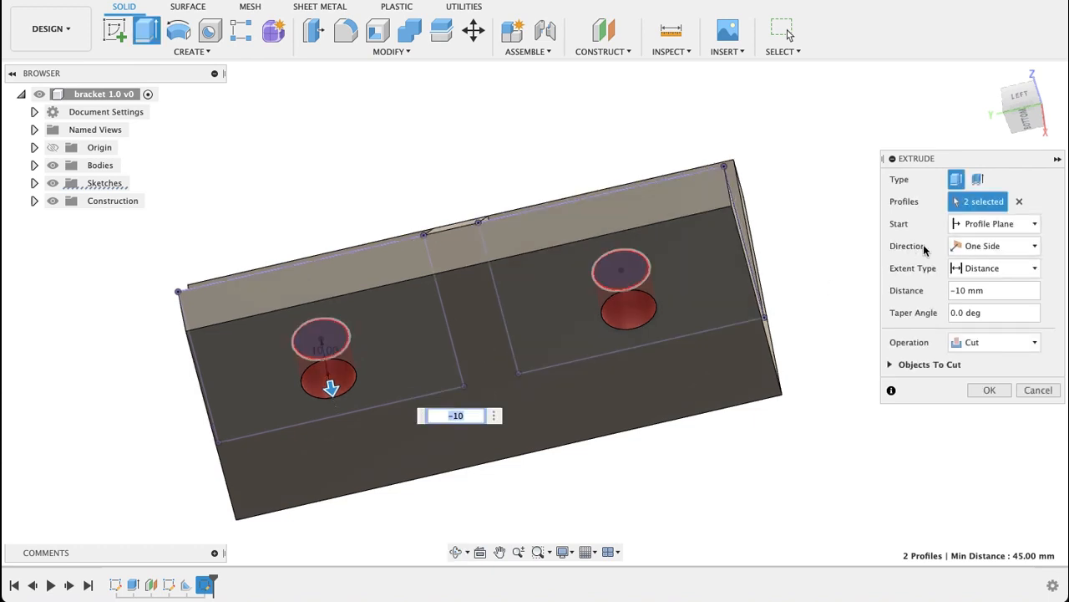
click(994, 268)
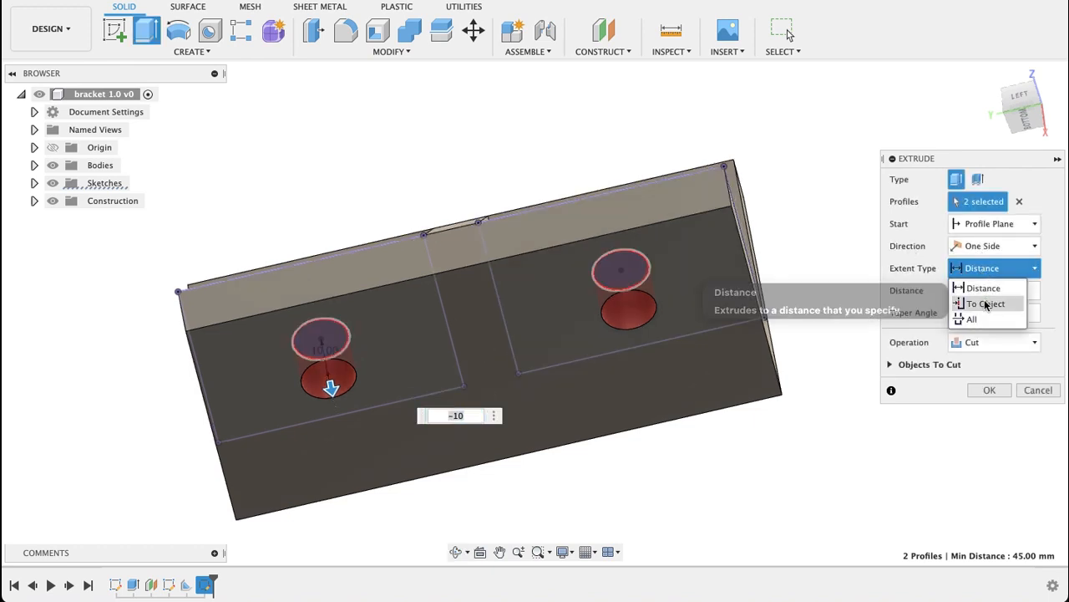
click(988, 303)
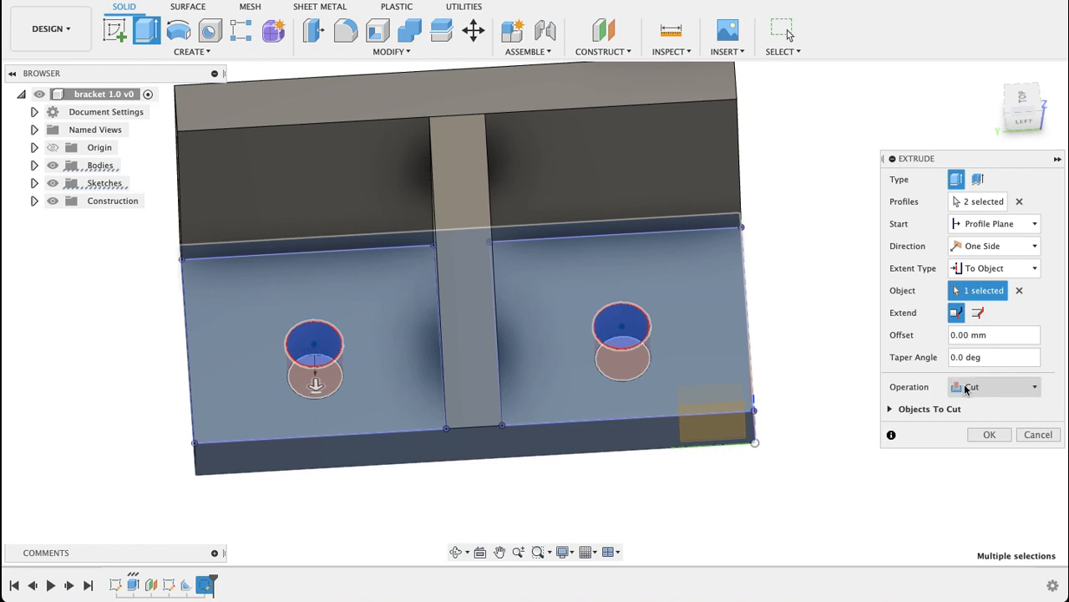
click(989, 434)
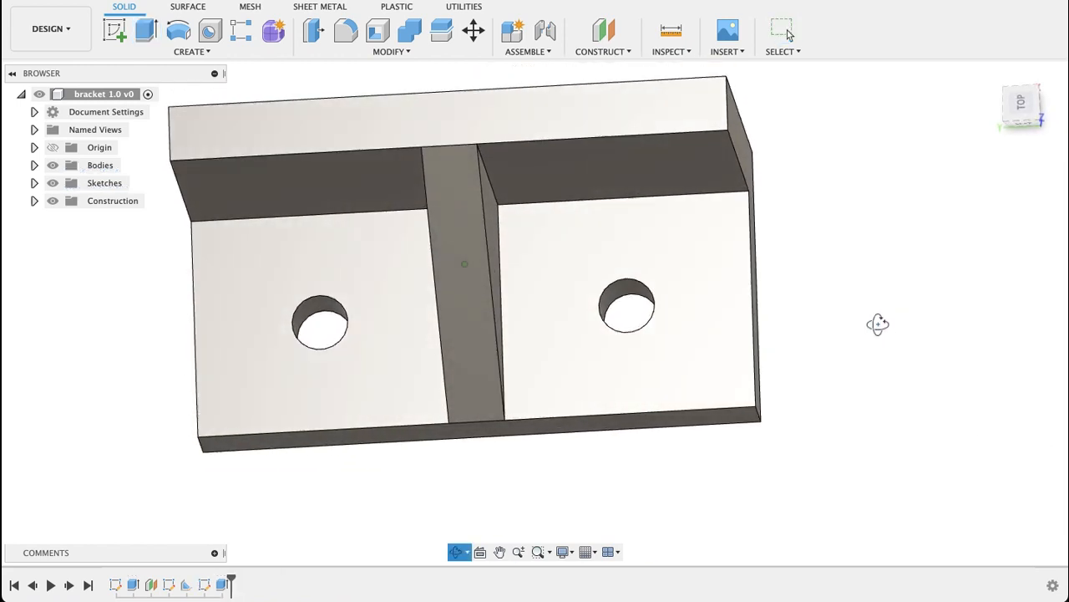
drag(877, 324, 572, 167)
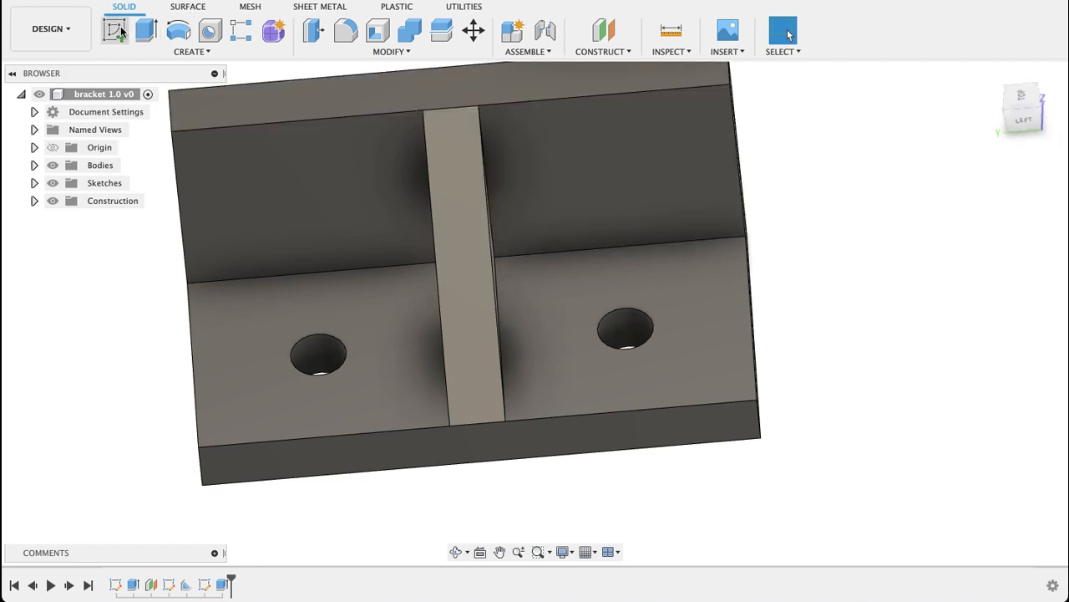
Start a new sketch on the upright's left face and project the face.
click(115, 31)
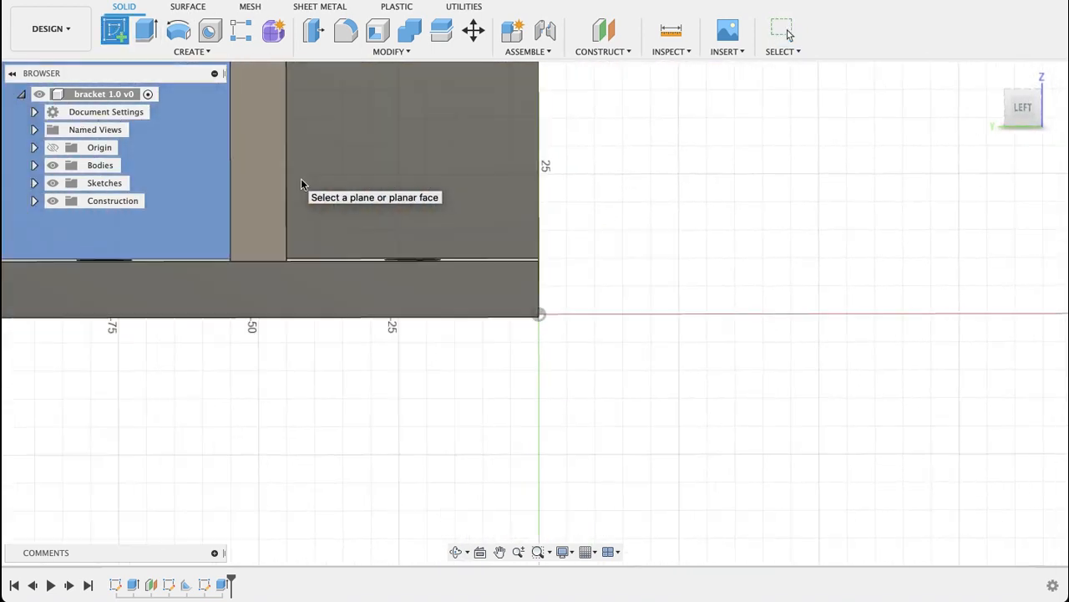
click(410, 201)
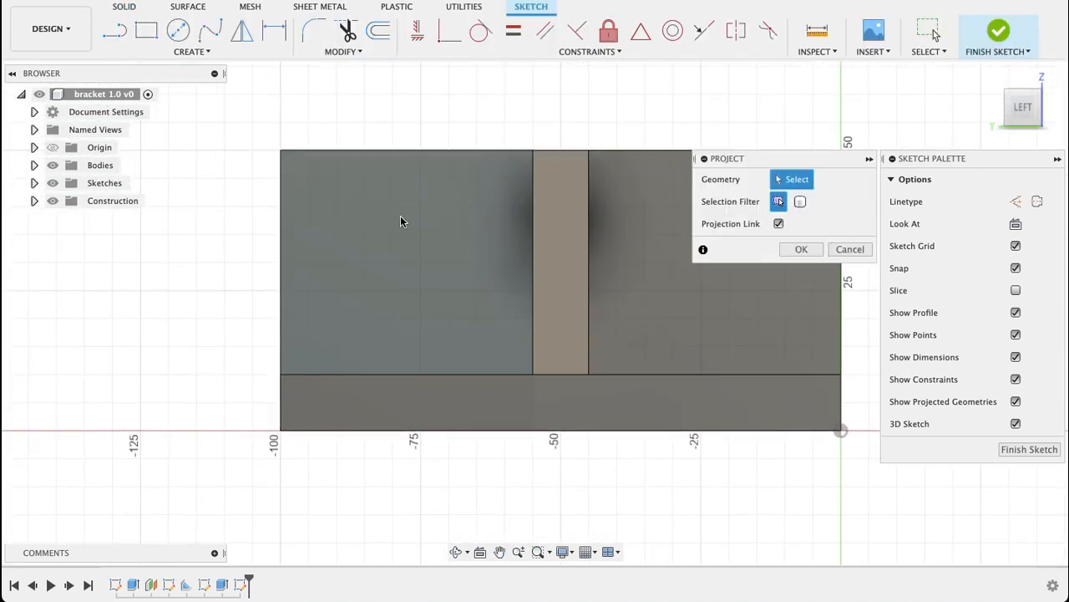
click(800, 249)
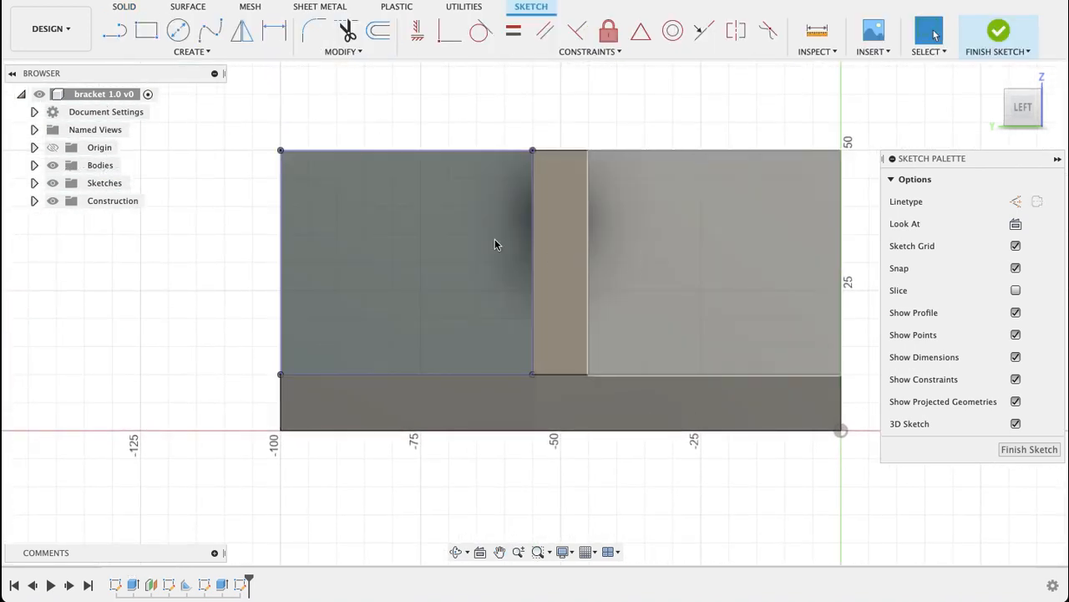
Draw a Ø10 circle 20 mm below the top and 22.5 mm from the left edge.
click(178, 31)
text(10)
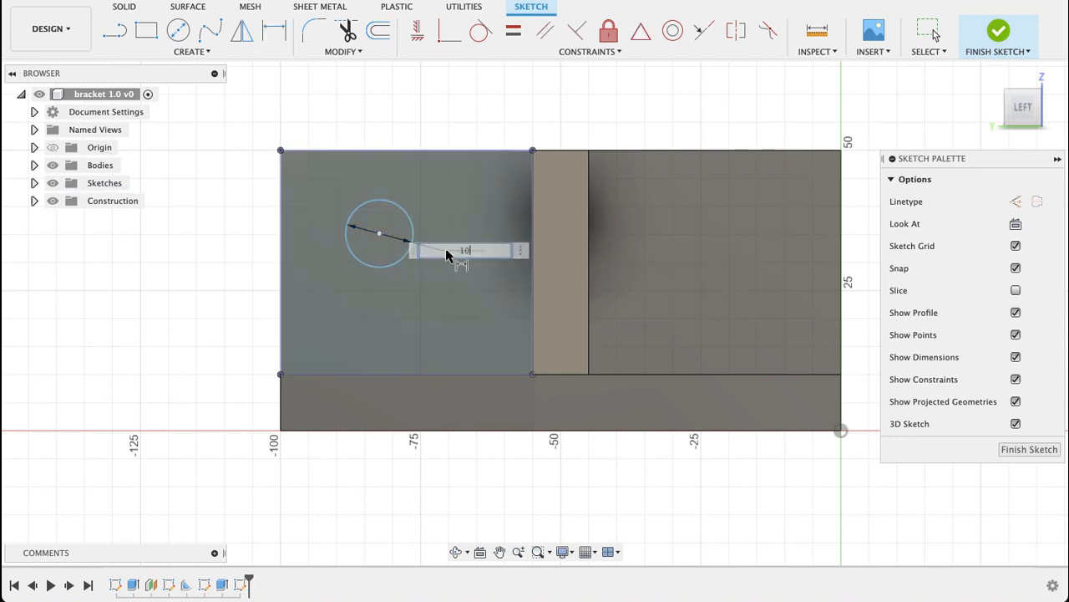
key(Return)
text(4)
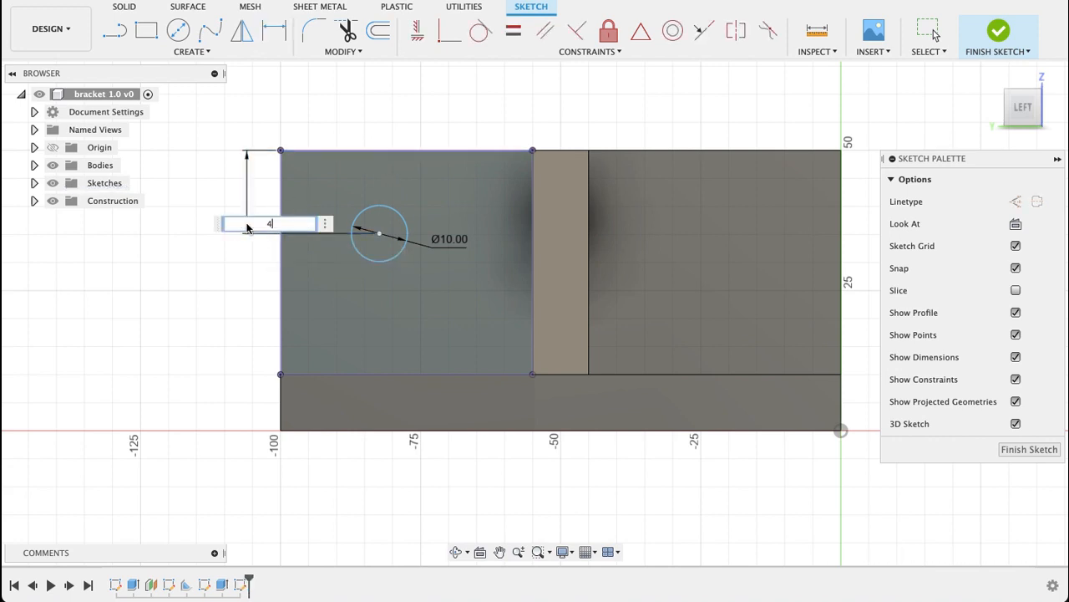
key(Return)
text(45)
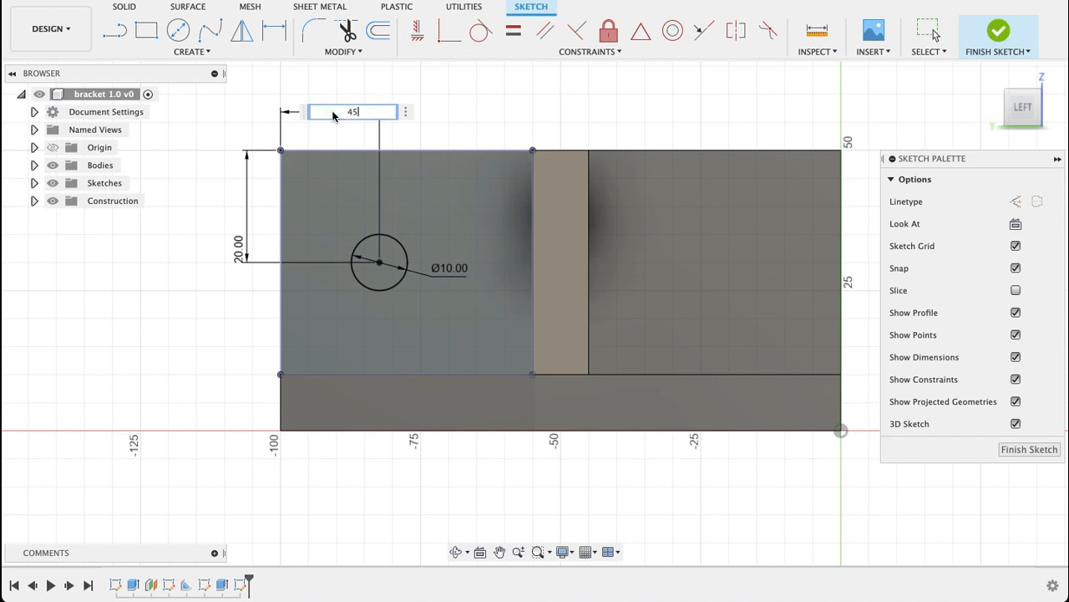
key(Return)
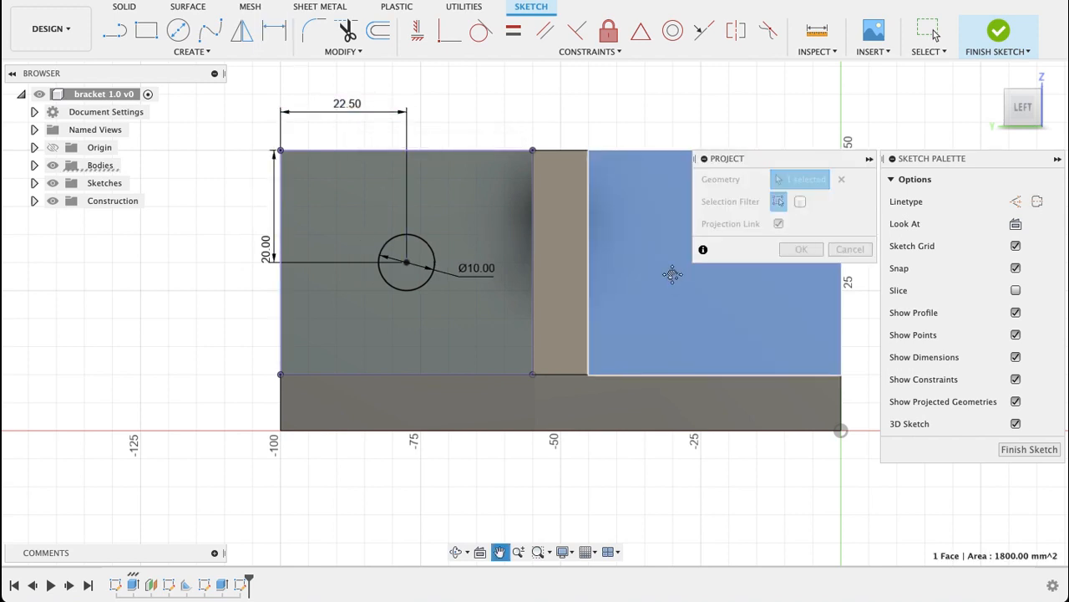
Add a second Ø10 circle on the right face, 20 mm below the top and 22.5 mm from the right edge.
click(799, 249)
text(10)
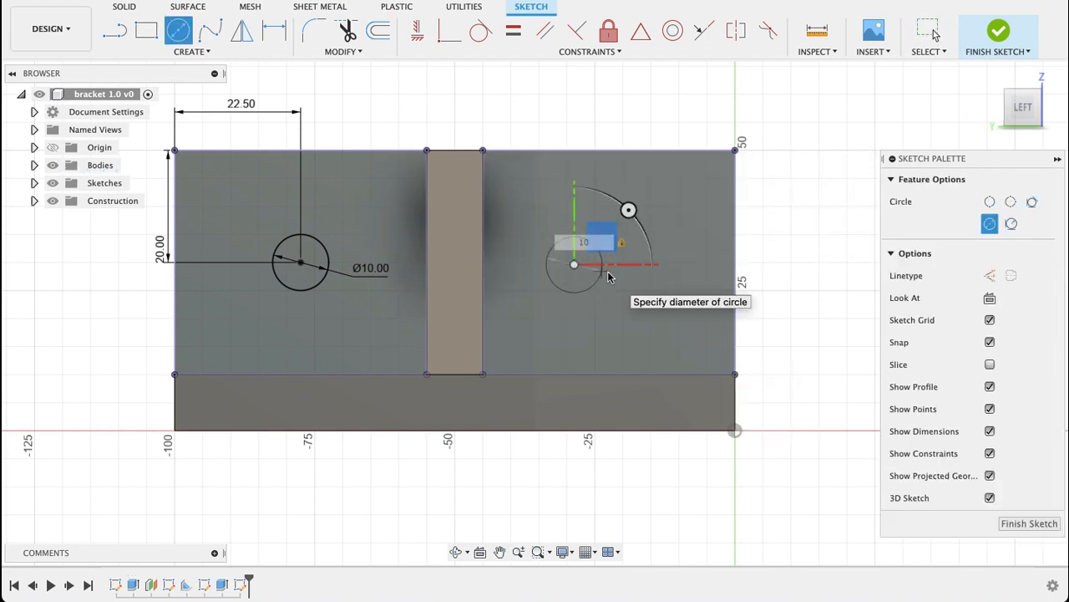
click(574, 265)
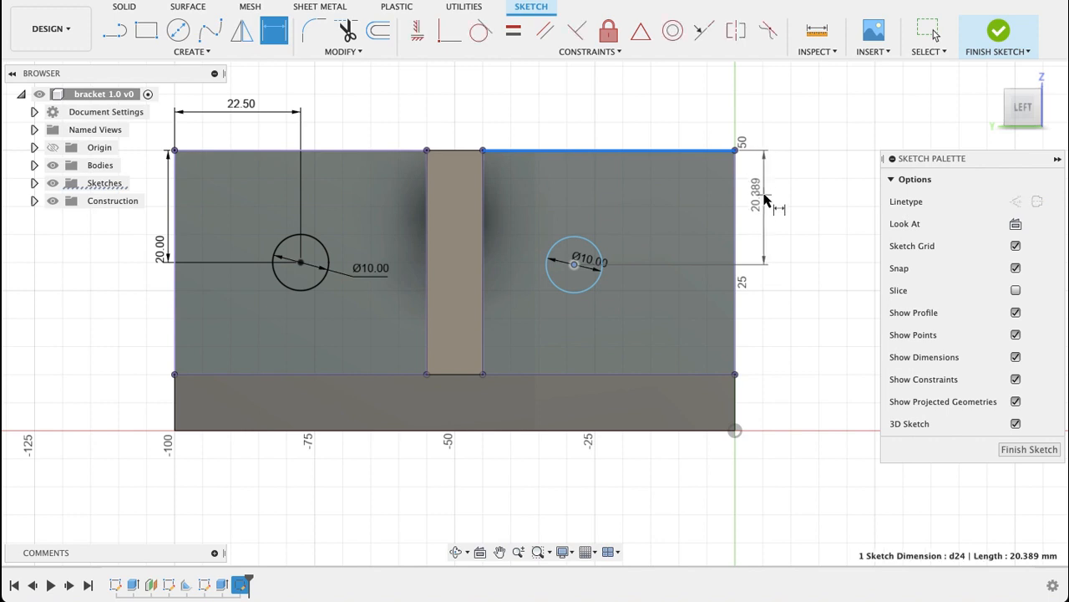
double_click(750, 185)
text(20)
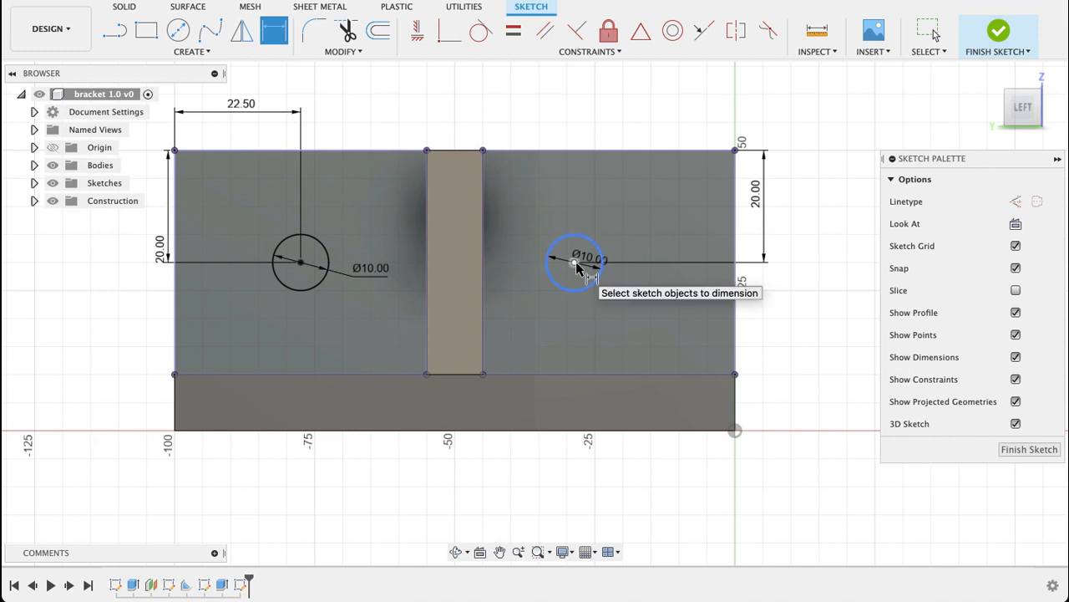
mouse_move(722, 274)
text(45)
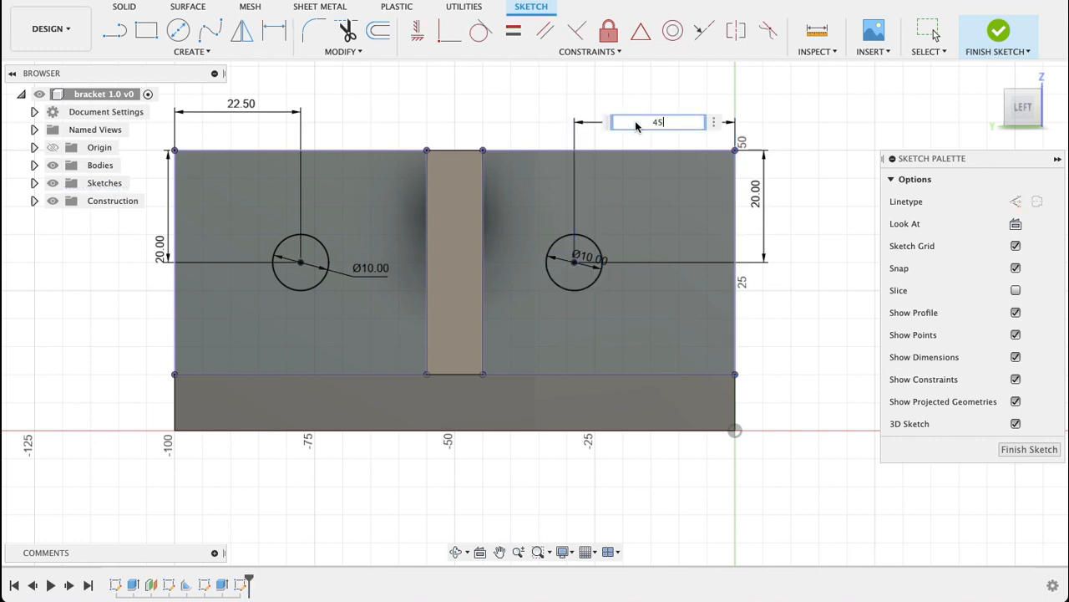
key(Return)
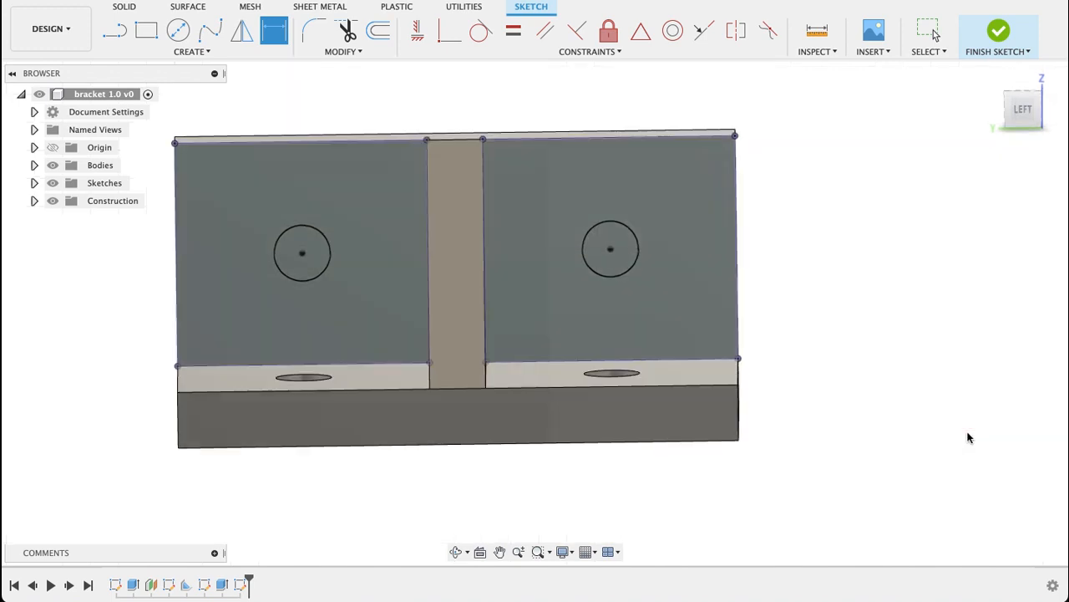
Finish the sketch and cut both upright circles through the wall to the back face.
click(998, 30)
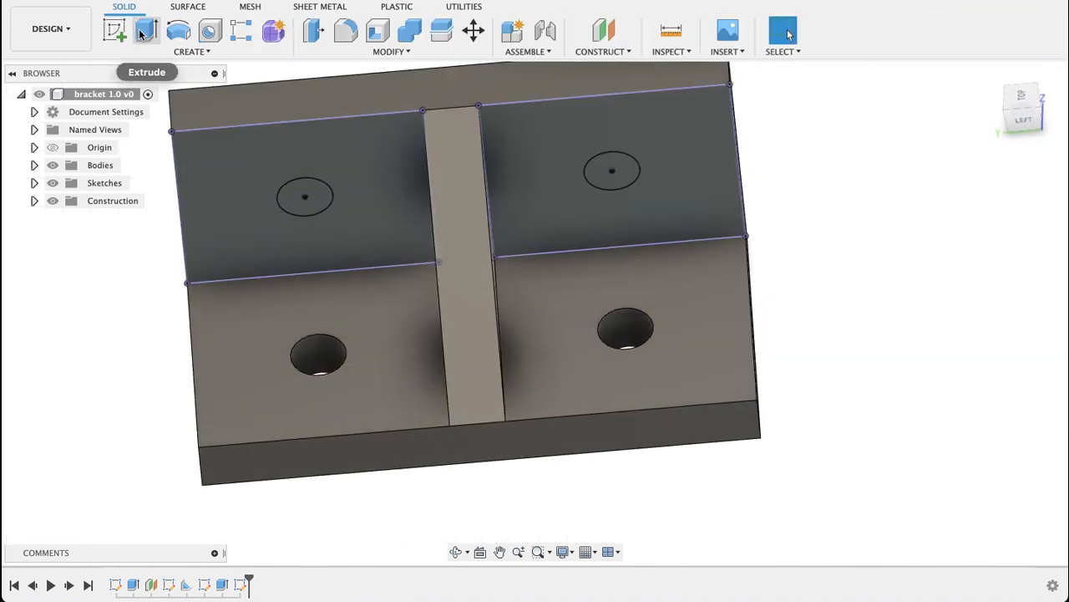
click(305, 197)
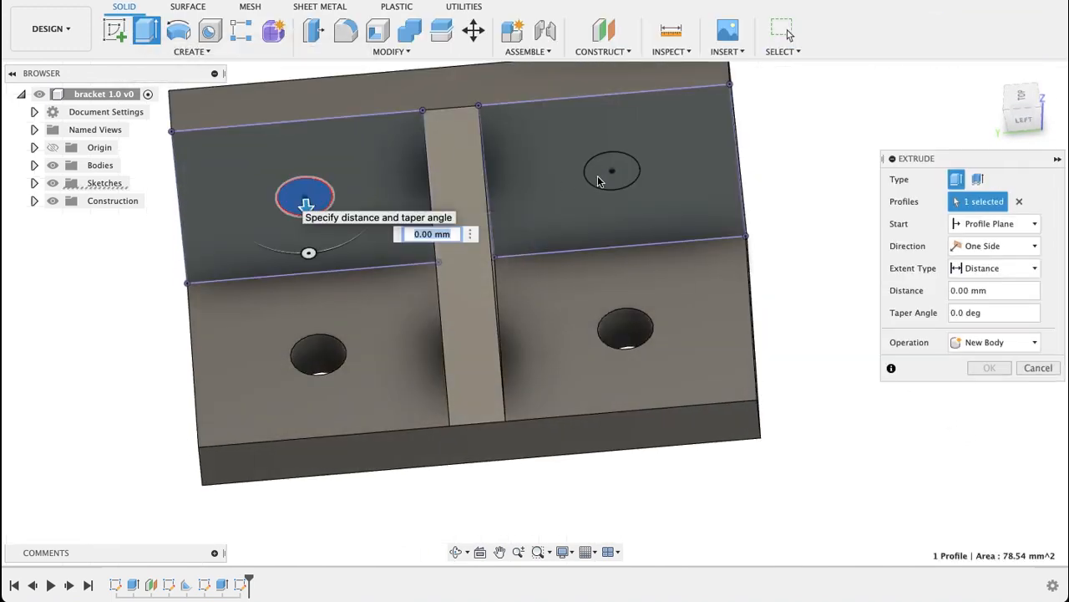
click(612, 170)
text(-15)
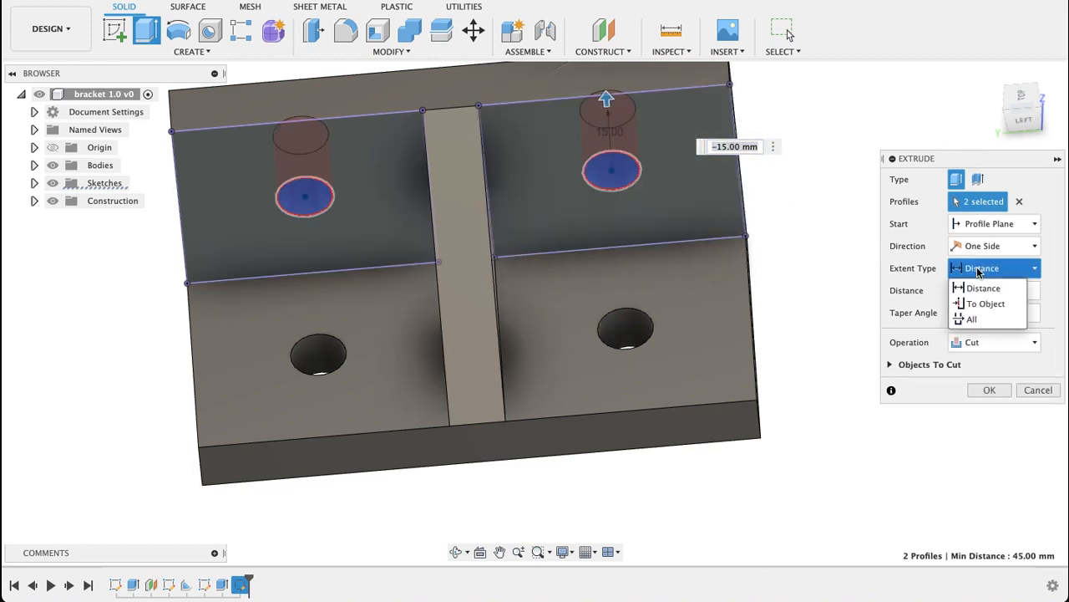
click(972, 304)
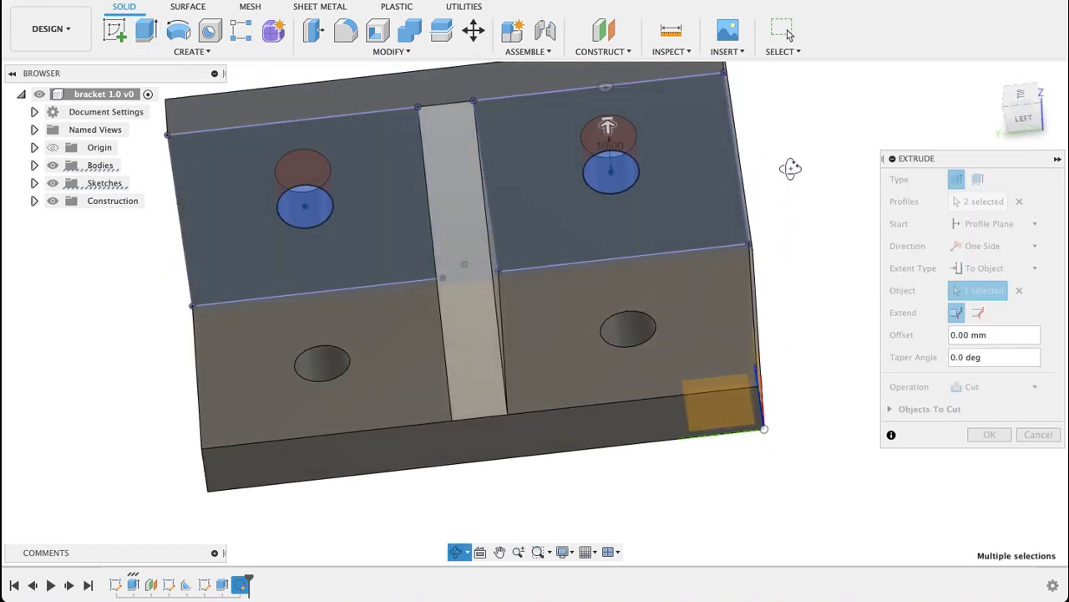
click(989, 435)
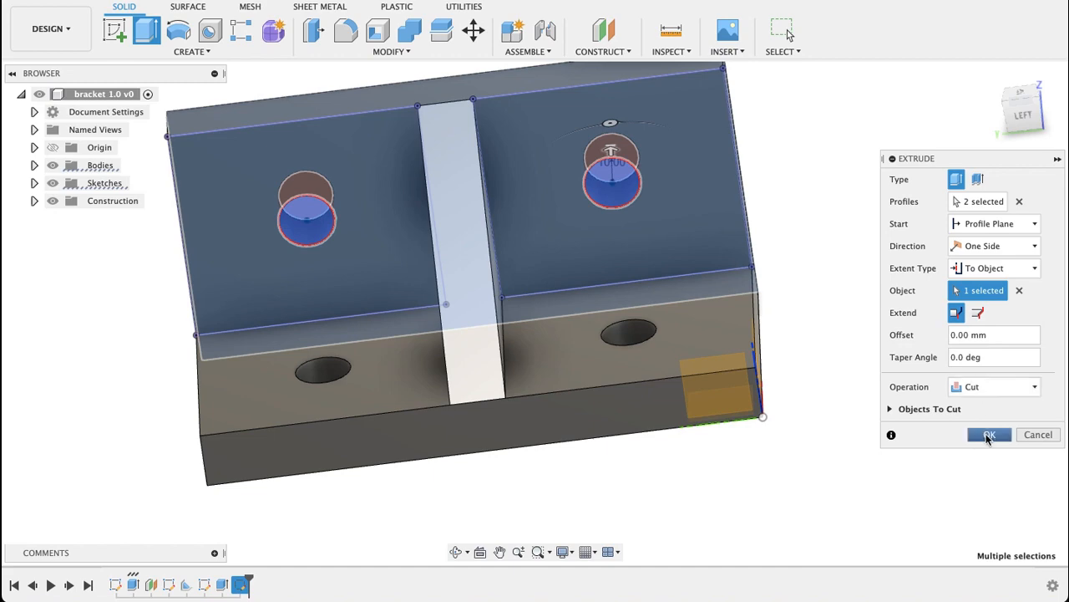
click(989, 435)
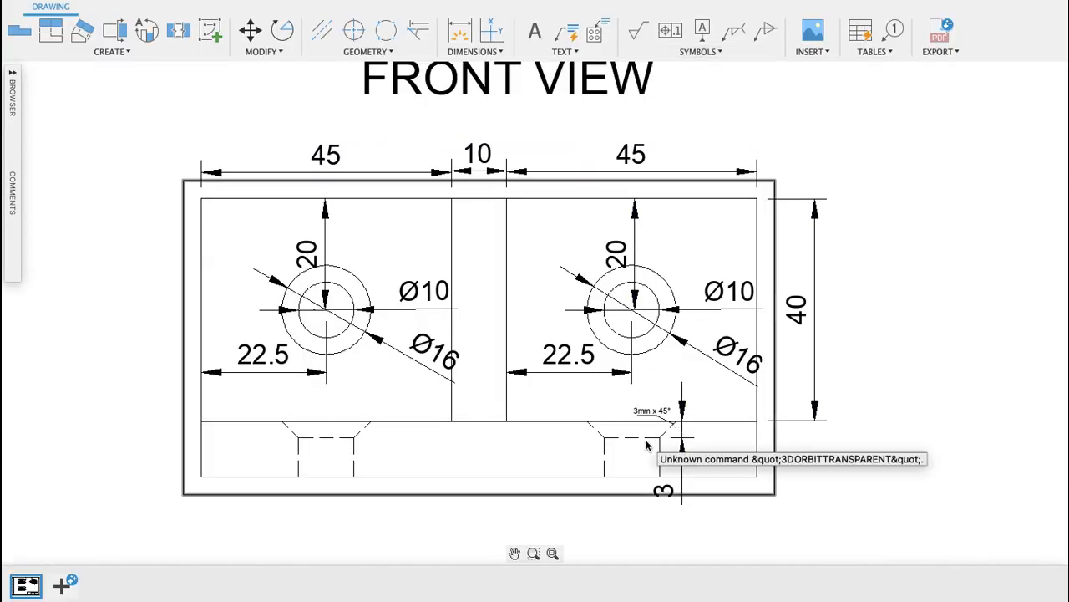
Zoom into the drawing's 3mm x 45° countersink callout on the front view.
scroll(up, 3)
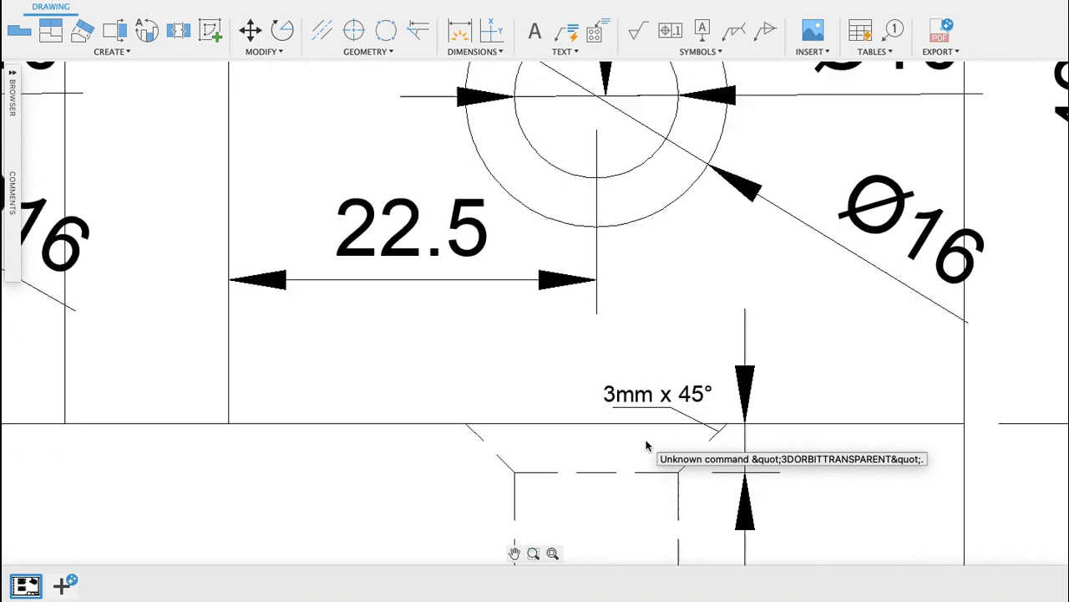
mouse_move(706, 440)
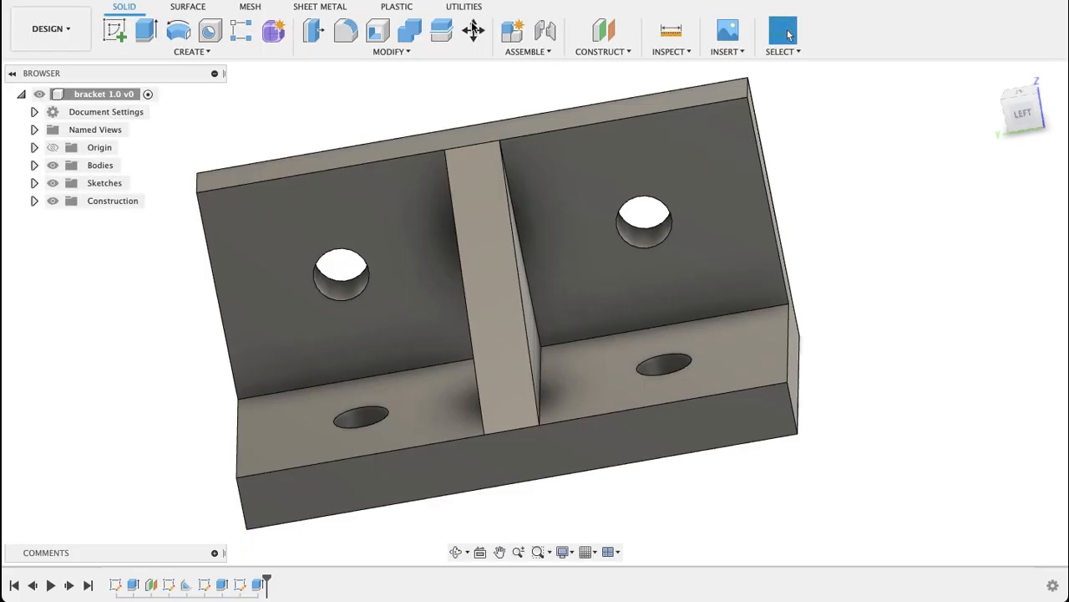
mouse_move(947, 181)
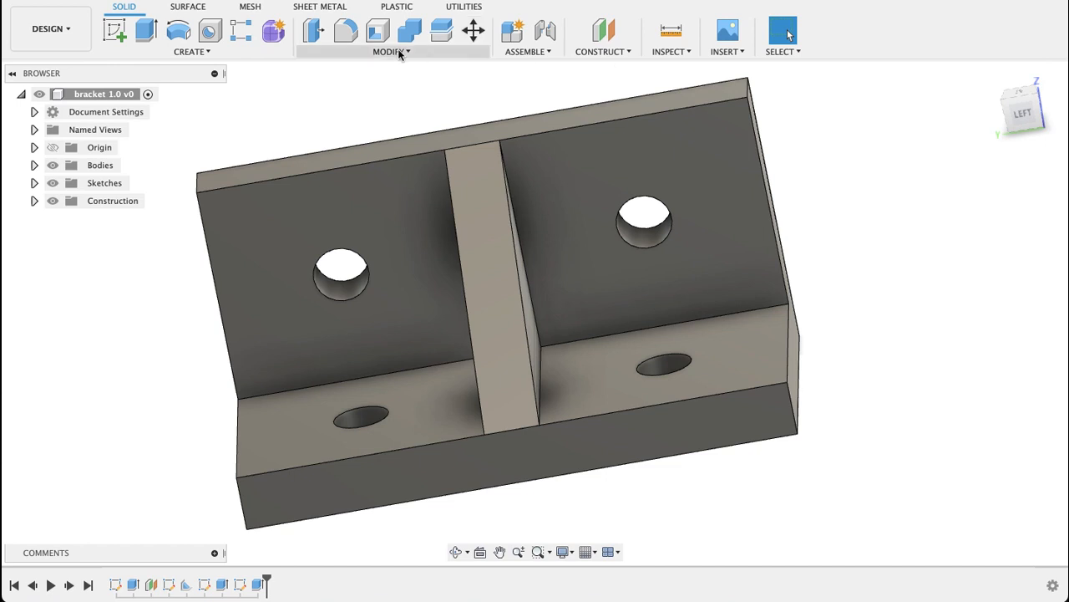
Apply a 3 mm equal-distance chamfer to the edges of all four holes.
click(391, 51)
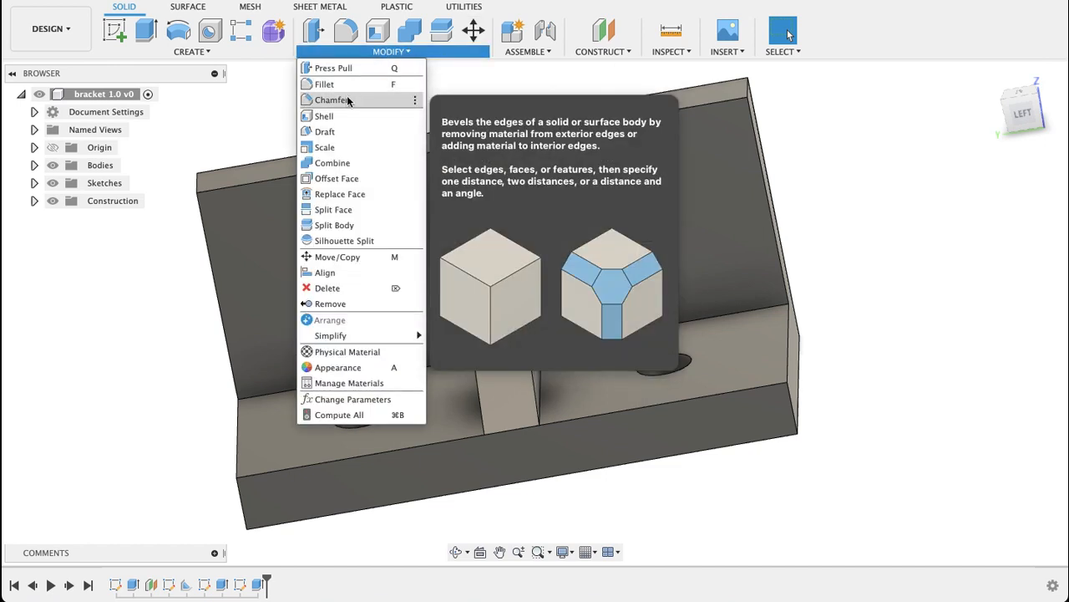
click(332, 100)
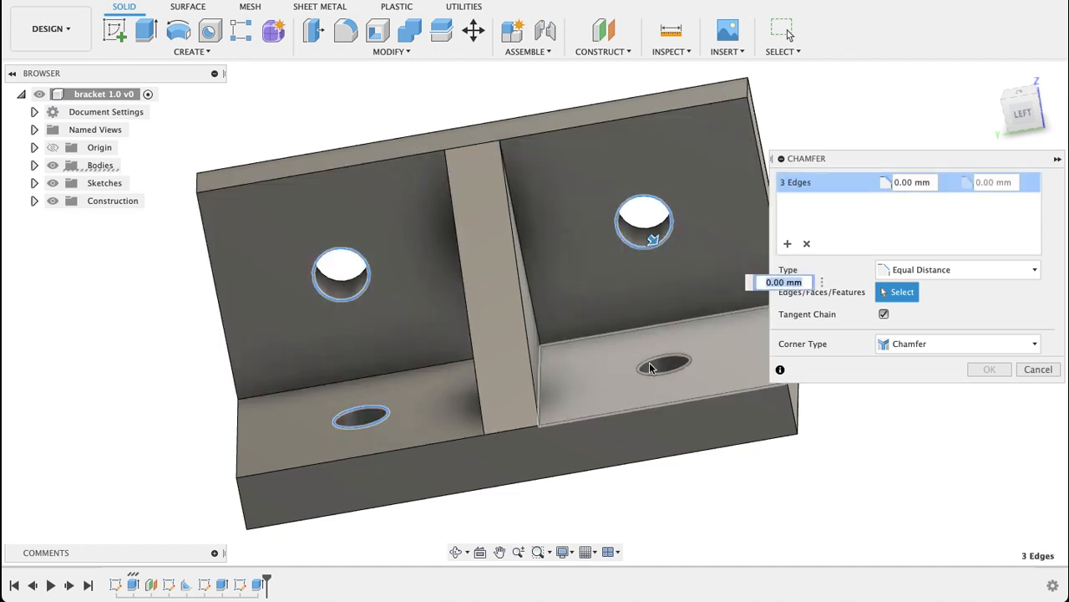
click(664, 361)
text(3)
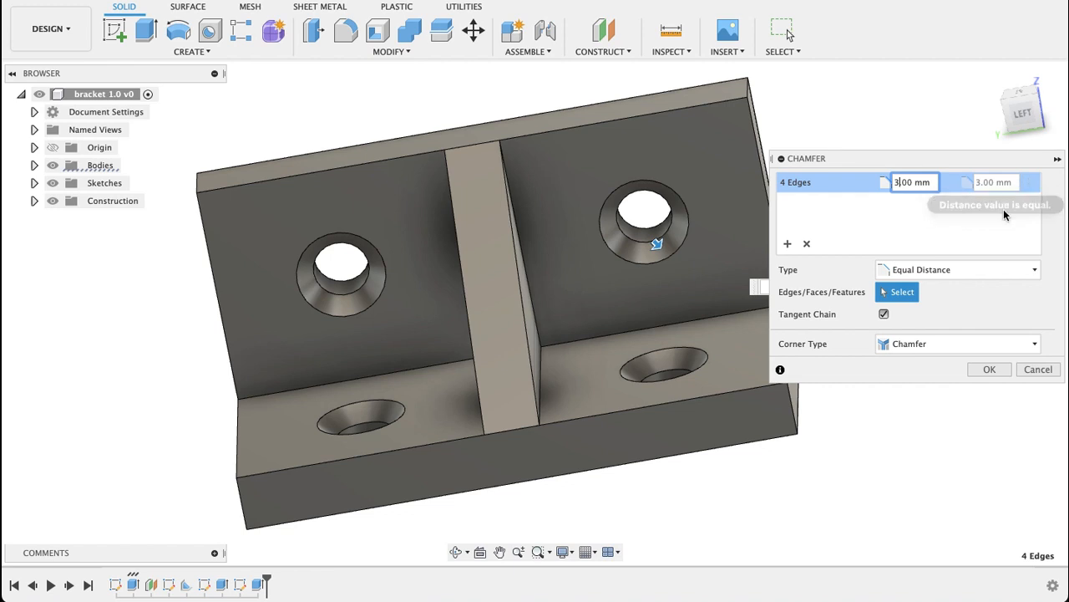
mouse_move(657, 264)
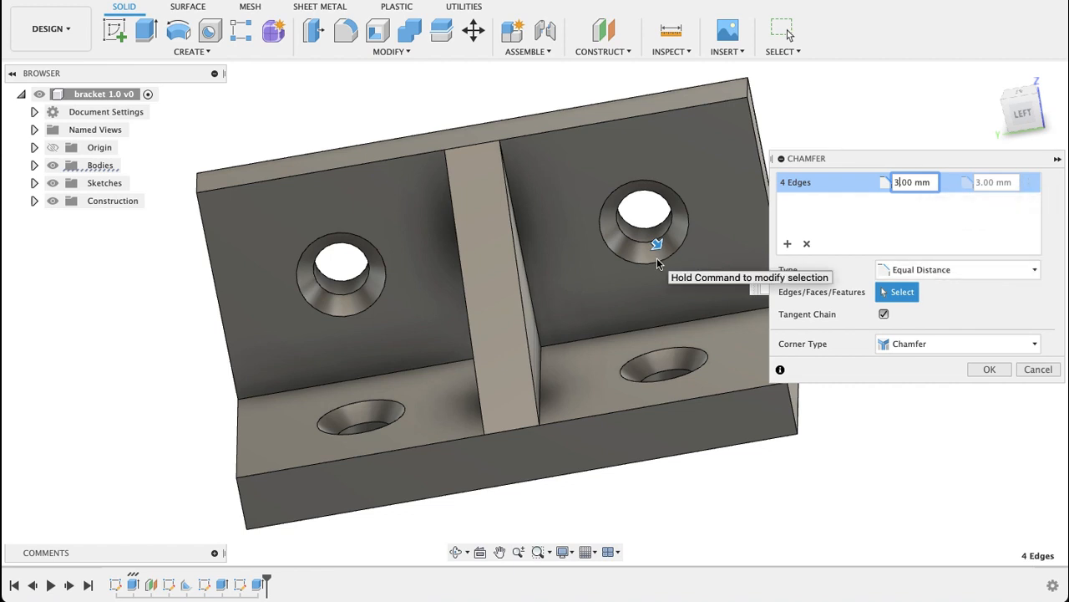
click(989, 369)
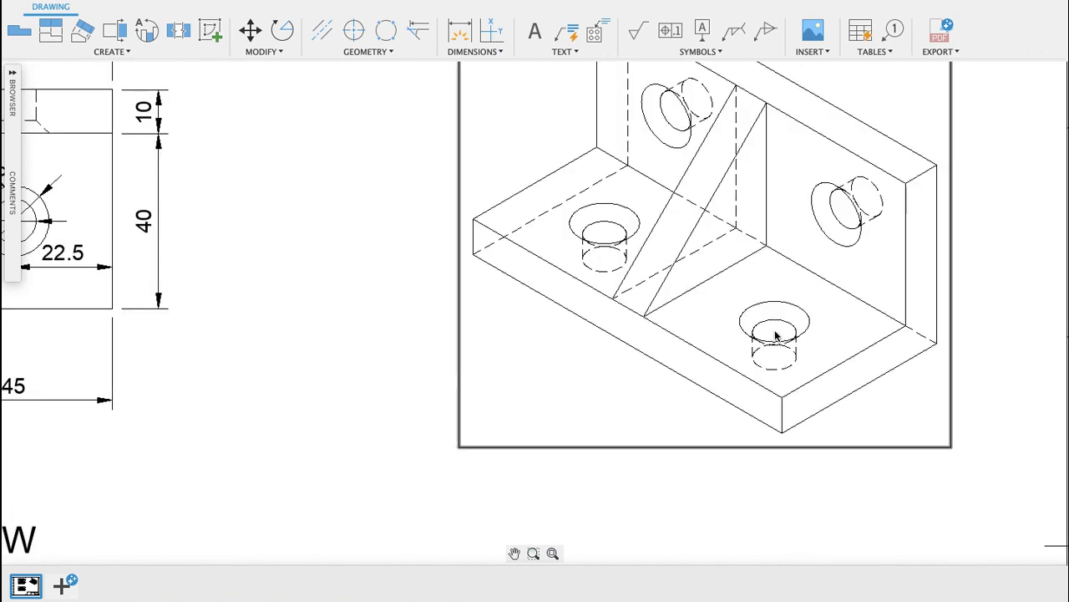
mouse_move(656, 240)
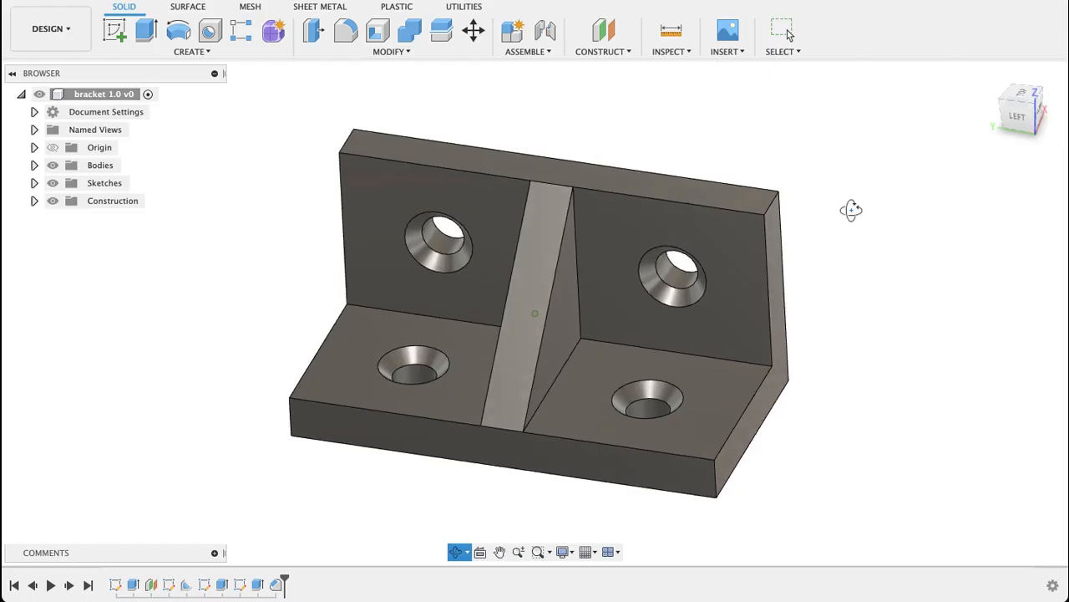
Return to the design tab to view the finished bracket with its rib and countersunk holes.
click(783, 31)
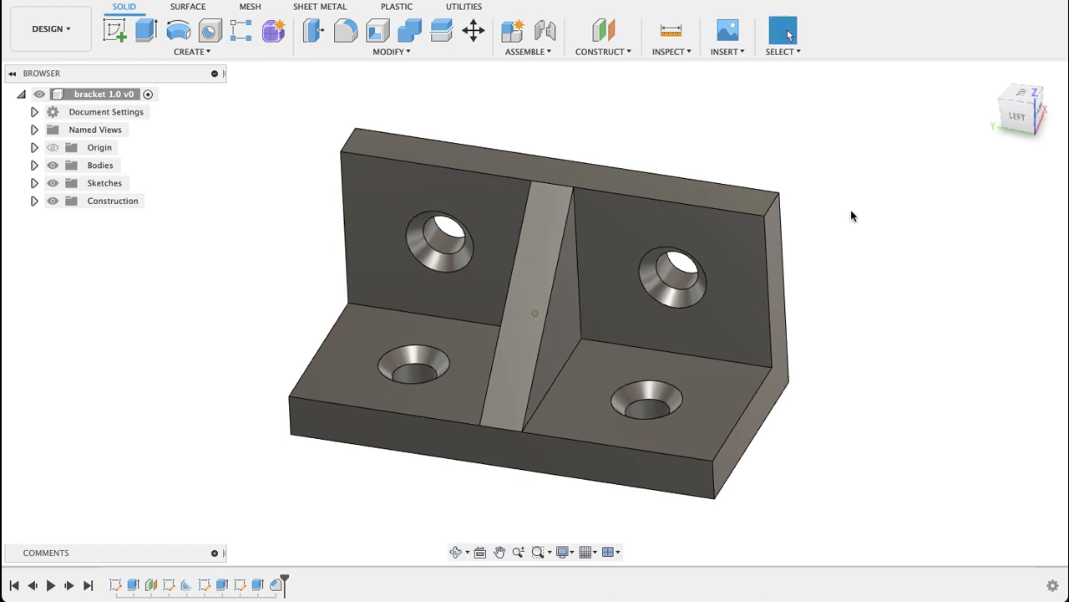